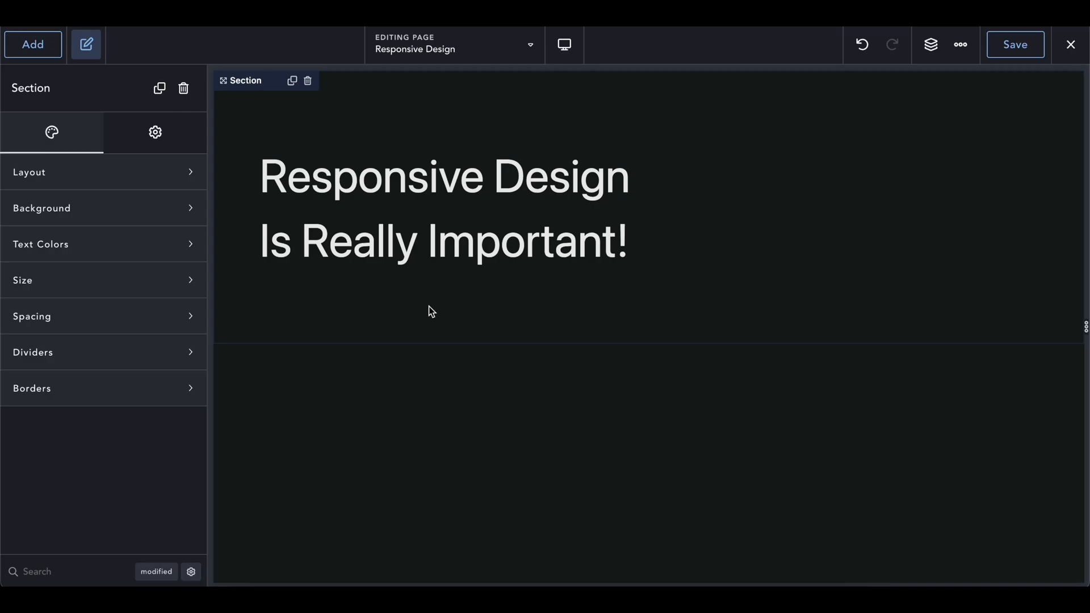
Select the 'Is Really Important!' heading and its containing section for deletion.
click(445, 240)
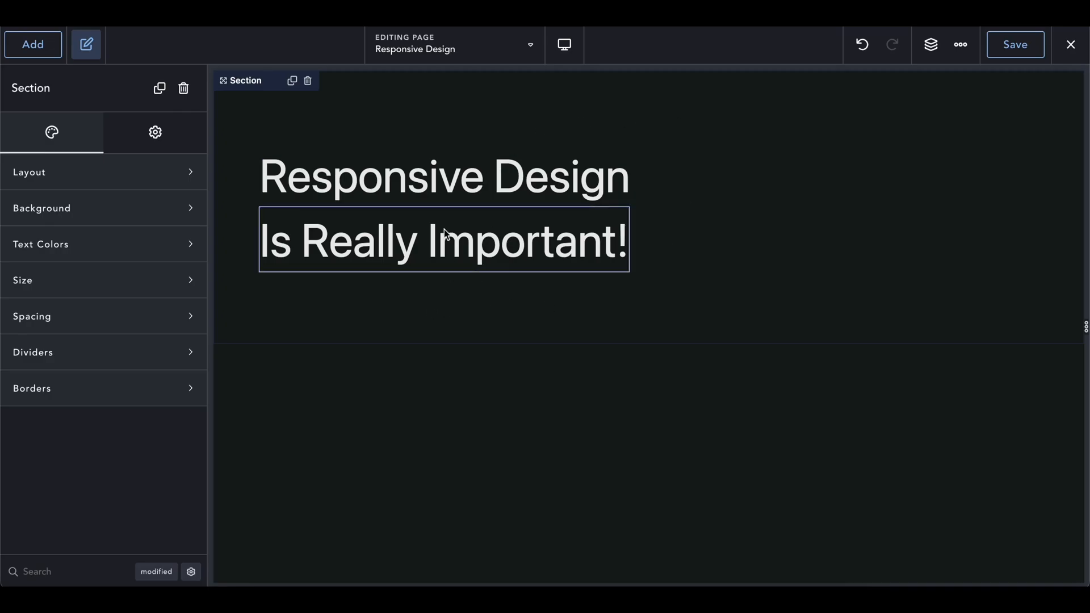
click(786, 283)
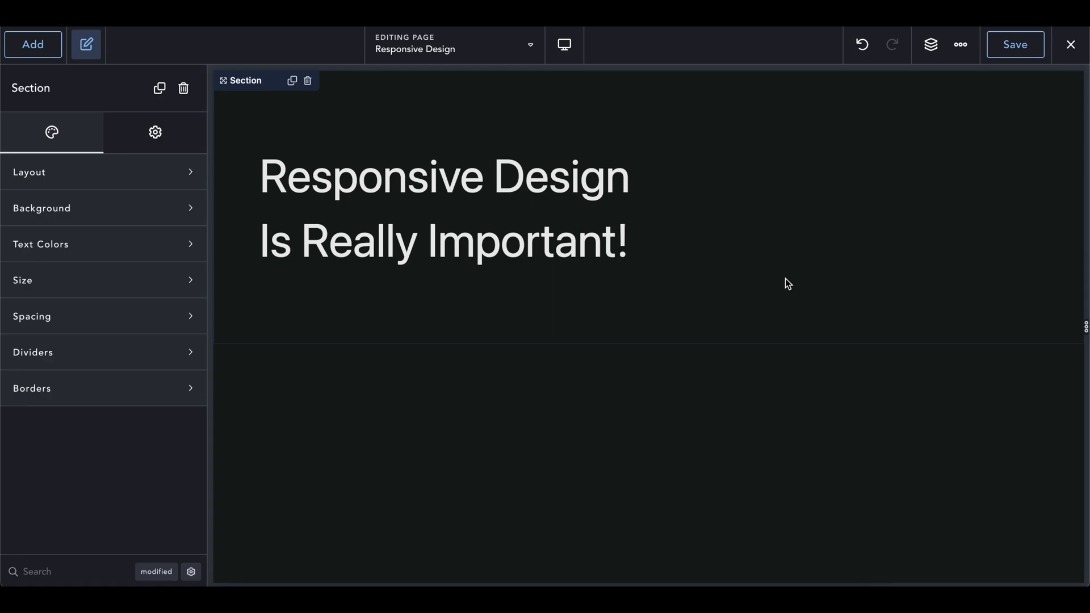
mouse_move(733, 155)
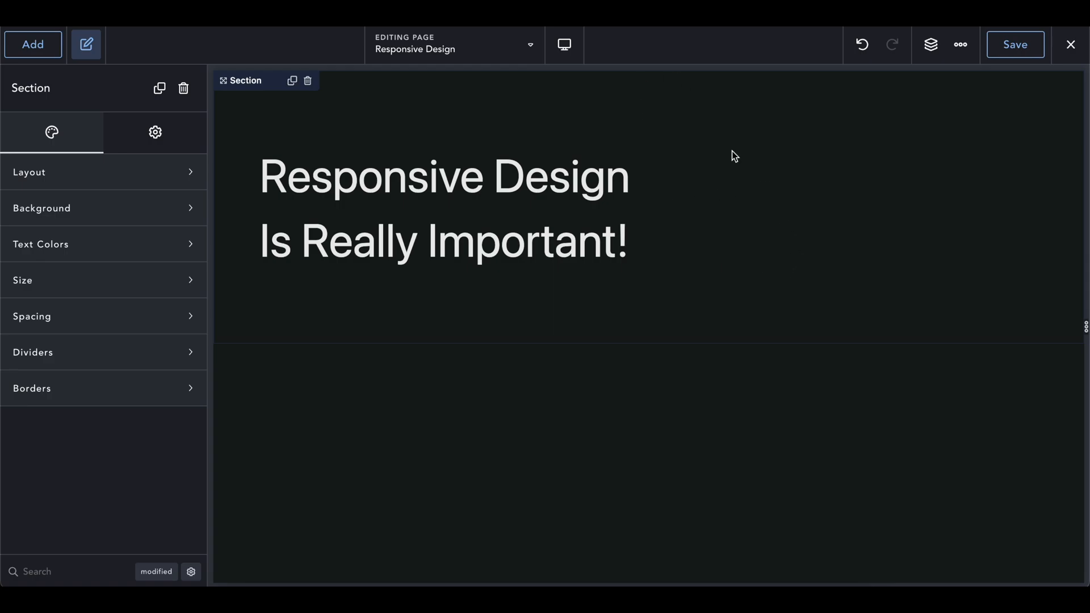
mouse_move(787, 227)
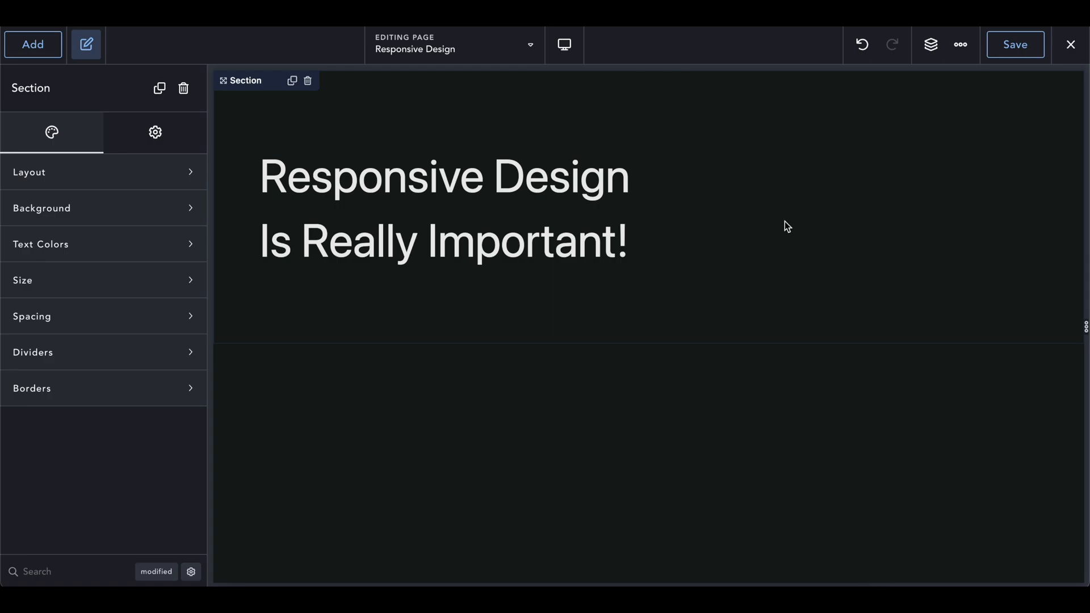
mouse_move(811, 154)
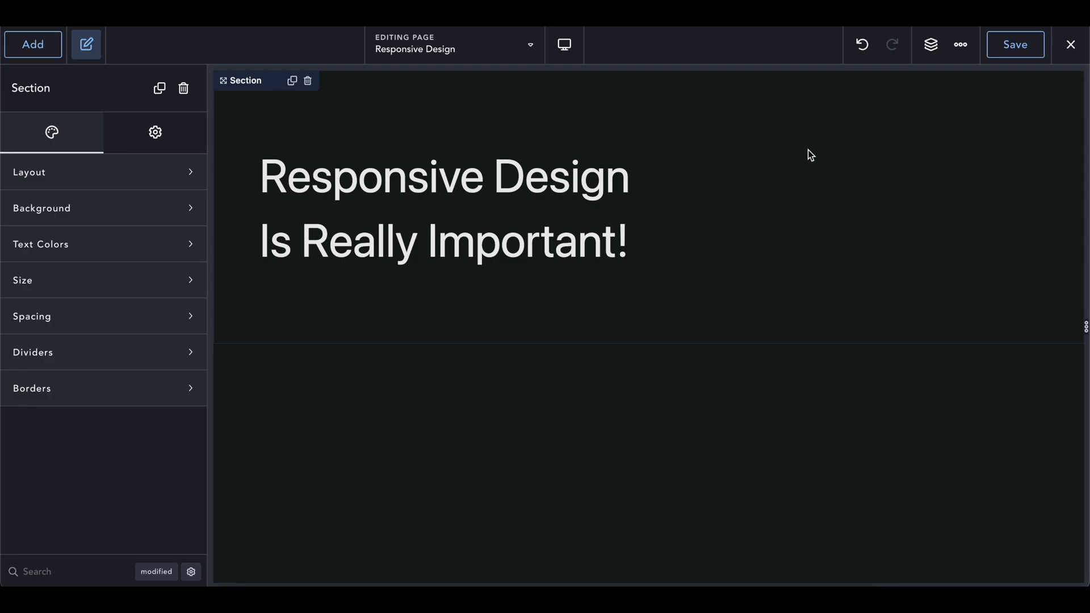
mouse_move(669, 146)
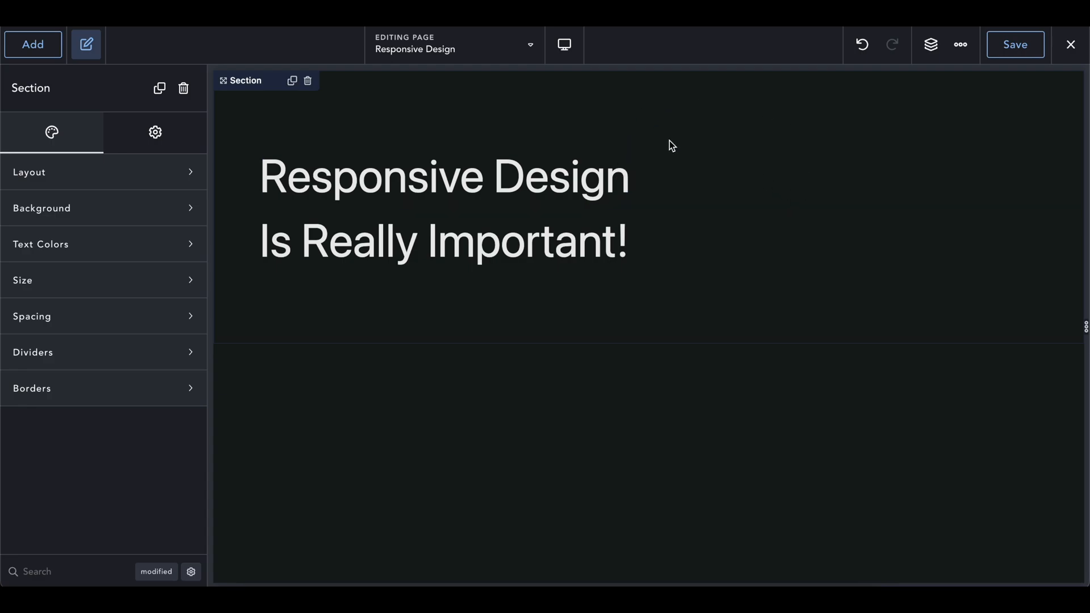
mouse_move(788, 198)
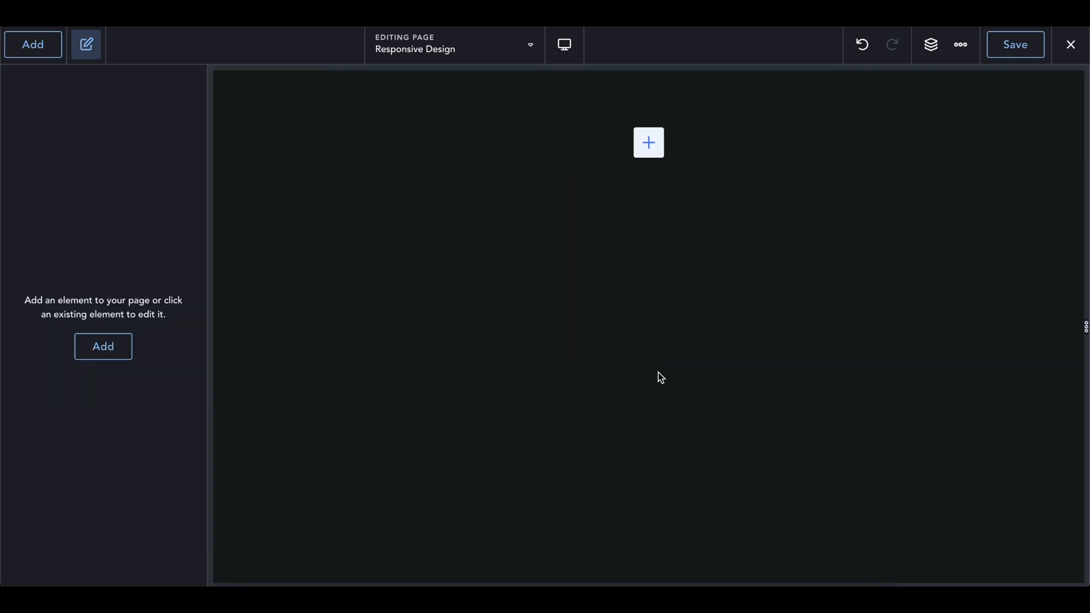
Add a Text element and set its Typography font size to 16 with the px unit.
click(33, 46)
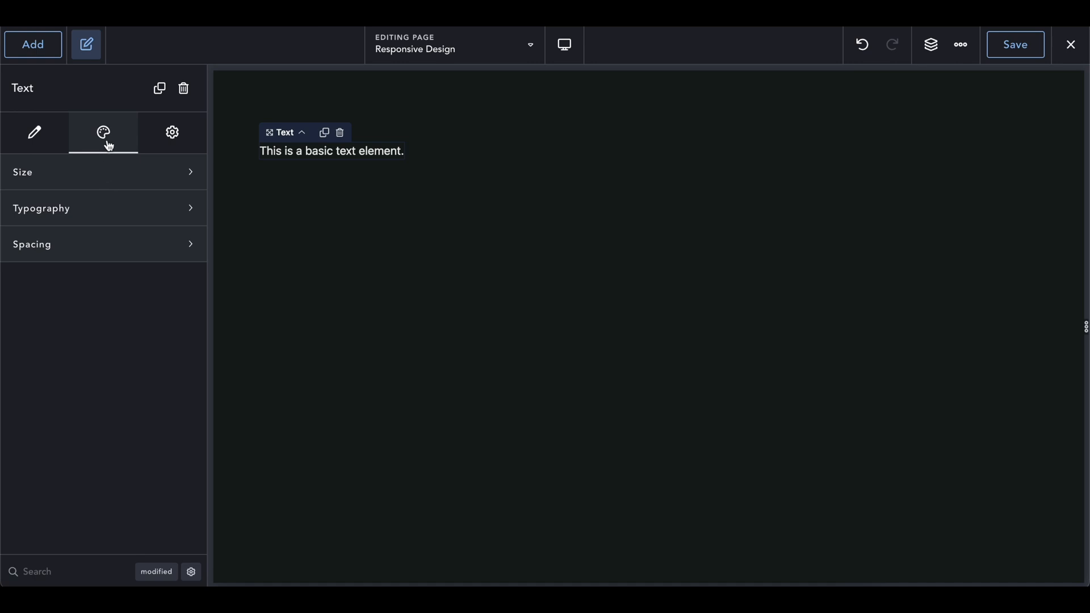
click(102, 209)
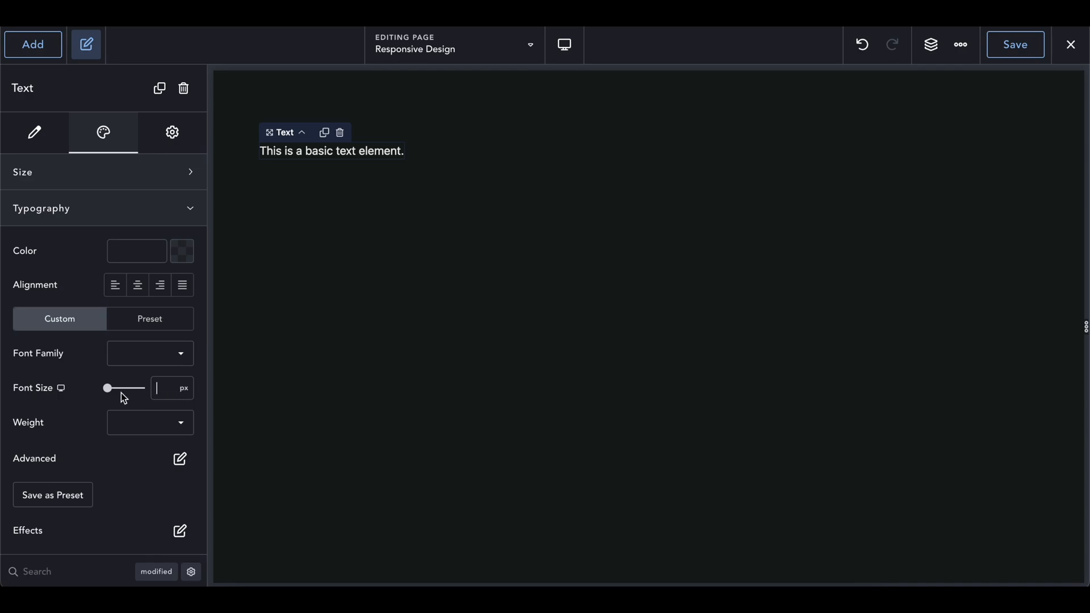
drag(105, 389, 108, 388)
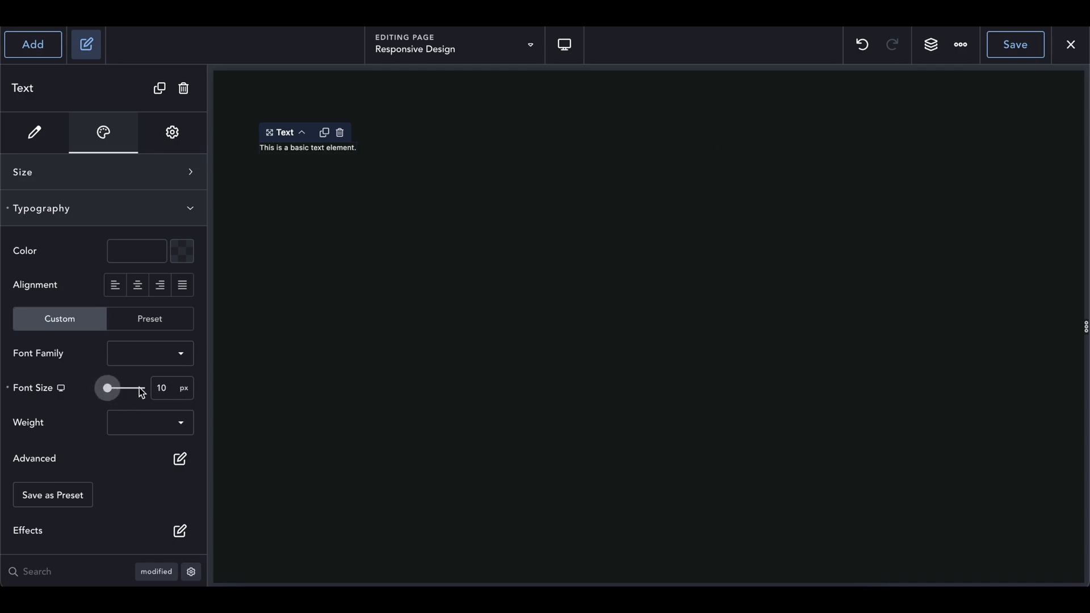
click(189, 389)
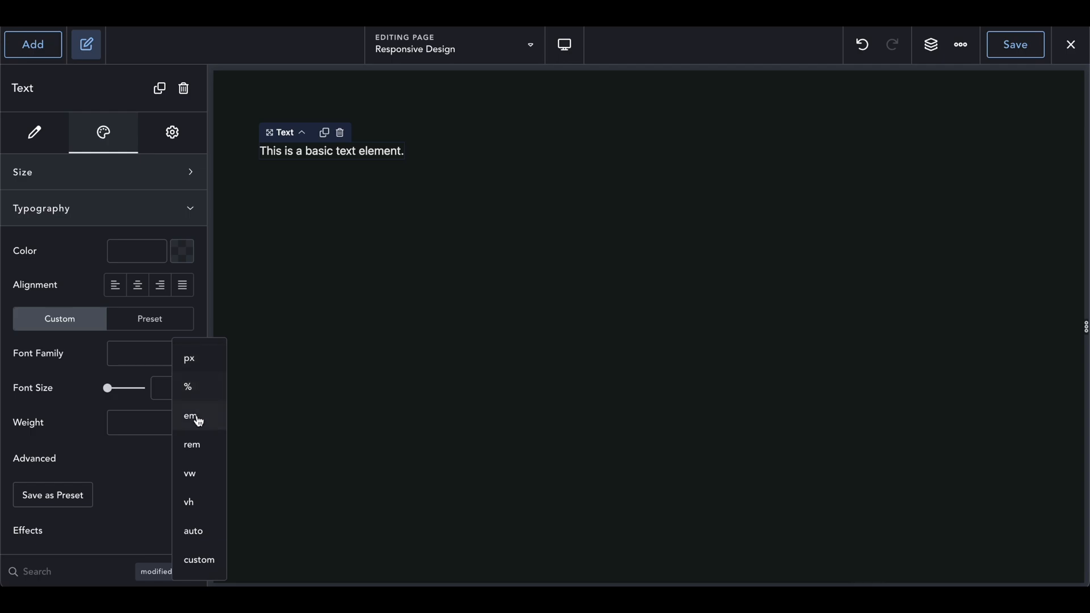
mouse_move(199, 452)
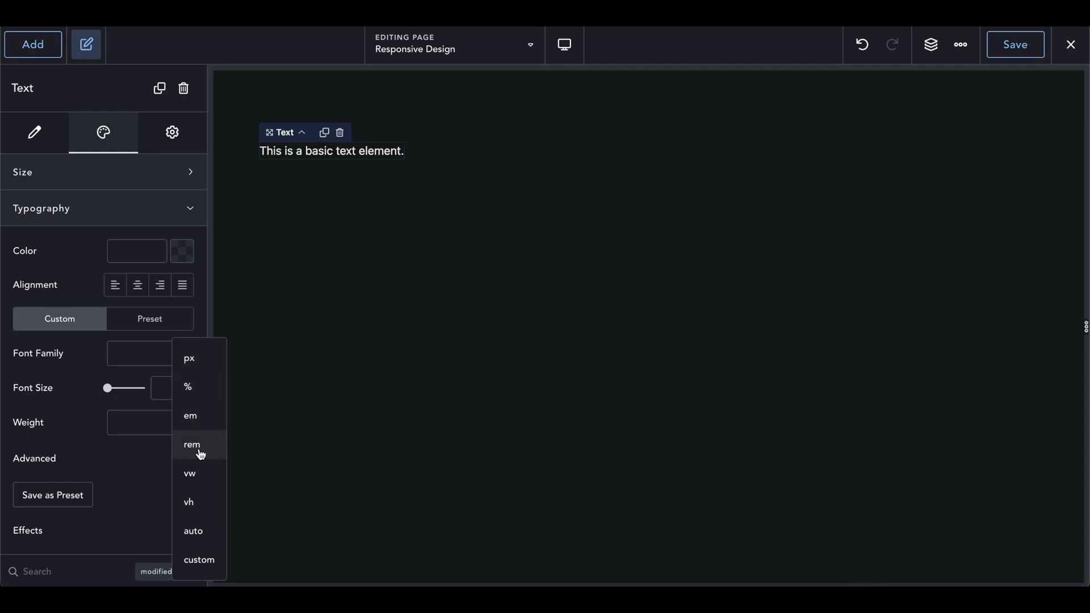
mouse_move(213, 425)
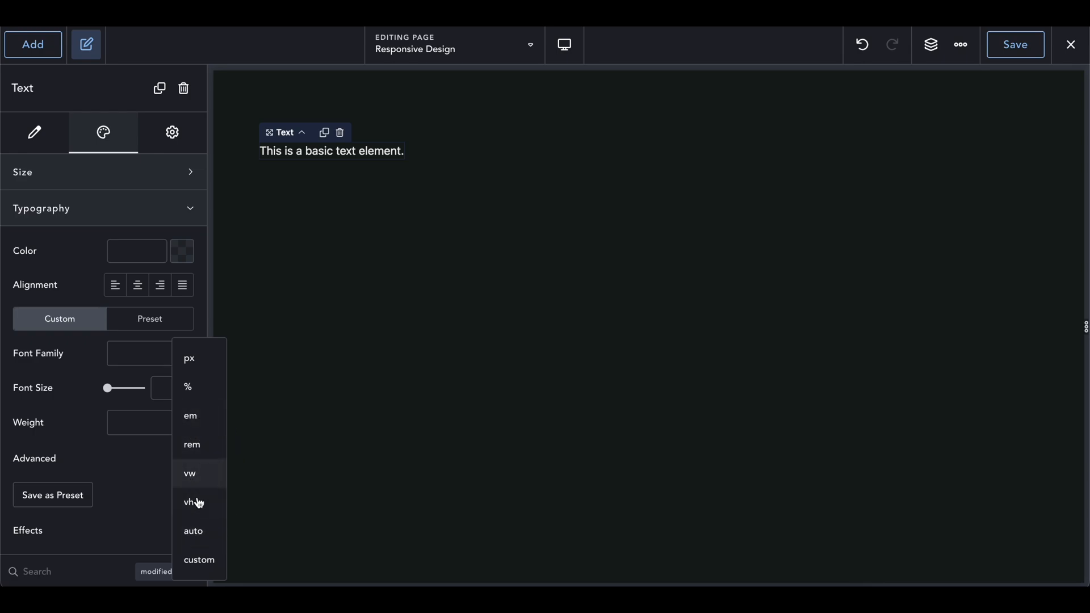
mouse_move(211, 391)
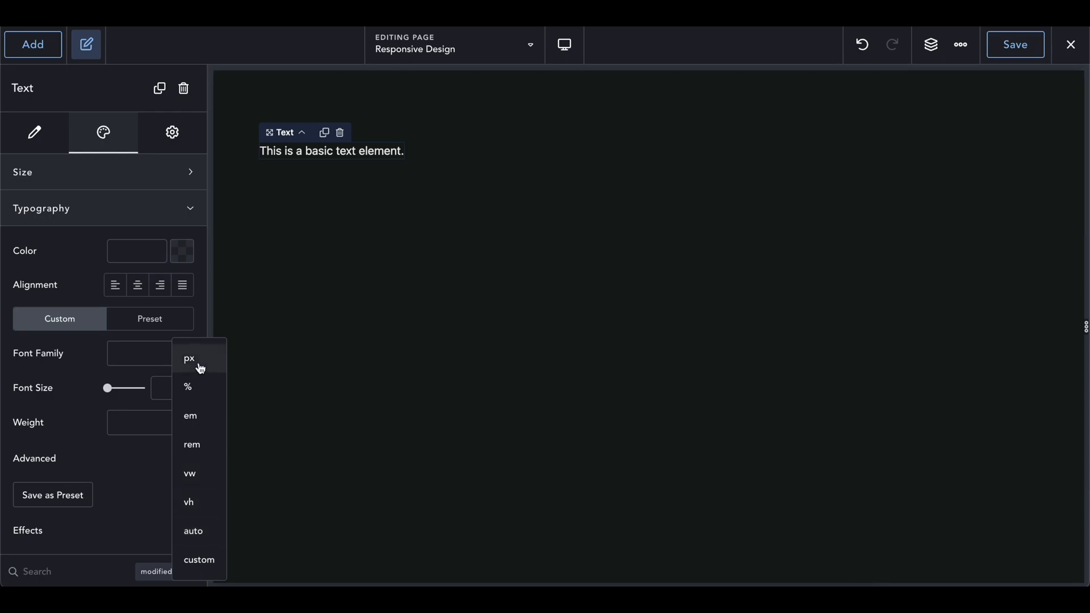
click(189, 358)
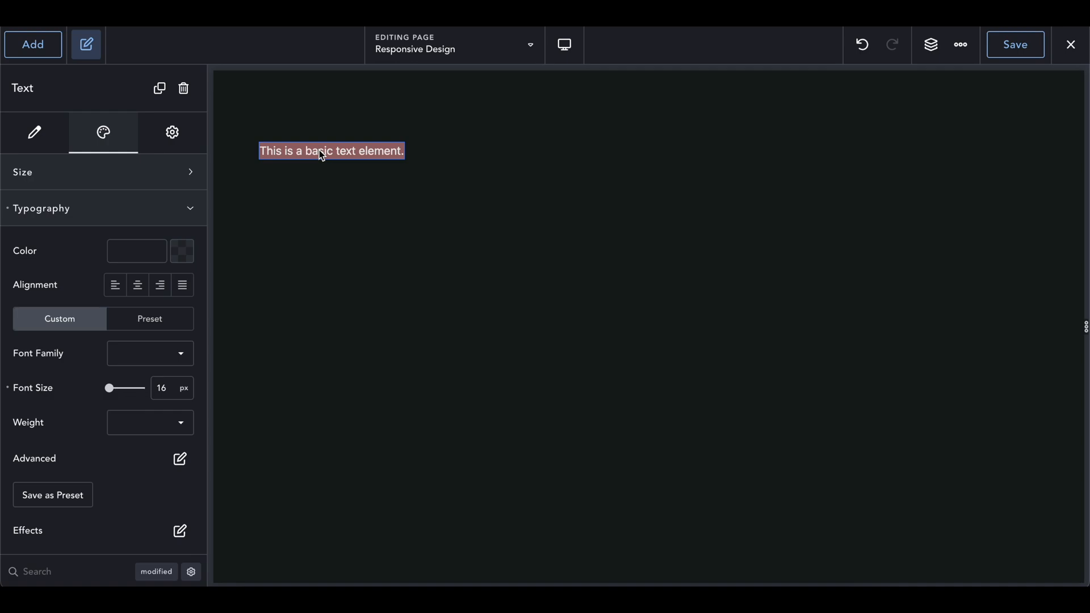
Edit the text to read 'This text is 16px wide'.
text(This text is)
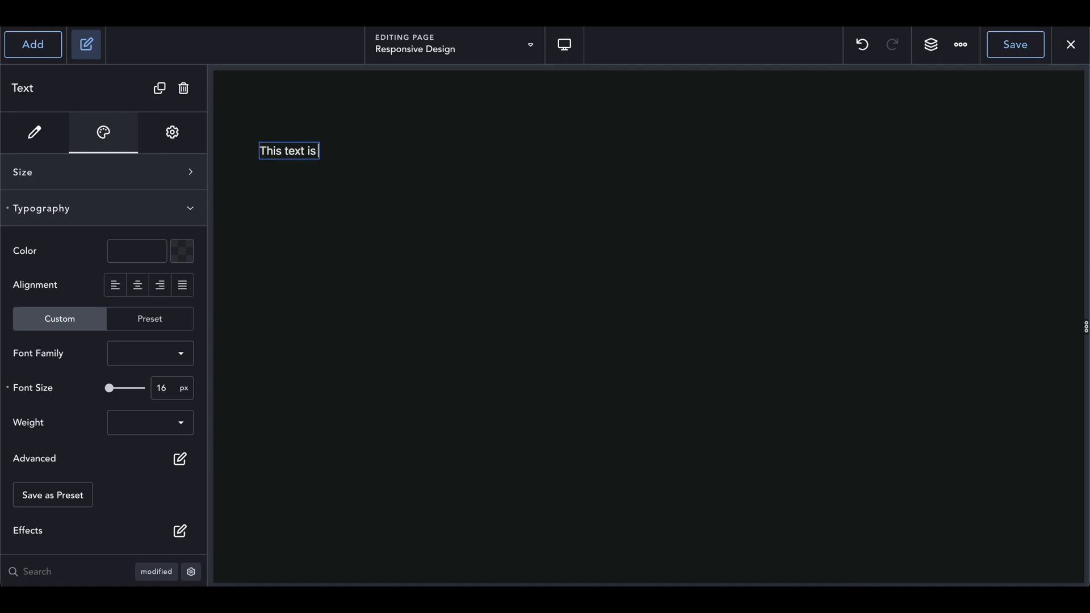
text(16px)
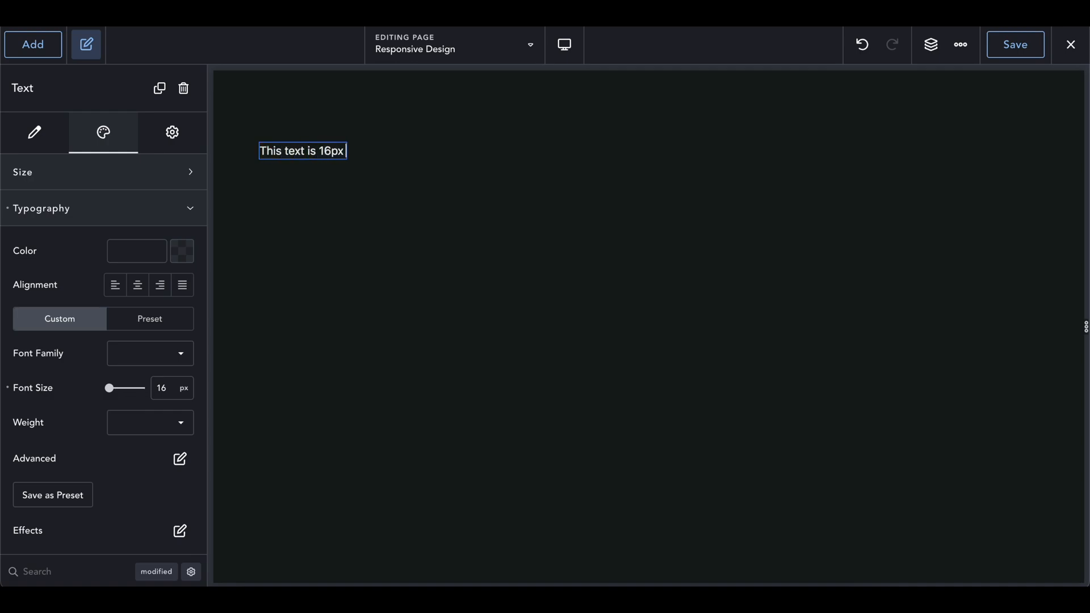
text(wide)
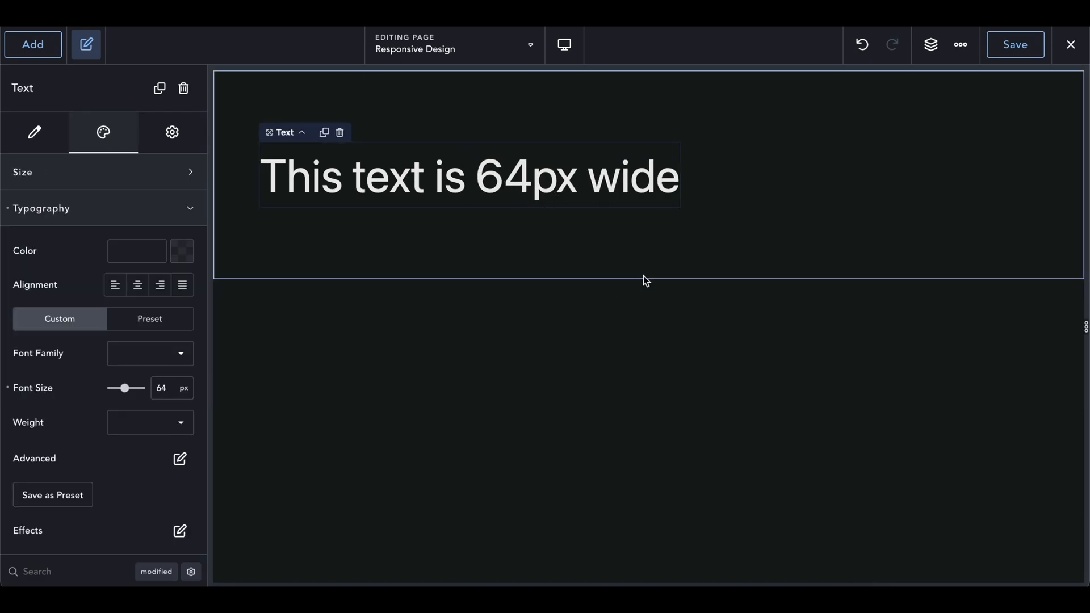
Preview the page at phone and tablet widths, then return to desktop width.
click(564, 44)
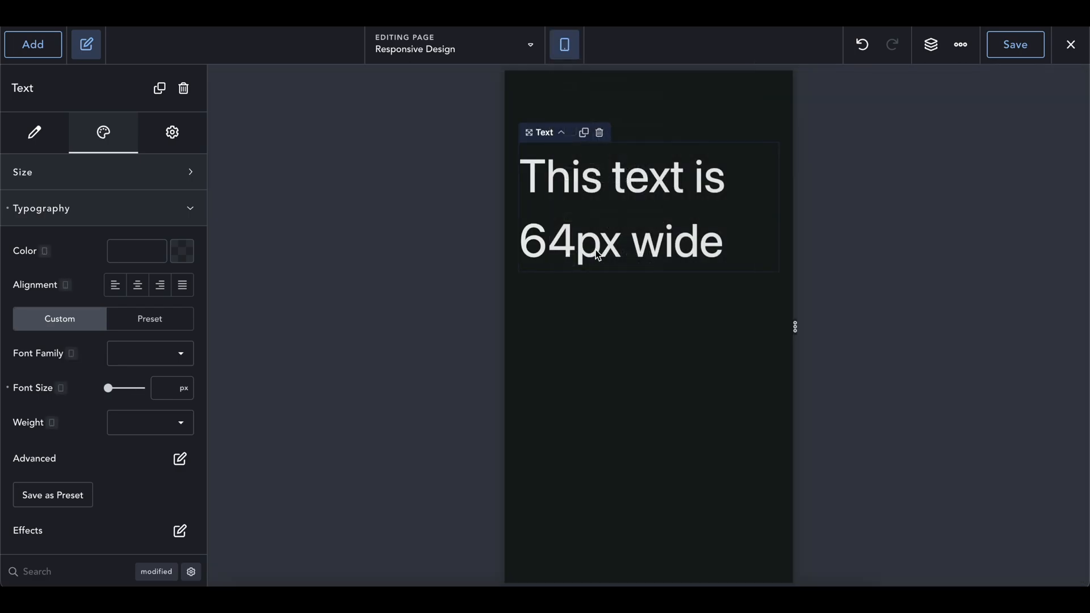
click(565, 46)
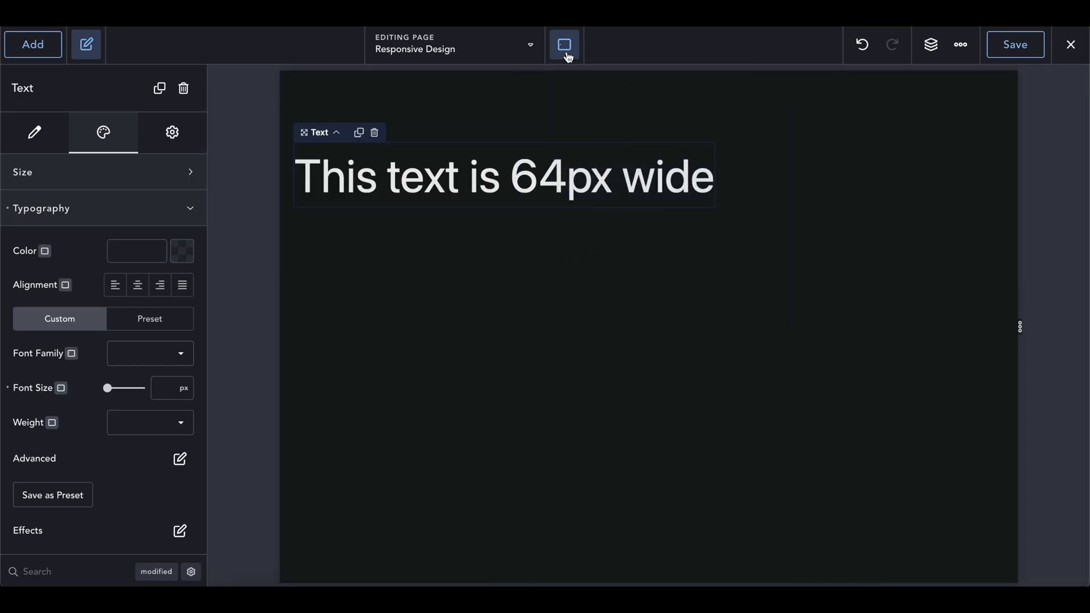
click(564, 44)
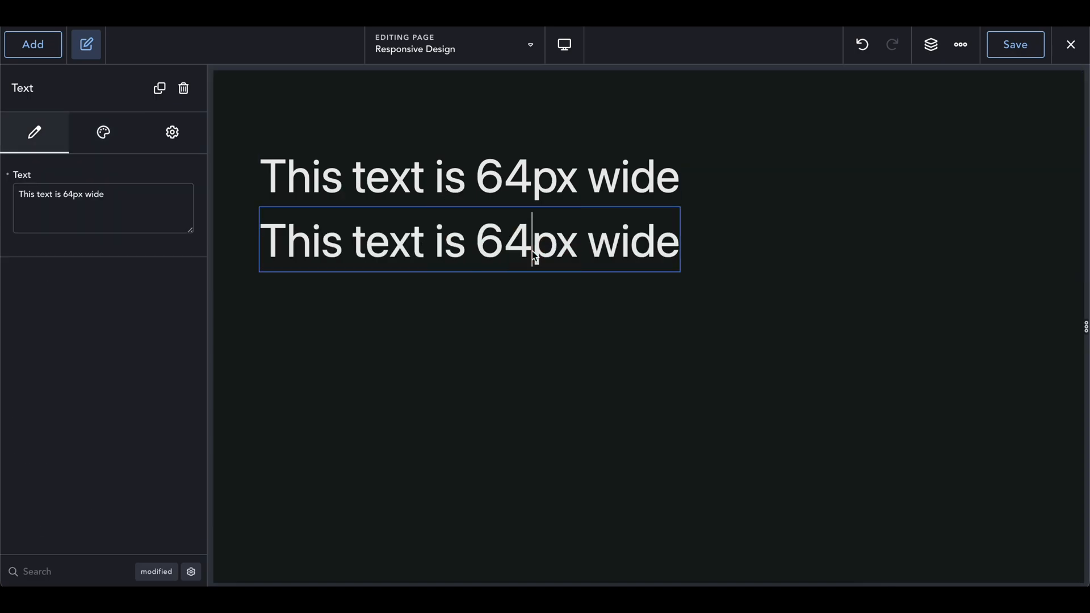
Change the duplicate text to '4rem' and set its font size to 4 rem.
key(Backspace)
text(rem)
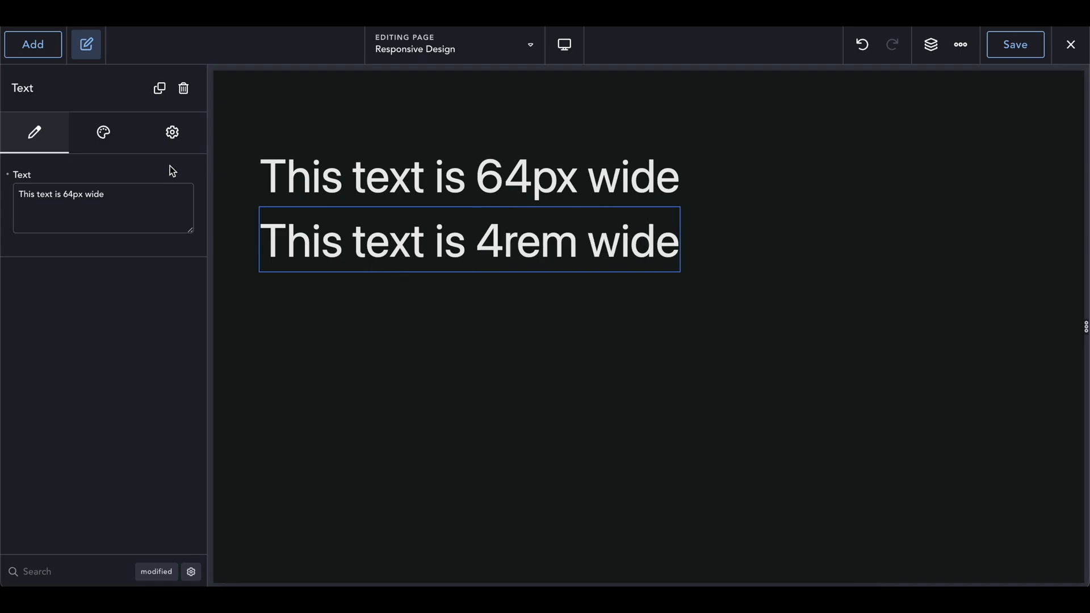
click(102, 132)
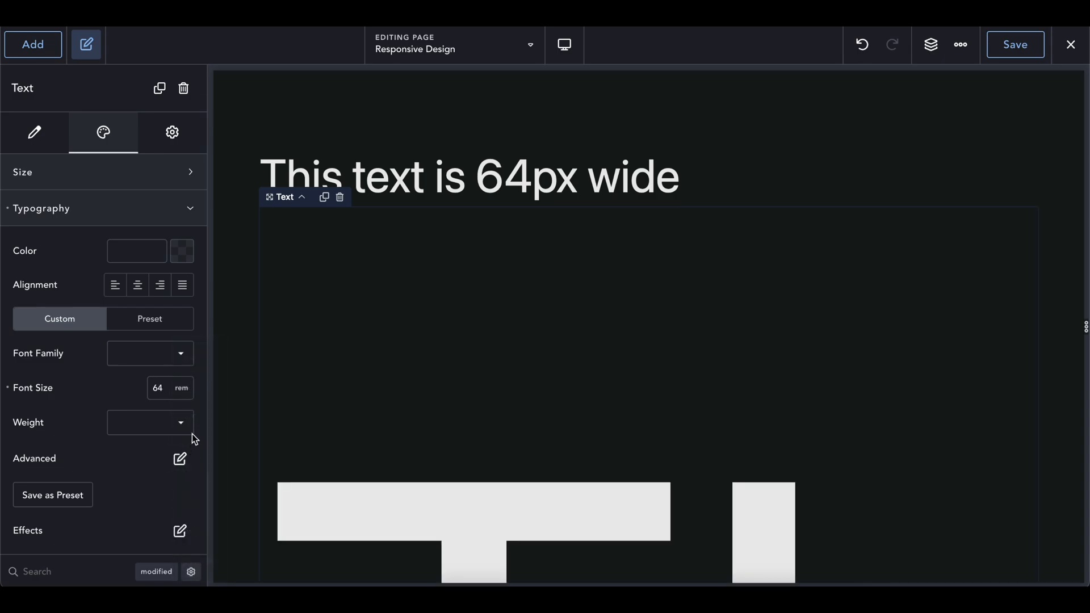
text(4)
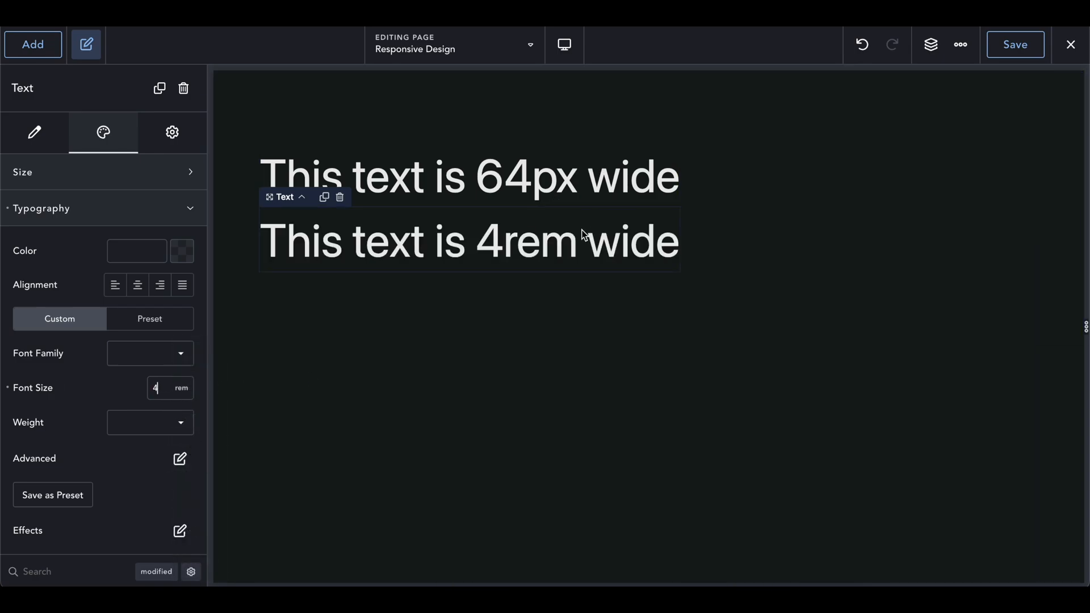
mouse_move(662, 197)
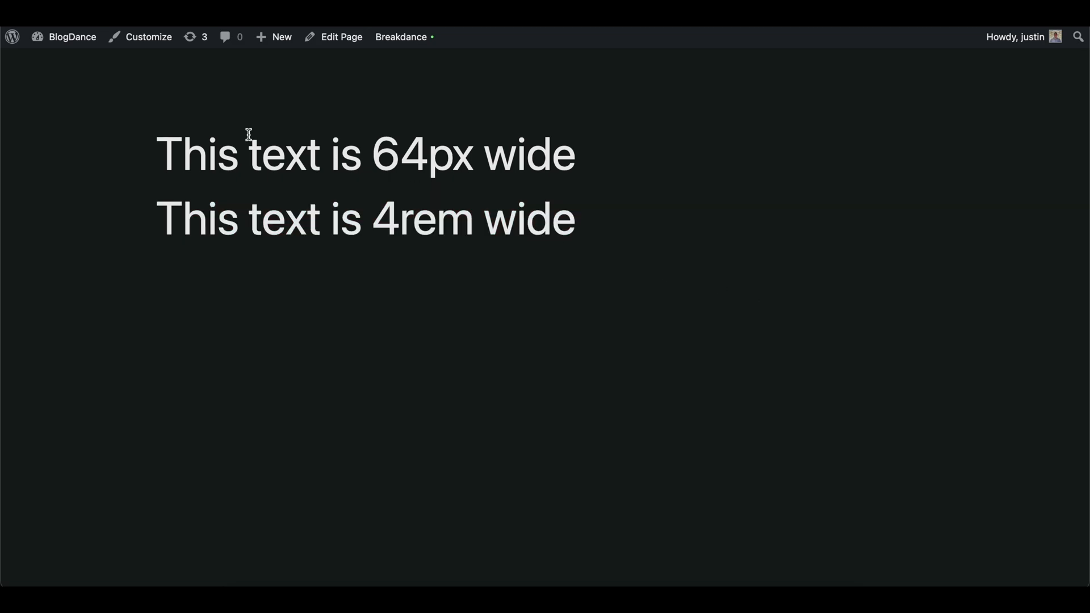
mouse_move(669, 242)
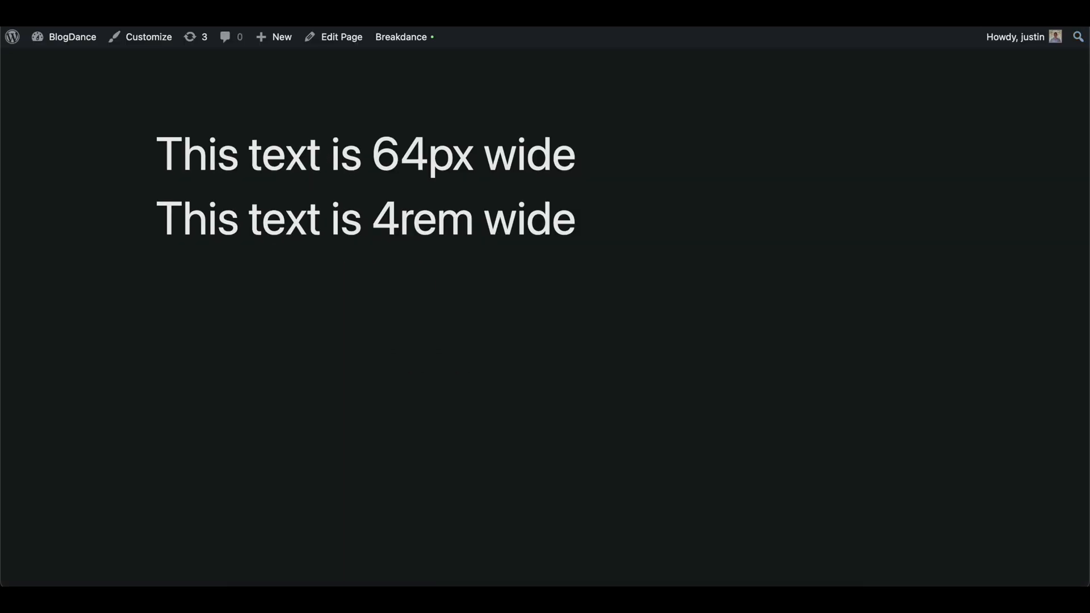
Return from the live page to editing in the Breakdance builder.
click(400, 37)
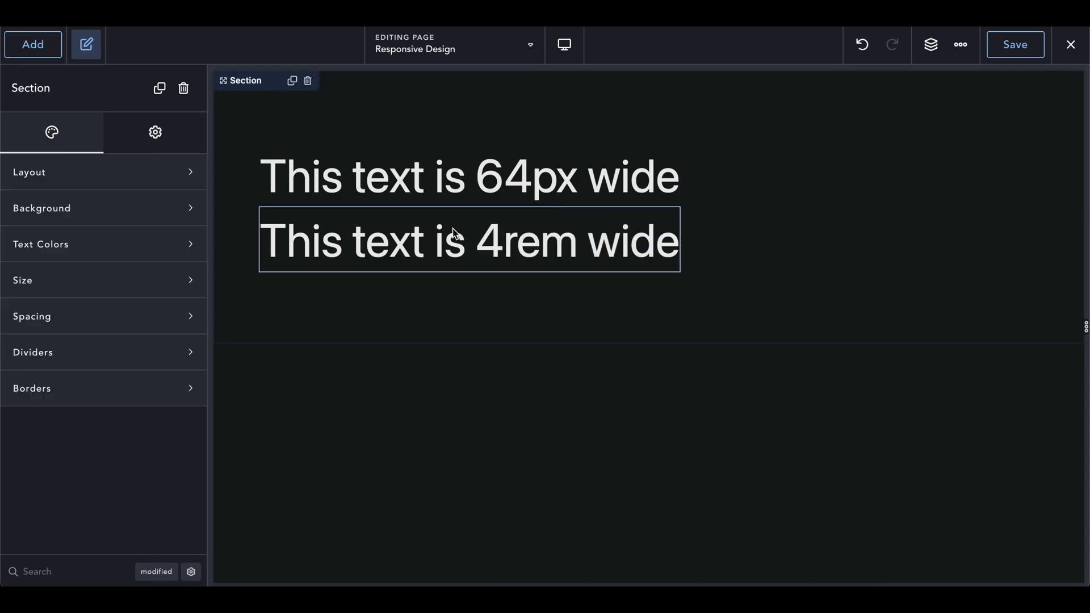
click(565, 45)
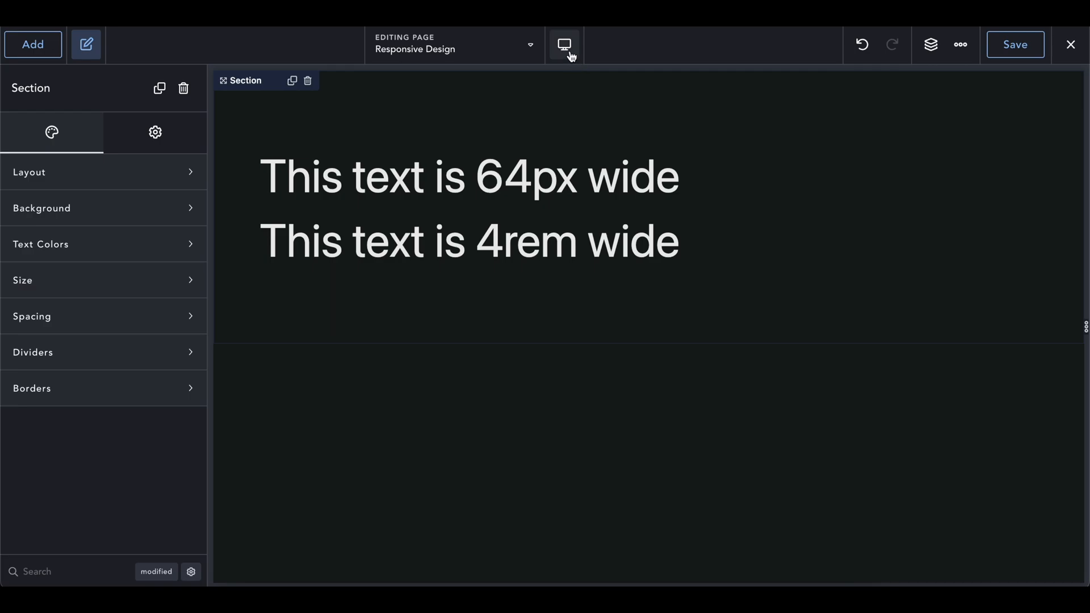
click(565, 45)
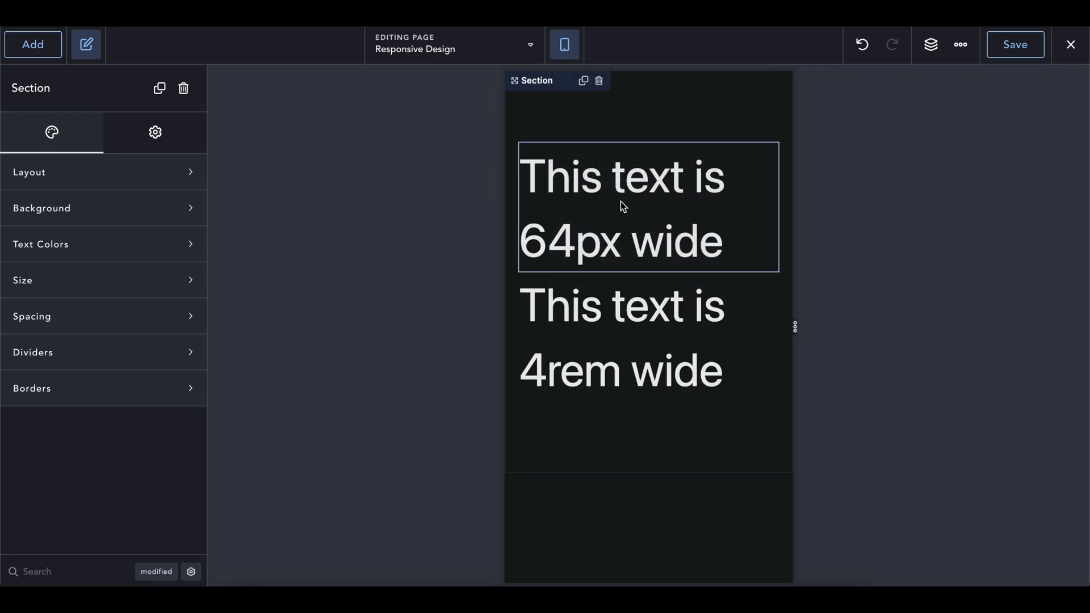
click(566, 46)
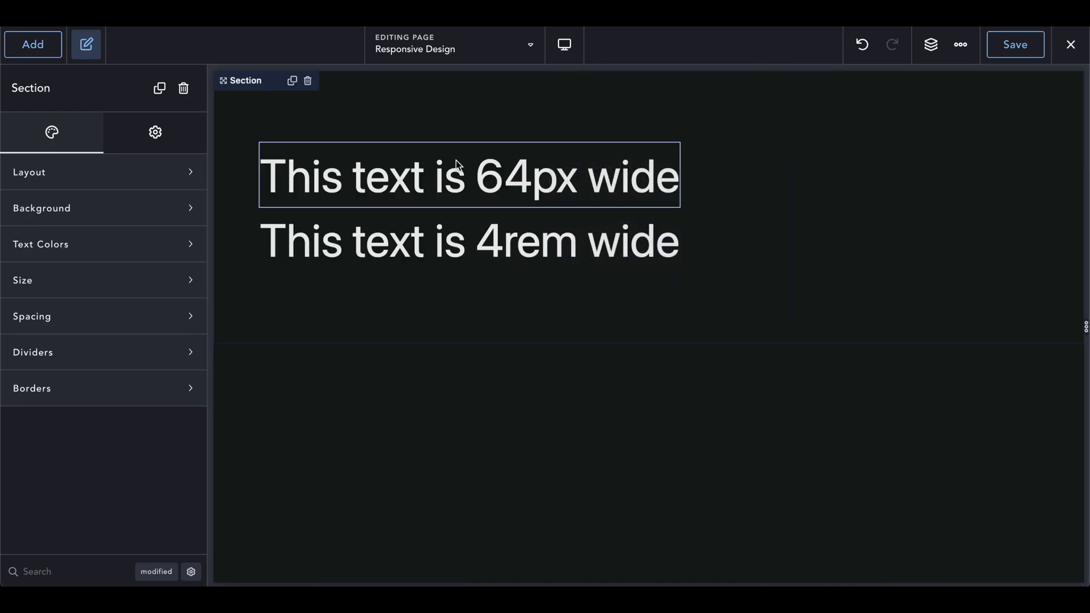
click(564, 45)
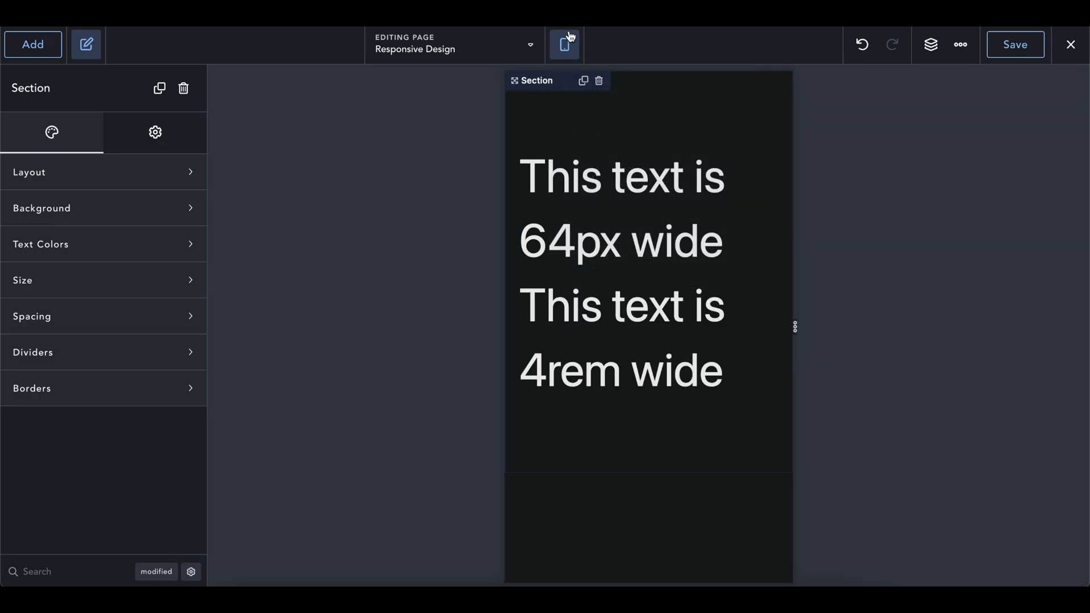
click(565, 45)
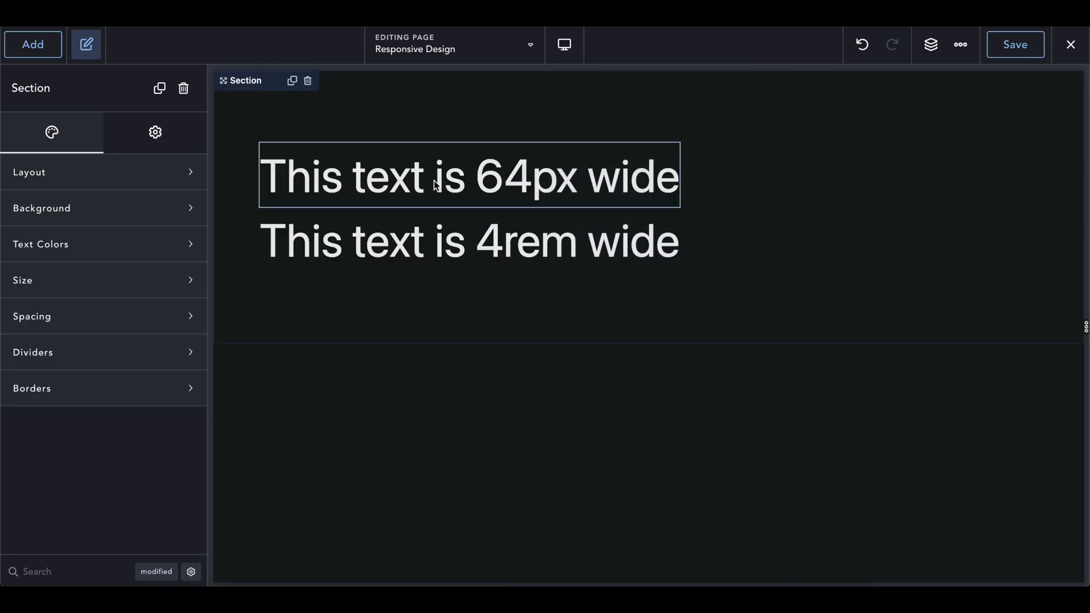
click(445, 179)
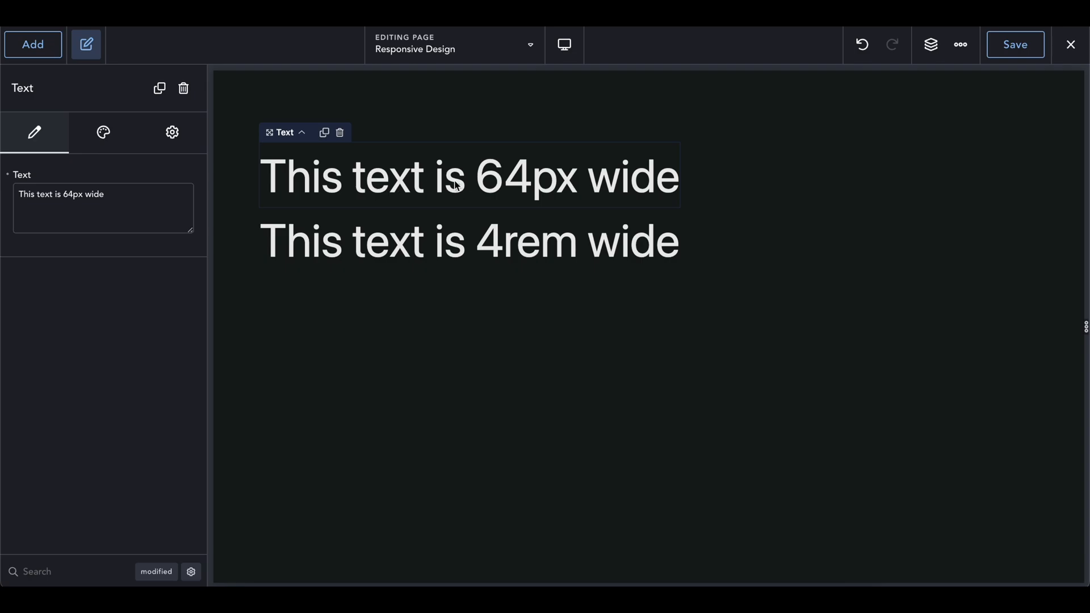
mouse_move(443, 191)
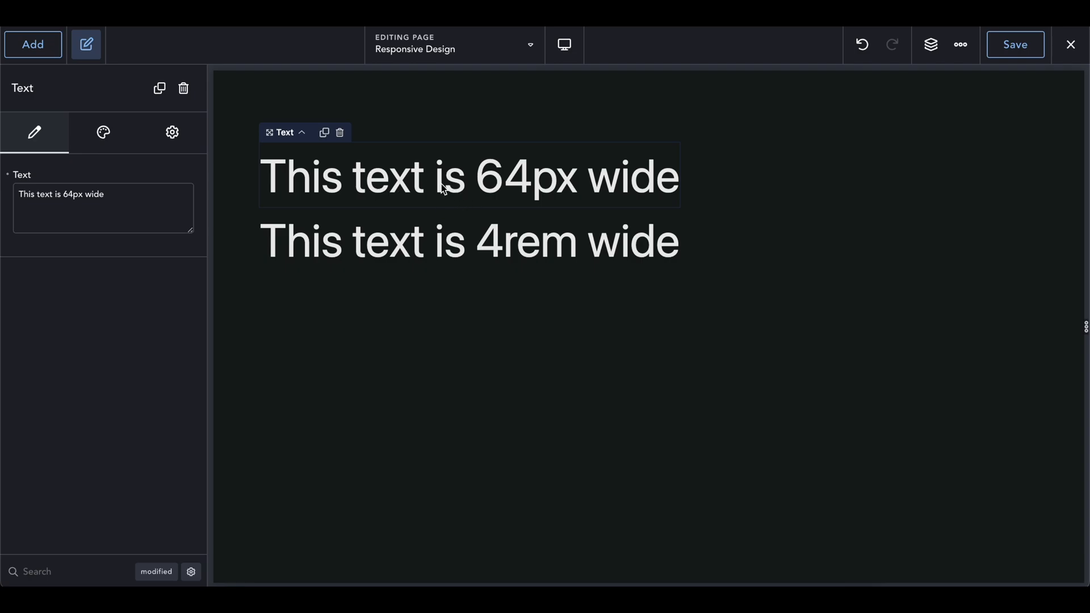
mouse_move(481, 191)
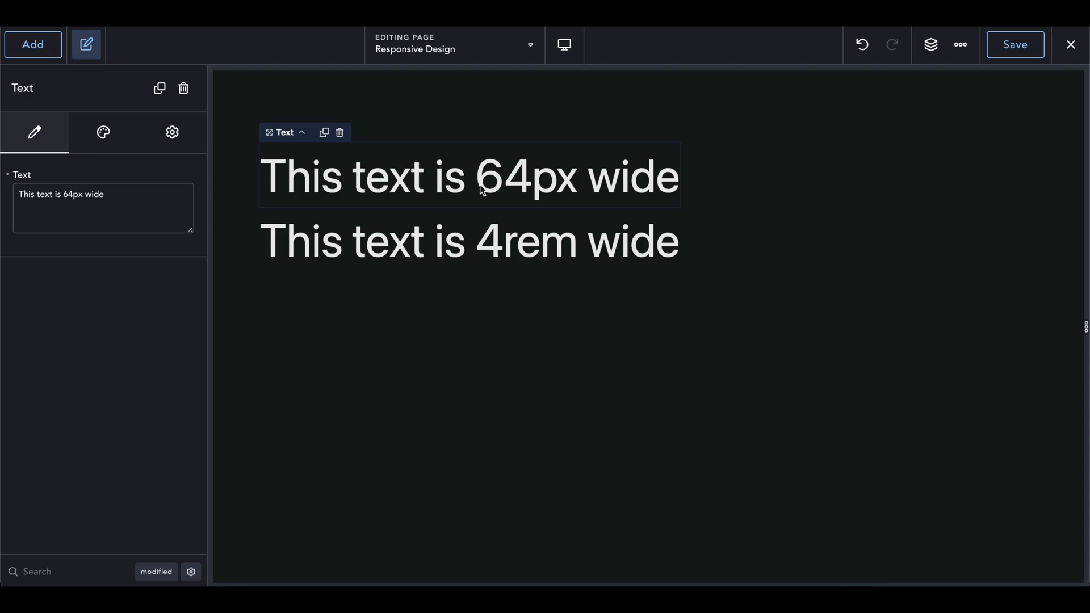
click(549, 241)
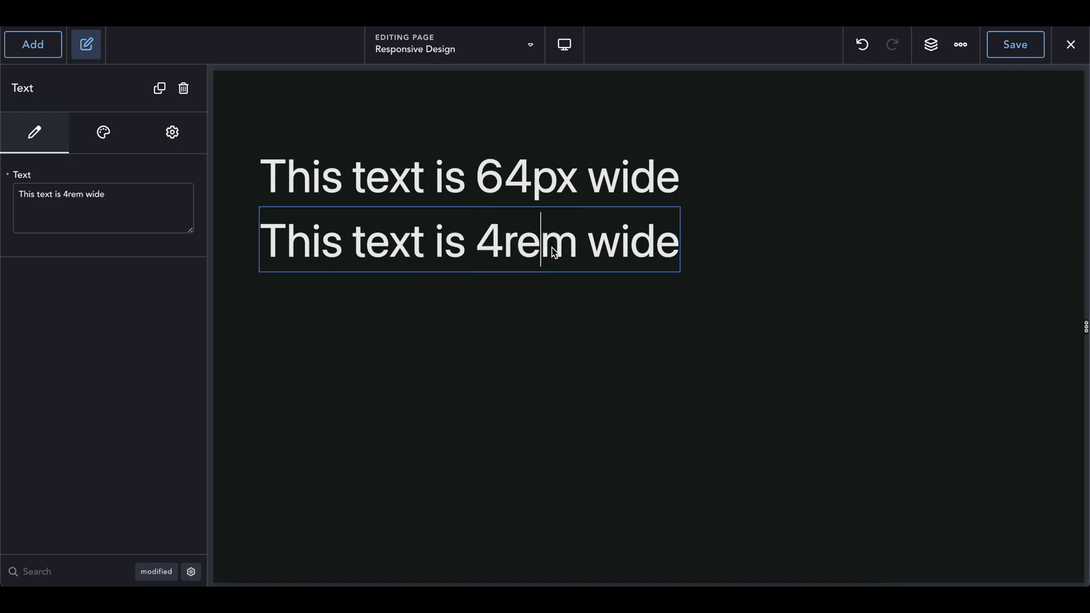
double_click(538, 240)
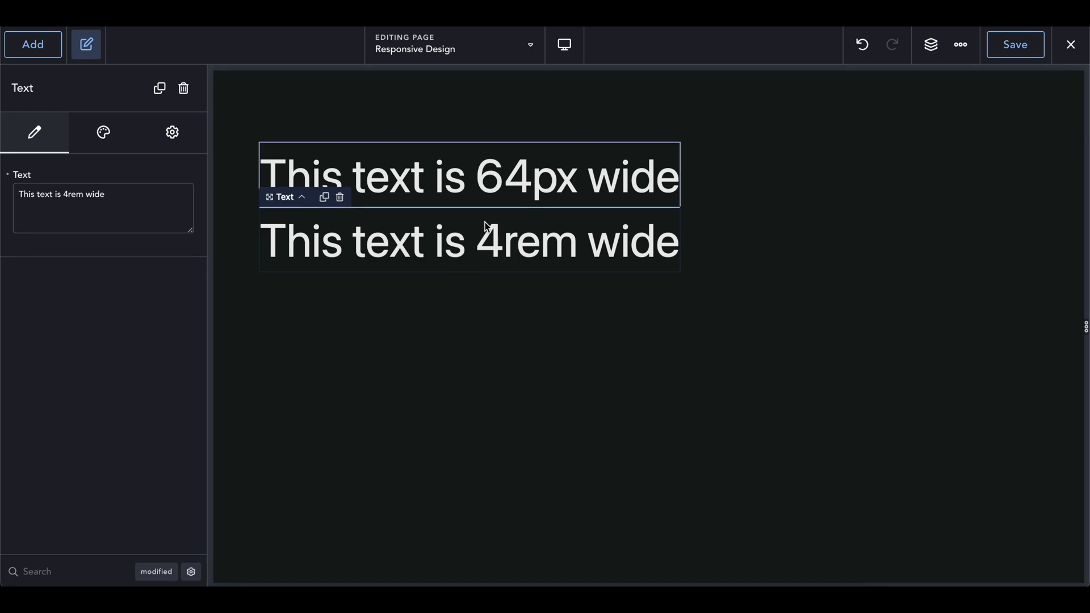
mouse_move(479, 198)
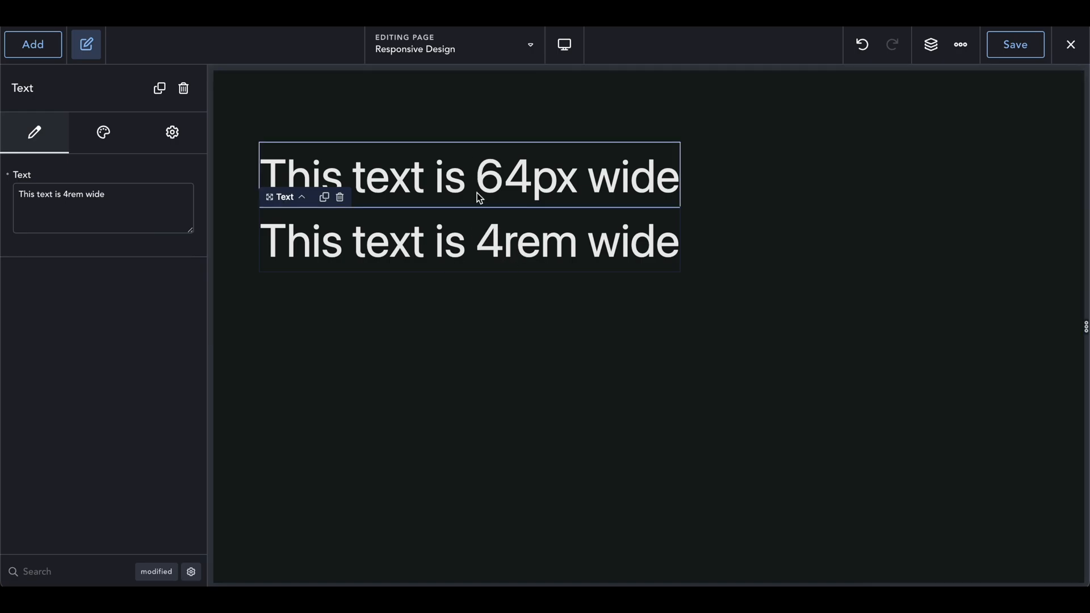
click(486, 239)
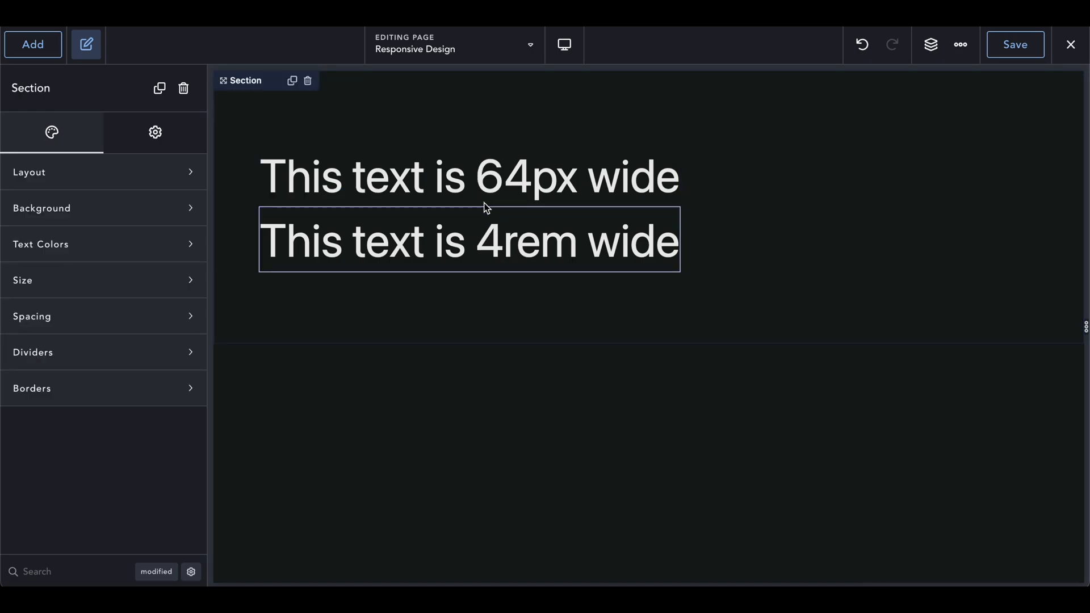
click(815, 336)
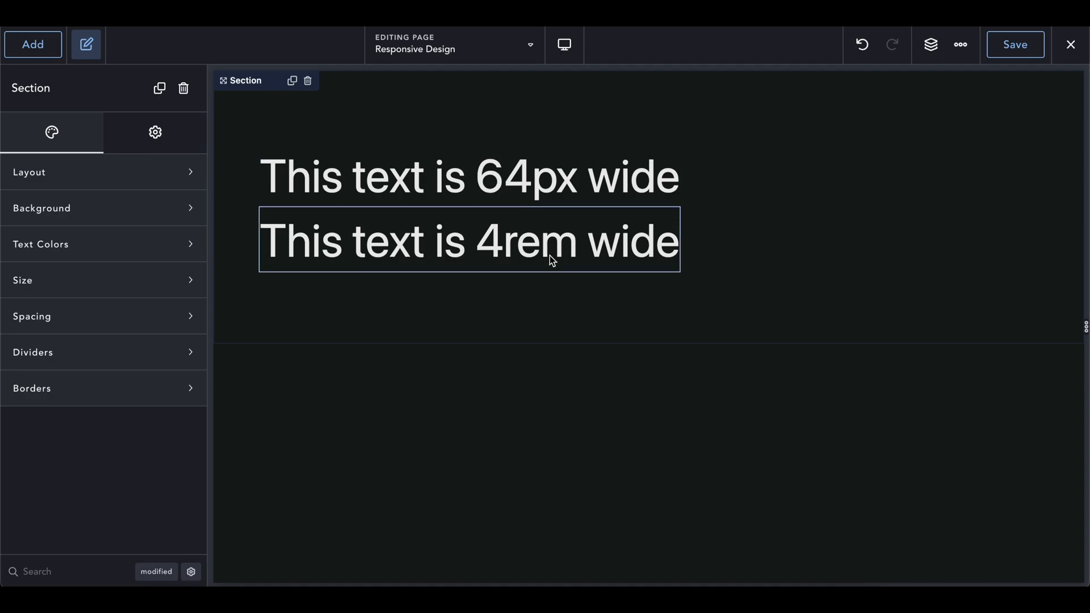
double_click(541, 240)
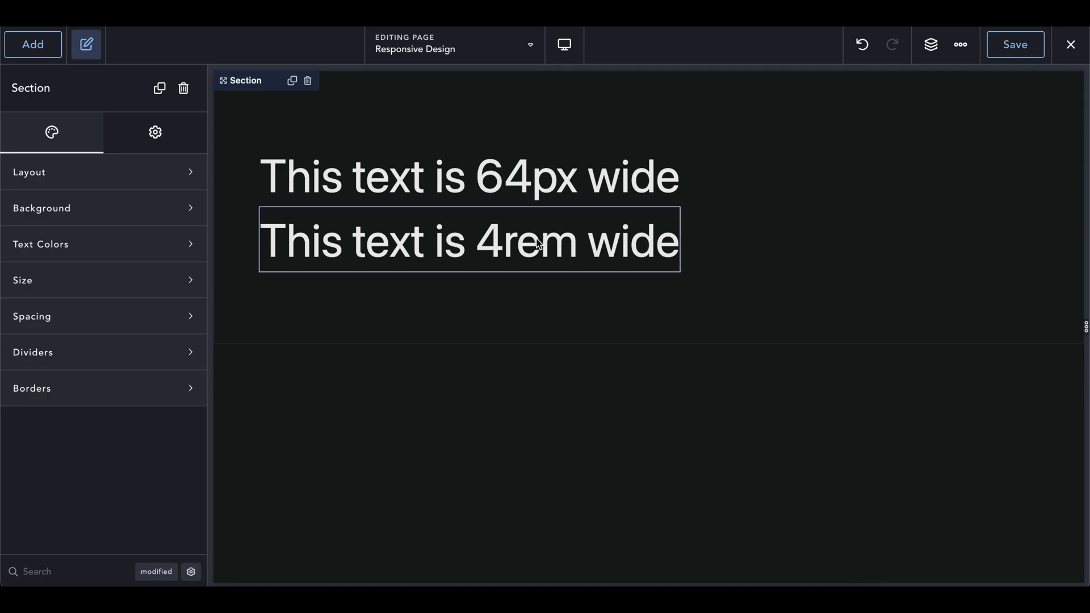
mouse_move(575, 238)
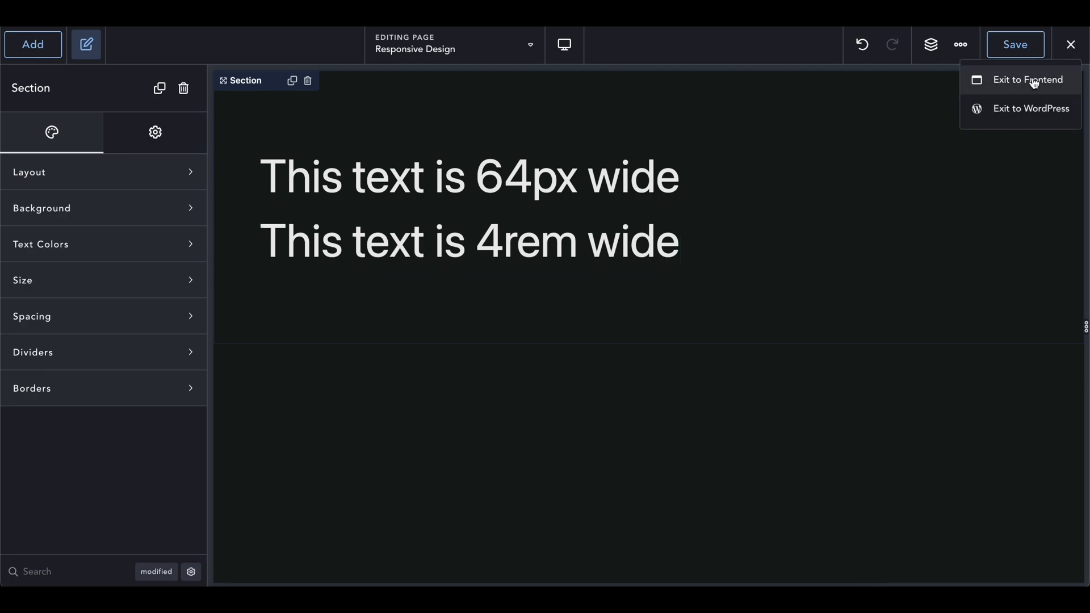
Exit the editor to the live Responsive Design page on the front end.
click(1021, 79)
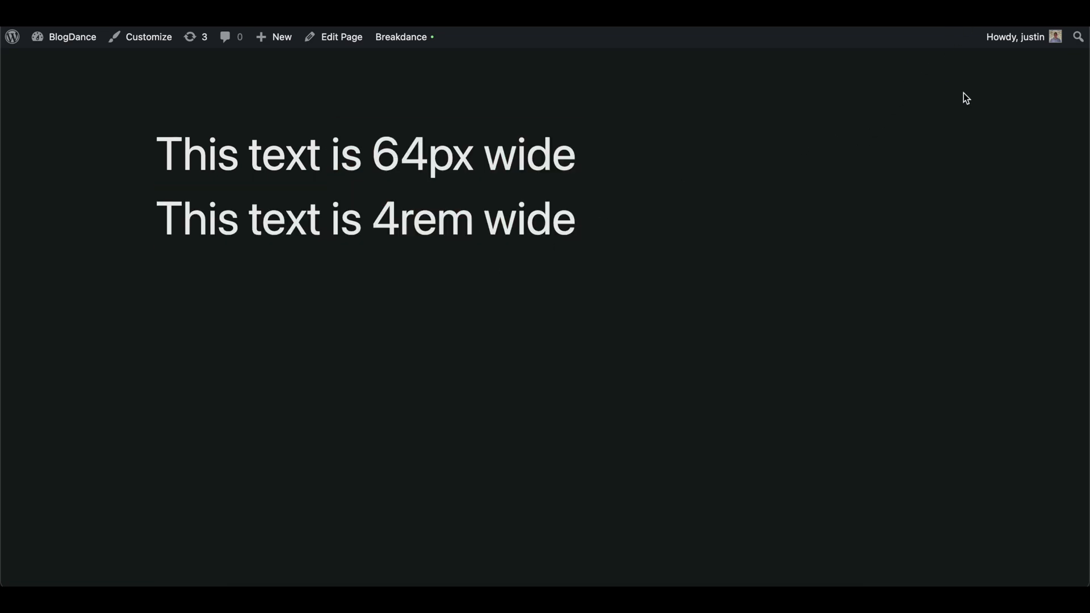
mouse_move(849, 217)
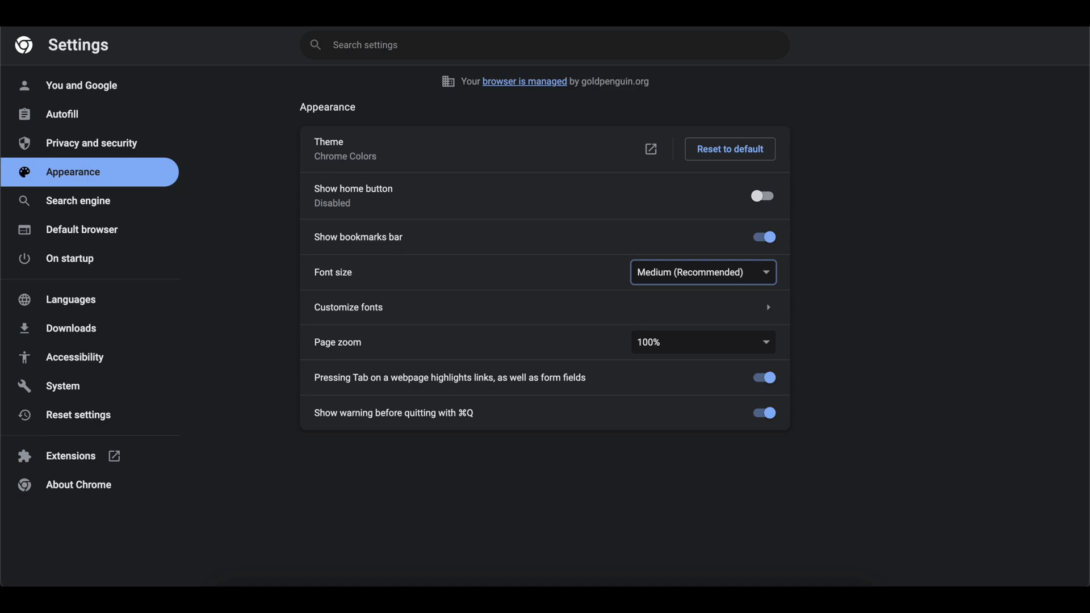
mouse_move(396, 338)
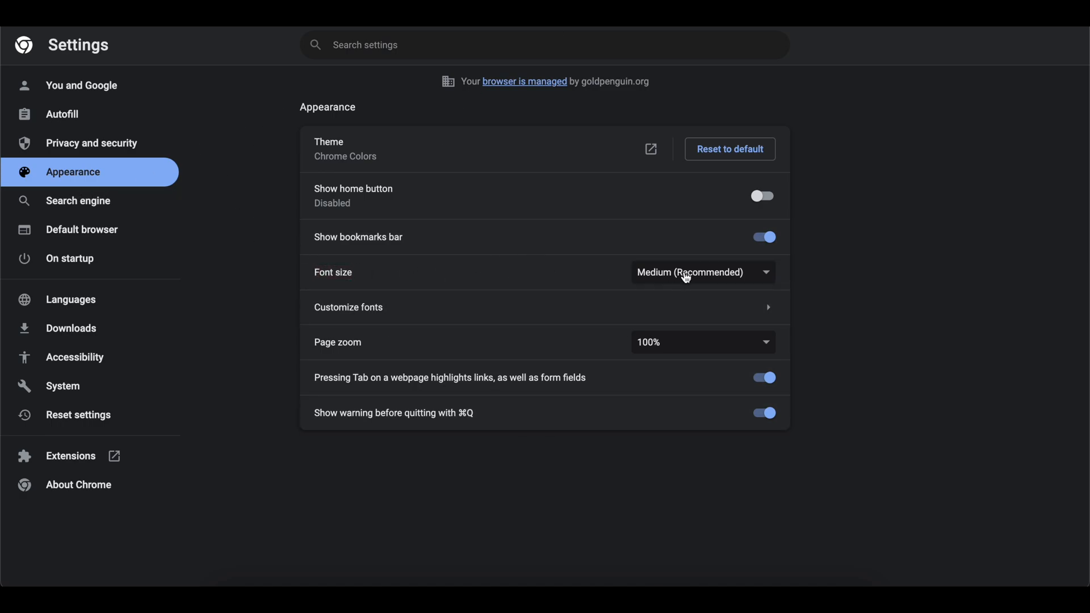
Change Chrome's default font size in Appearance settings, test it, then adjust it again.
click(703, 272)
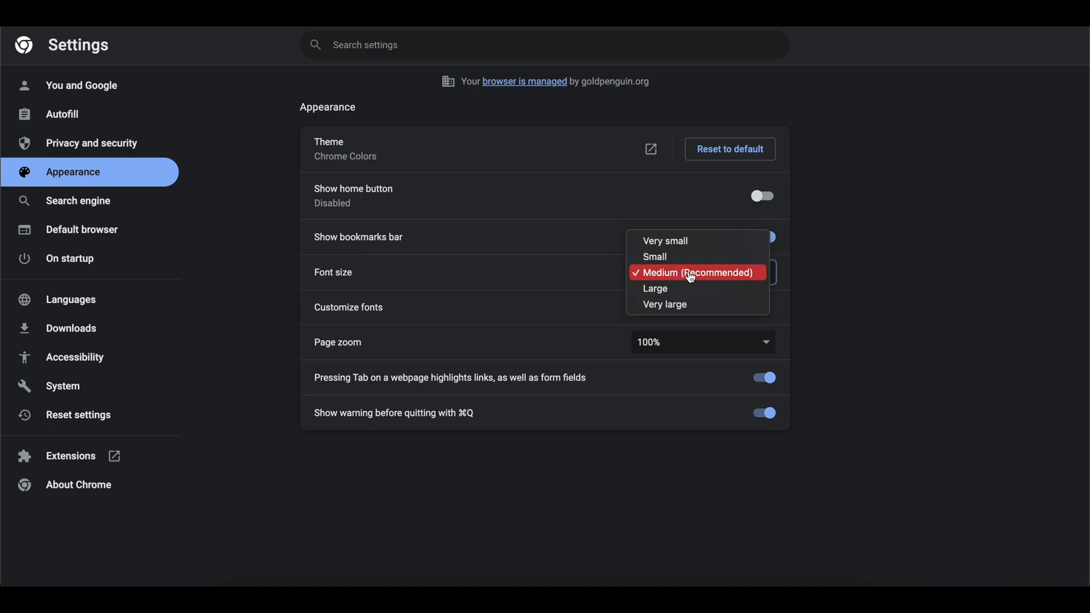
mouse_move(683, 244)
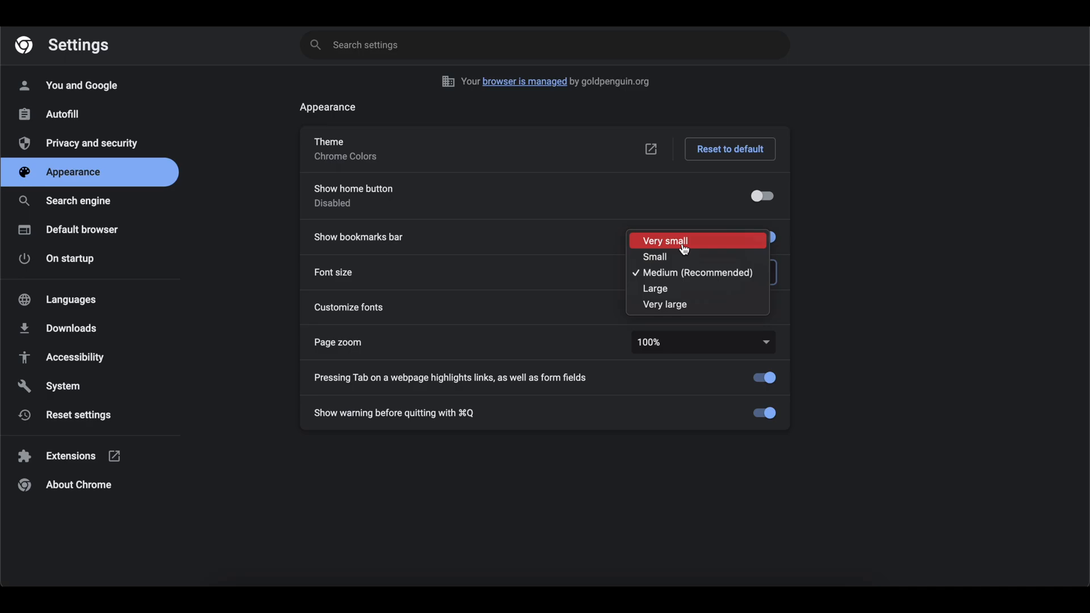
click(665, 241)
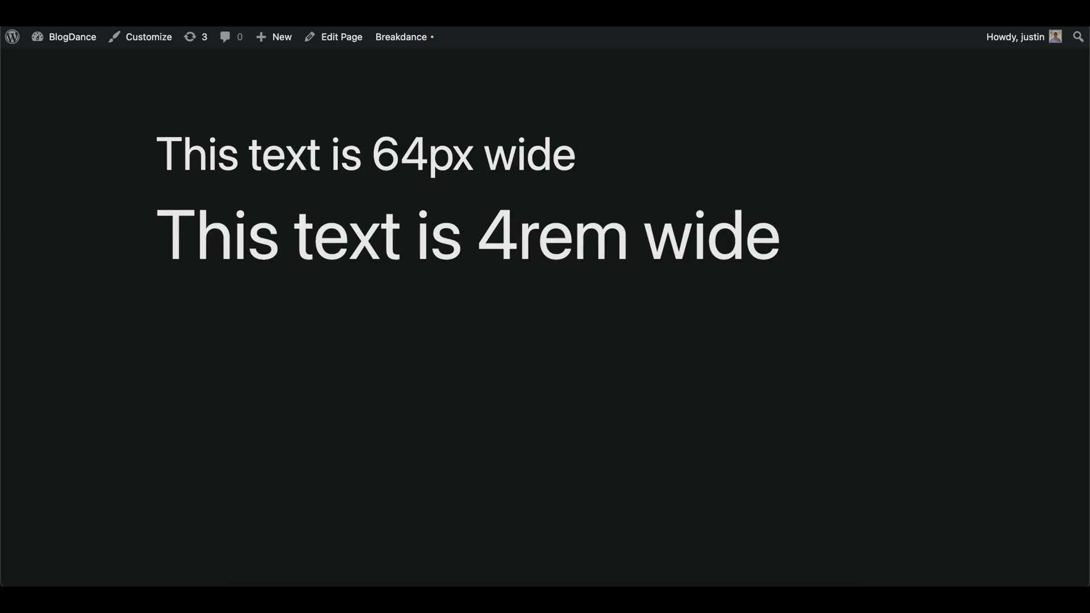
mouse_move(642, 243)
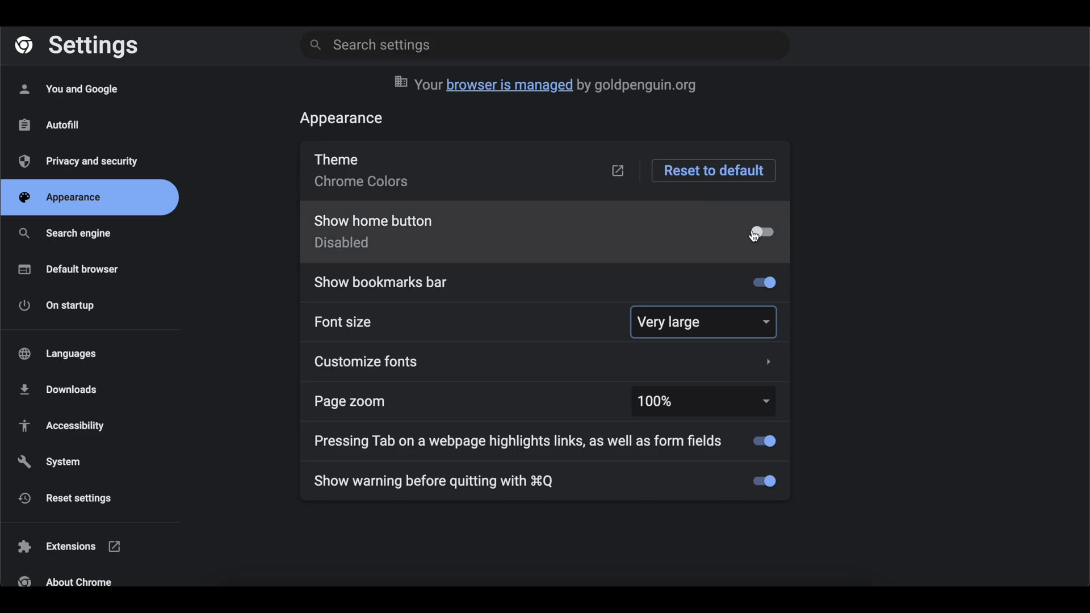
click(703, 323)
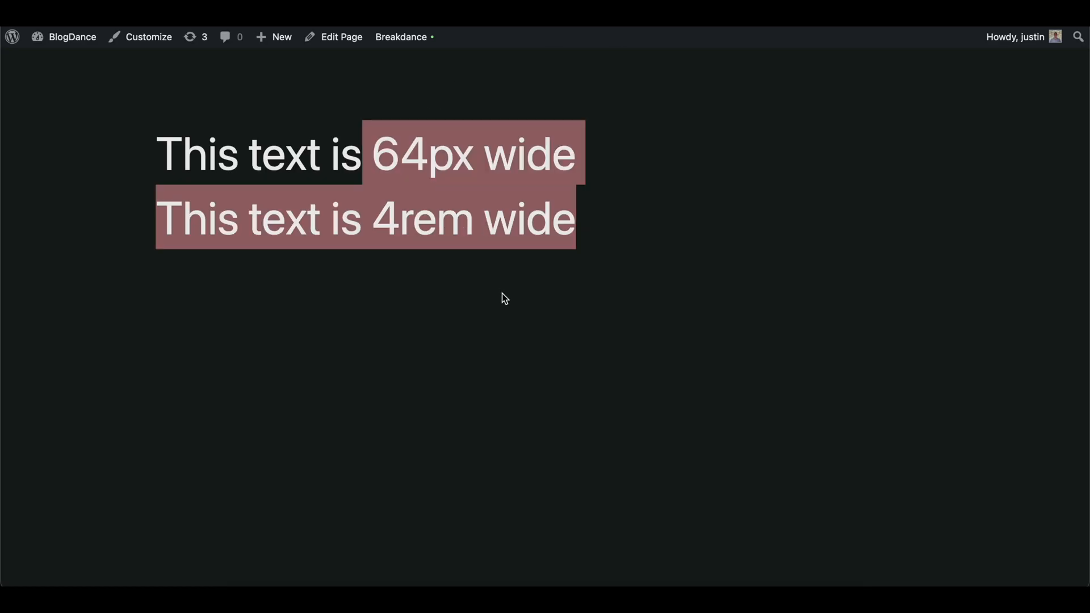
Reopen 'Responsive Design' in Breakdance from the admin bar and expand the 4rem text's Typography.
click(401, 36)
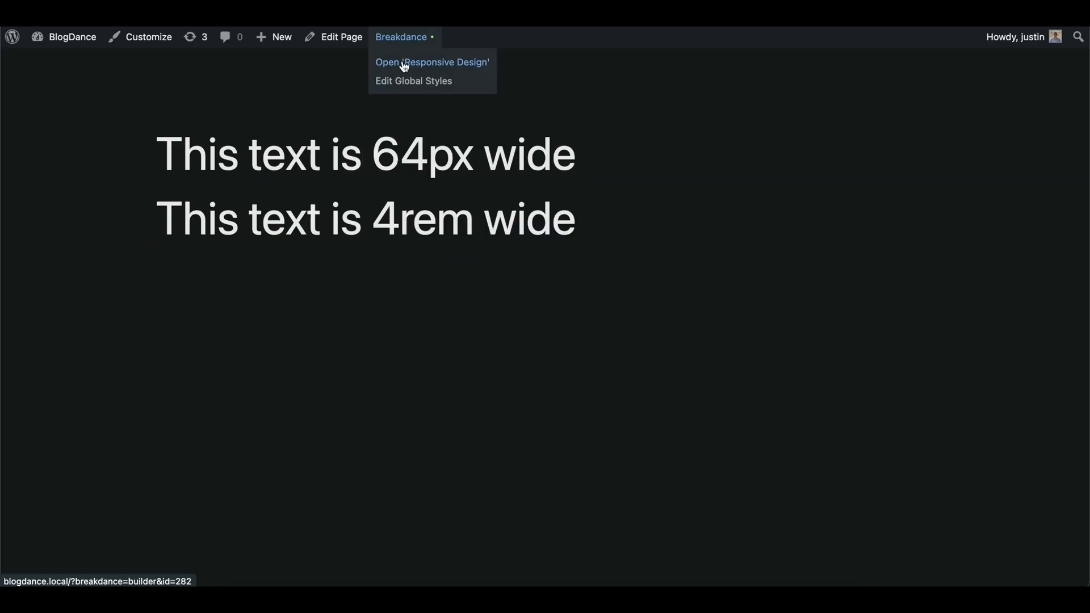
click(432, 63)
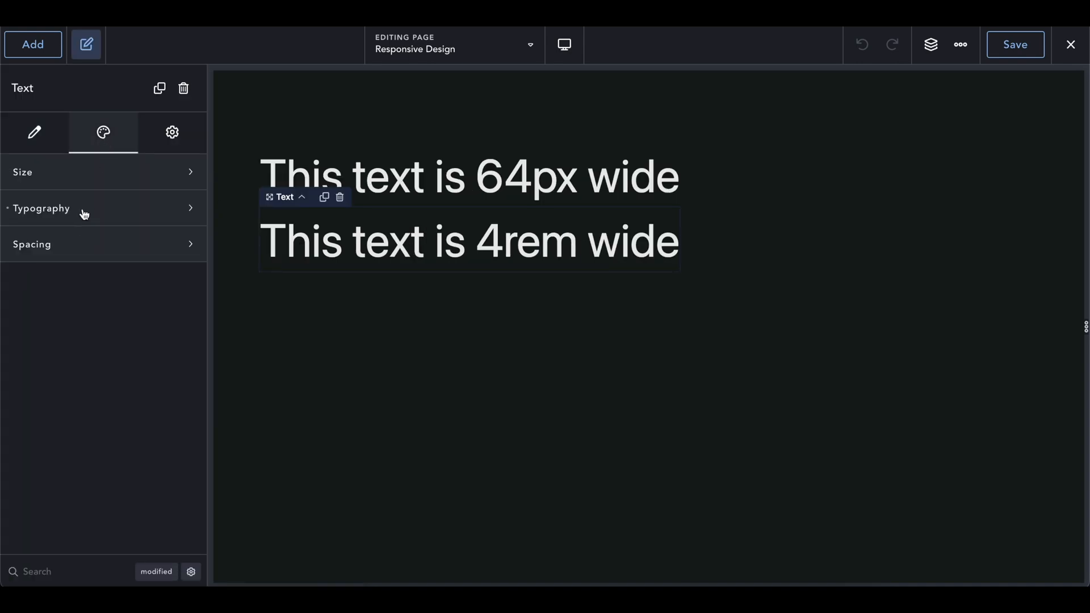
click(41, 209)
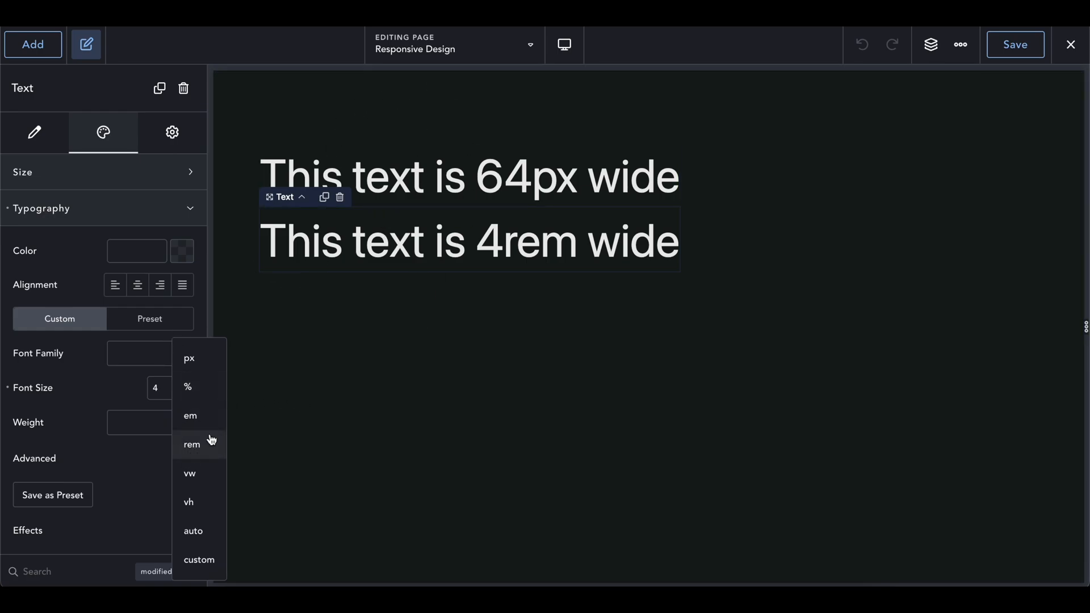
mouse_move(256, 412)
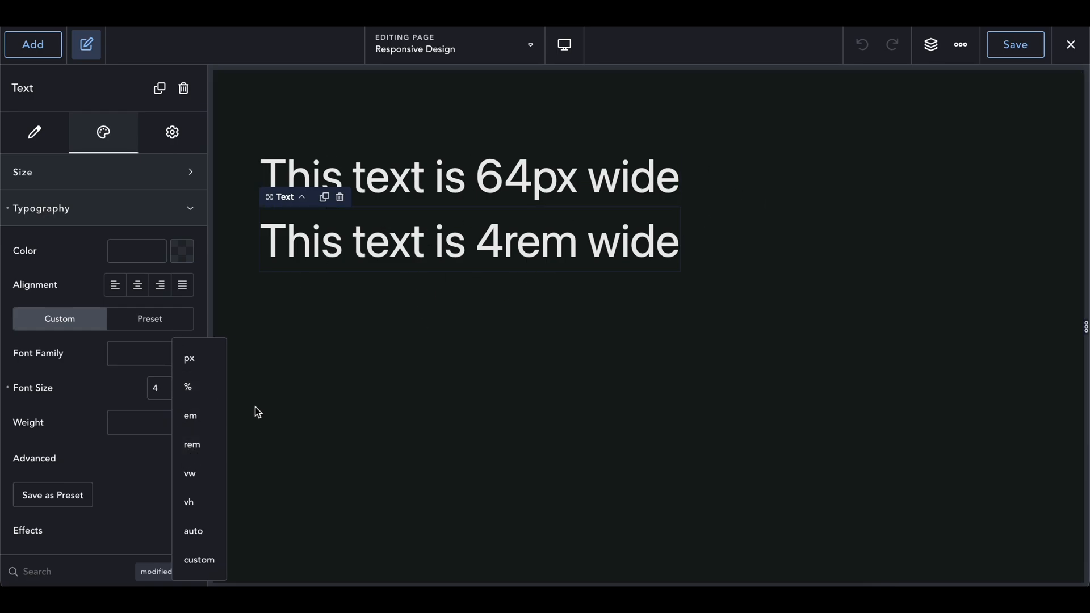
mouse_move(437, 246)
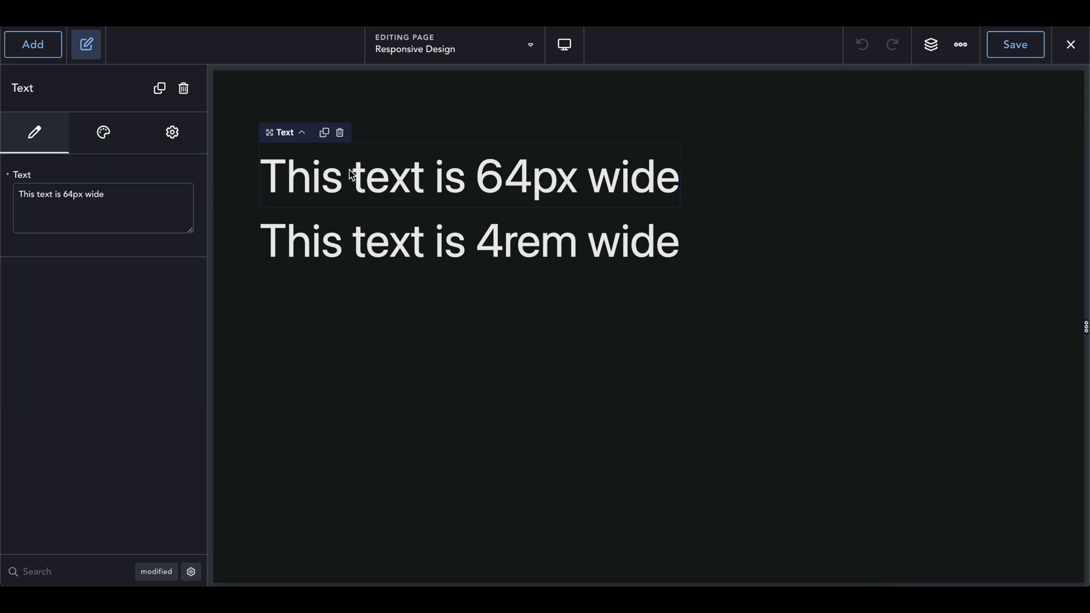
Select the 64px heading and toggle the Structure panel until it stays visible.
click(32, 44)
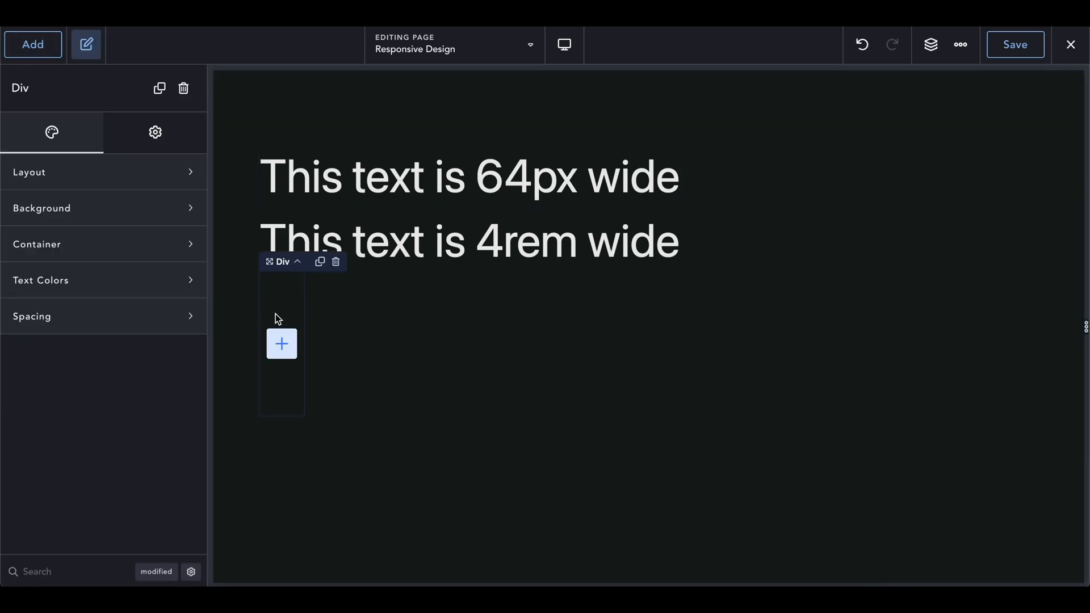
click(932, 44)
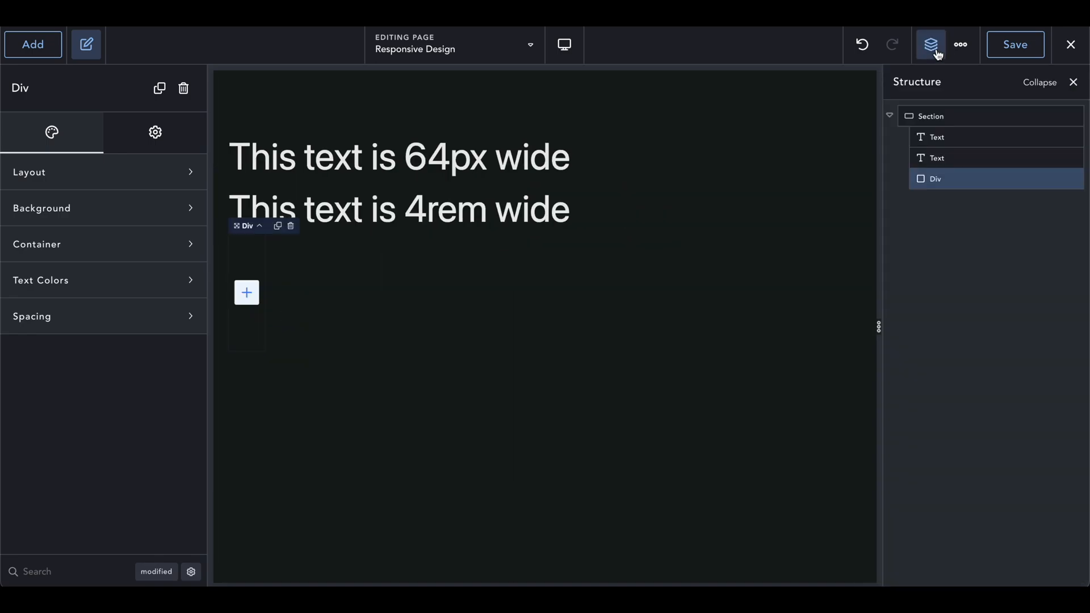
click(931, 46)
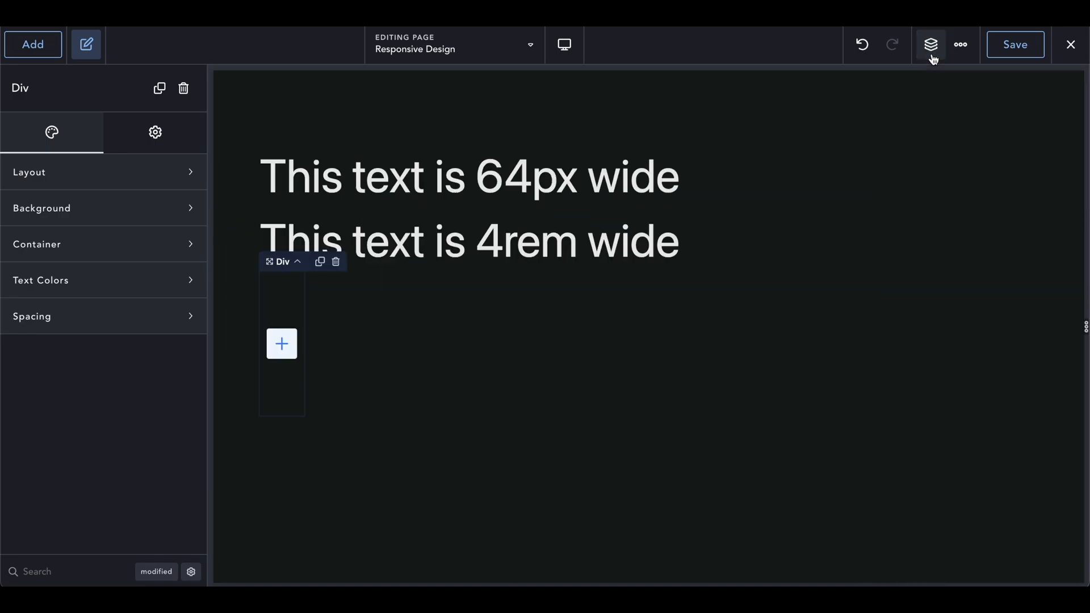
click(931, 44)
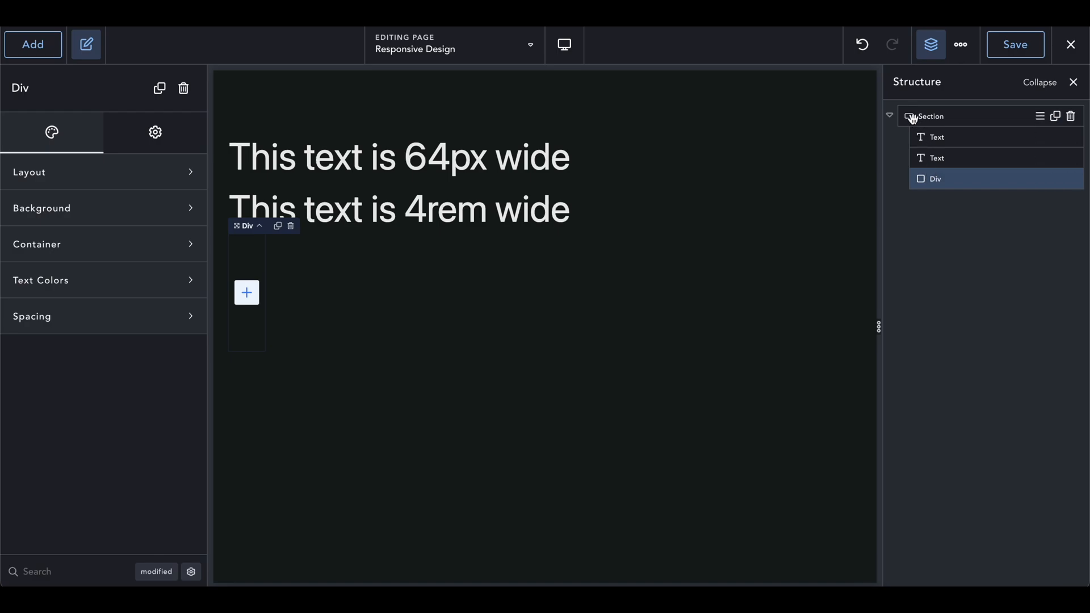
mouse_move(915, 158)
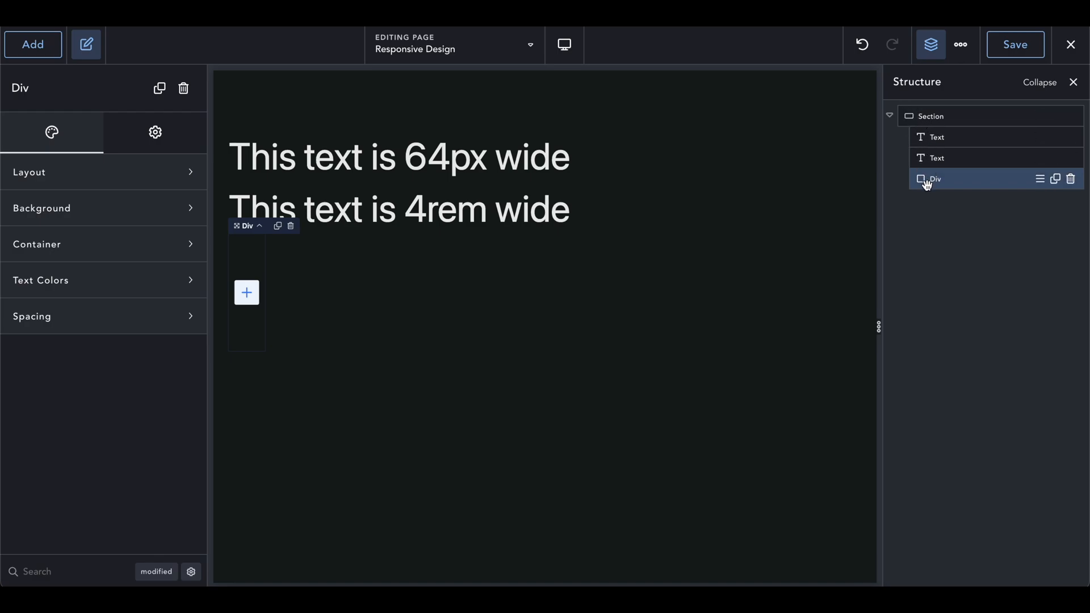
Select the outer Section, then the empty Div in the structure tree.
click(932, 115)
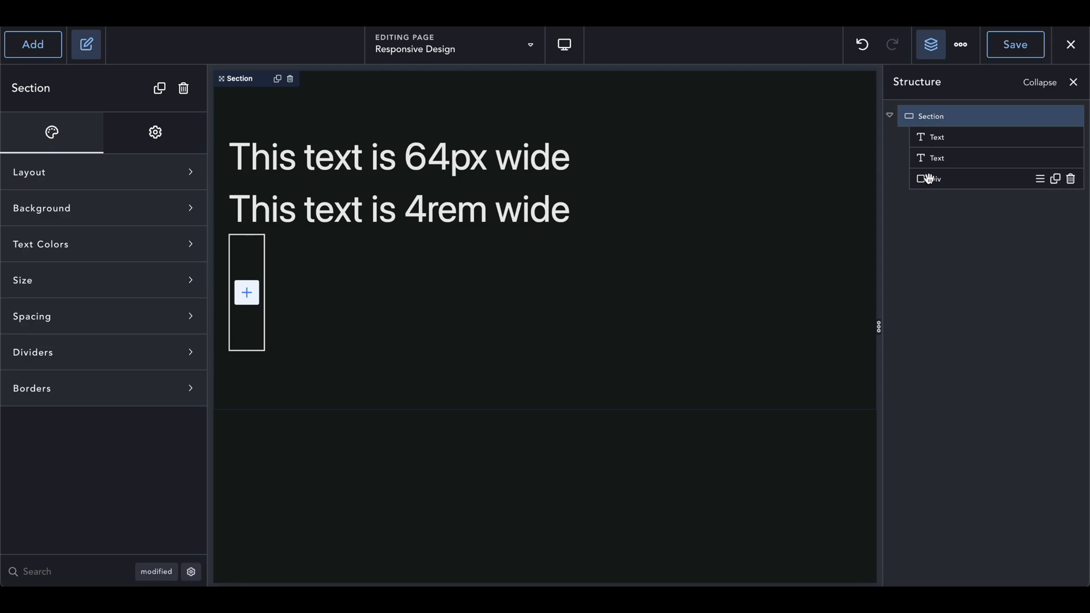
click(933, 179)
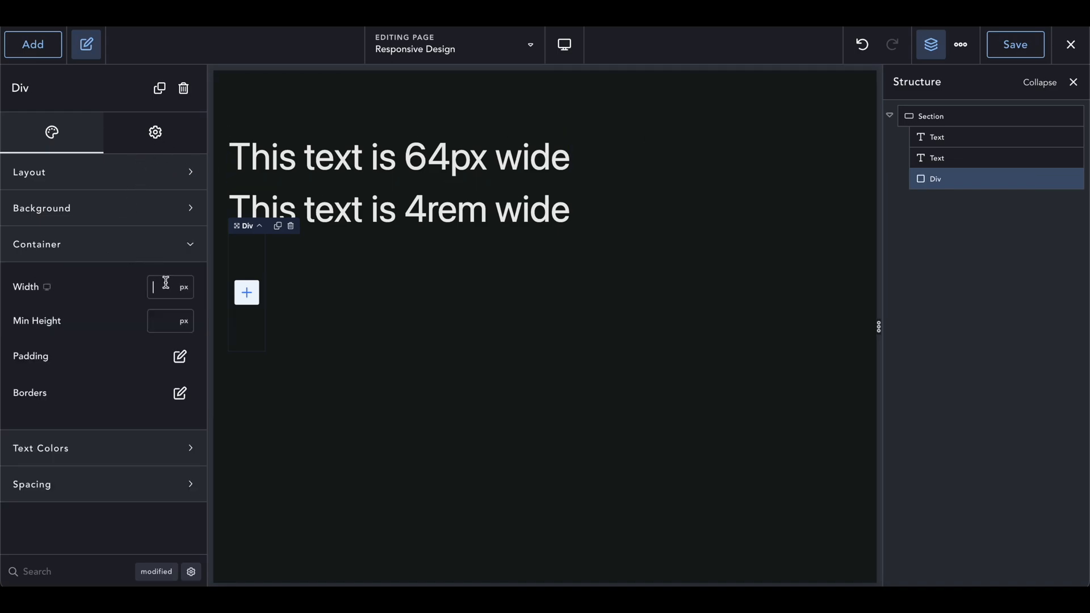
Give the Div a 100 px width and a purple background colour, then save the page.
text(100)
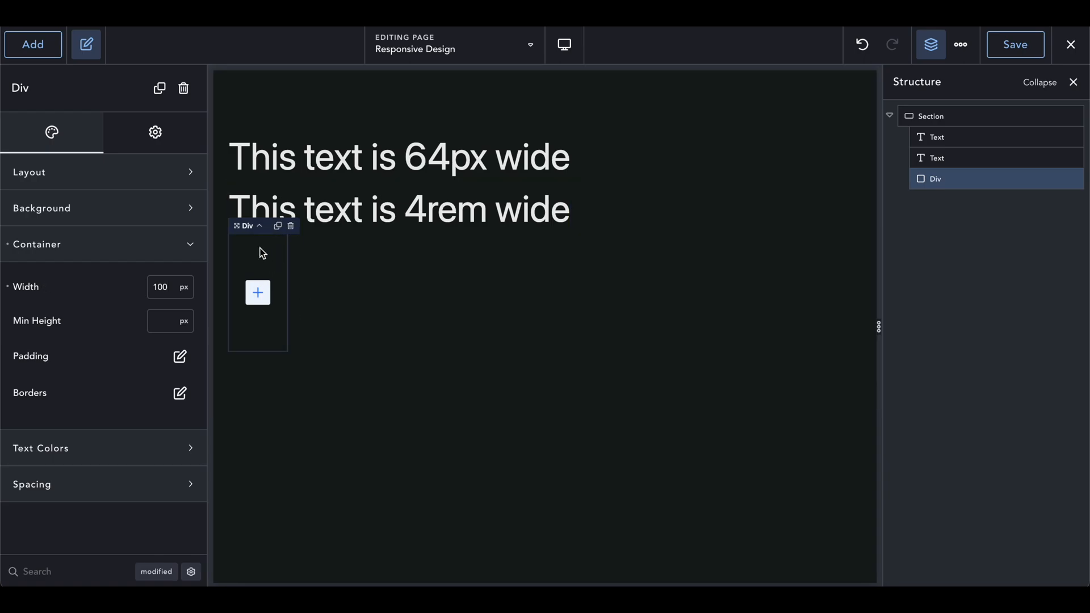
click(163, 287)
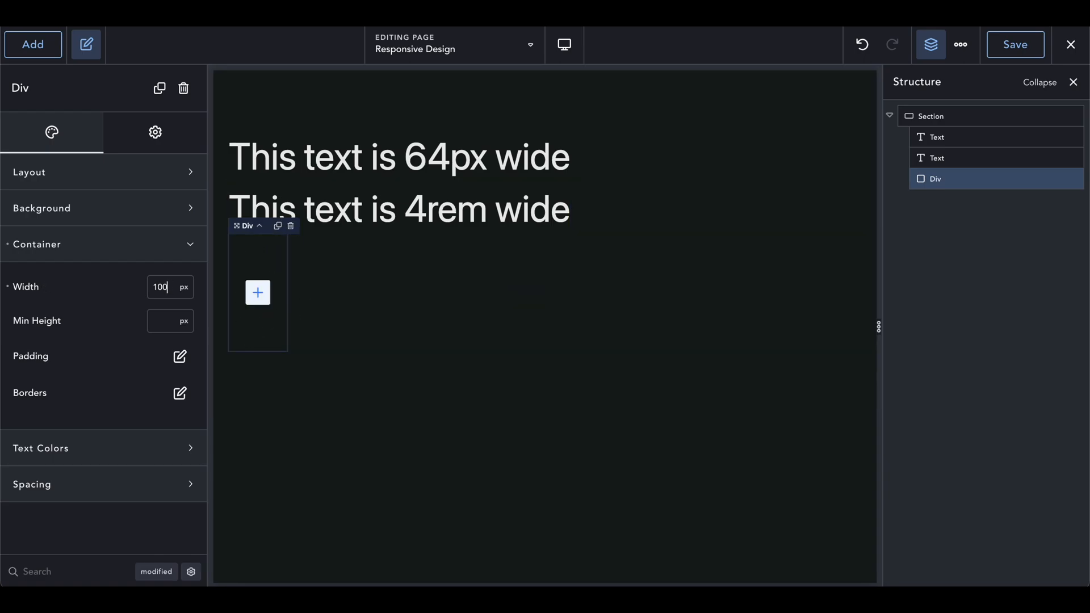
mouse_move(234, 259)
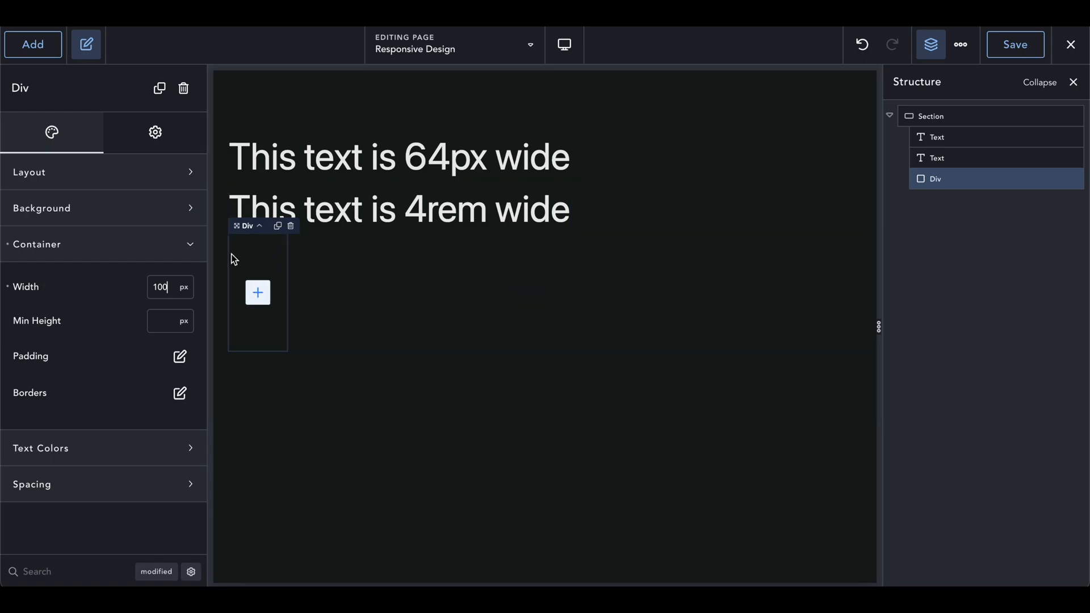
click(41, 208)
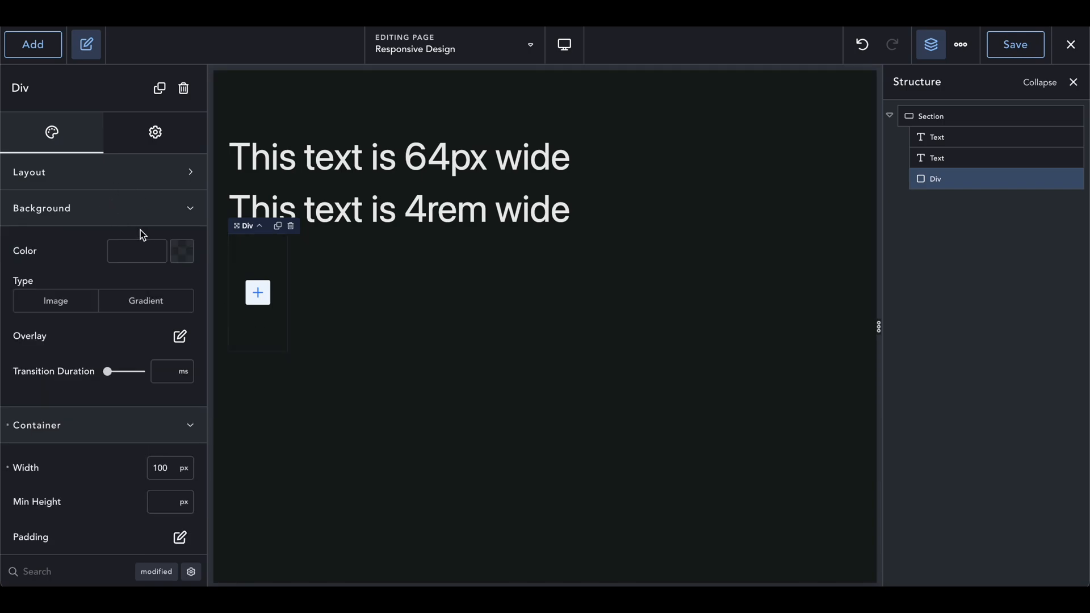
click(41, 209)
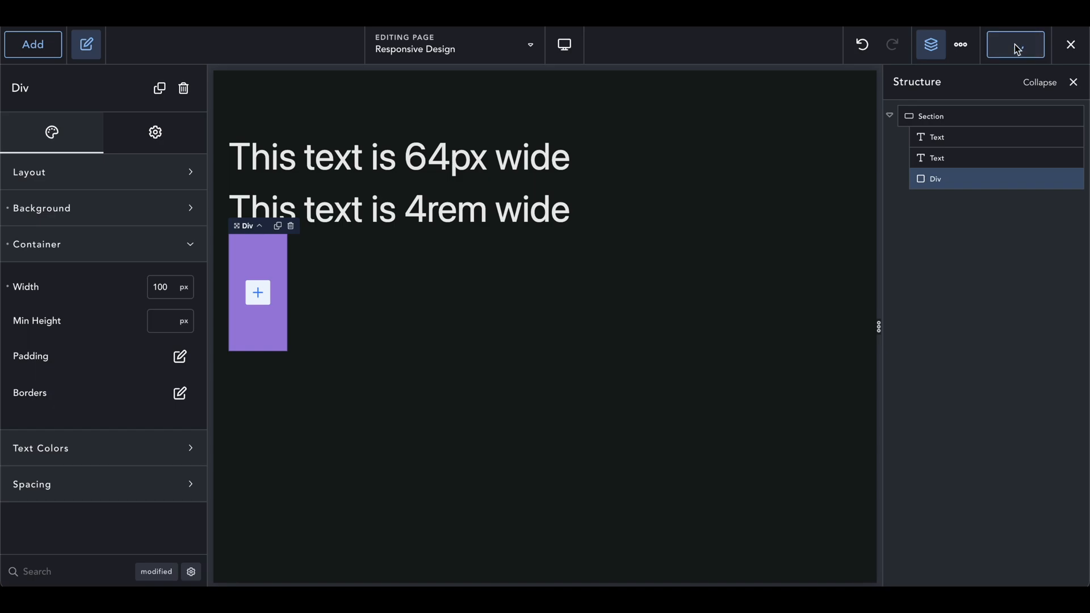
click(1015, 45)
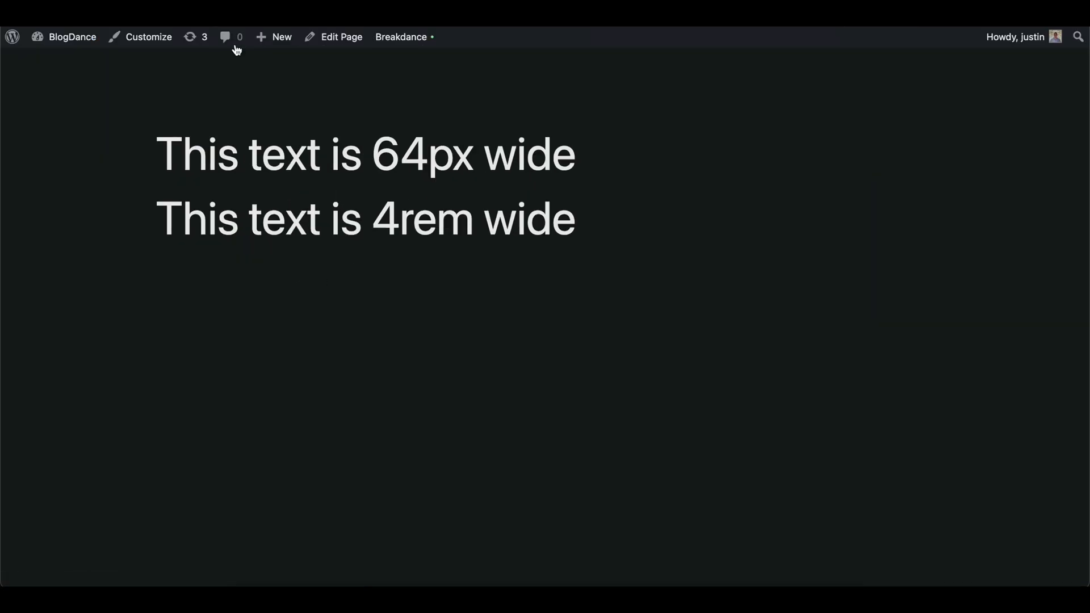
Move both headings into the purple Div and view the live Responsive Design page.
click(402, 36)
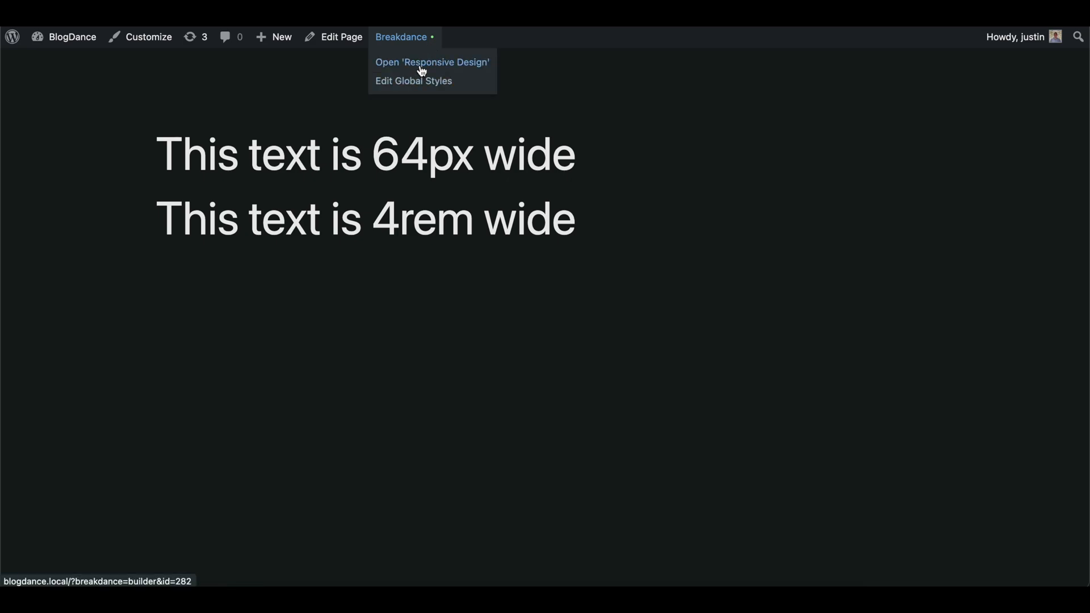
click(431, 62)
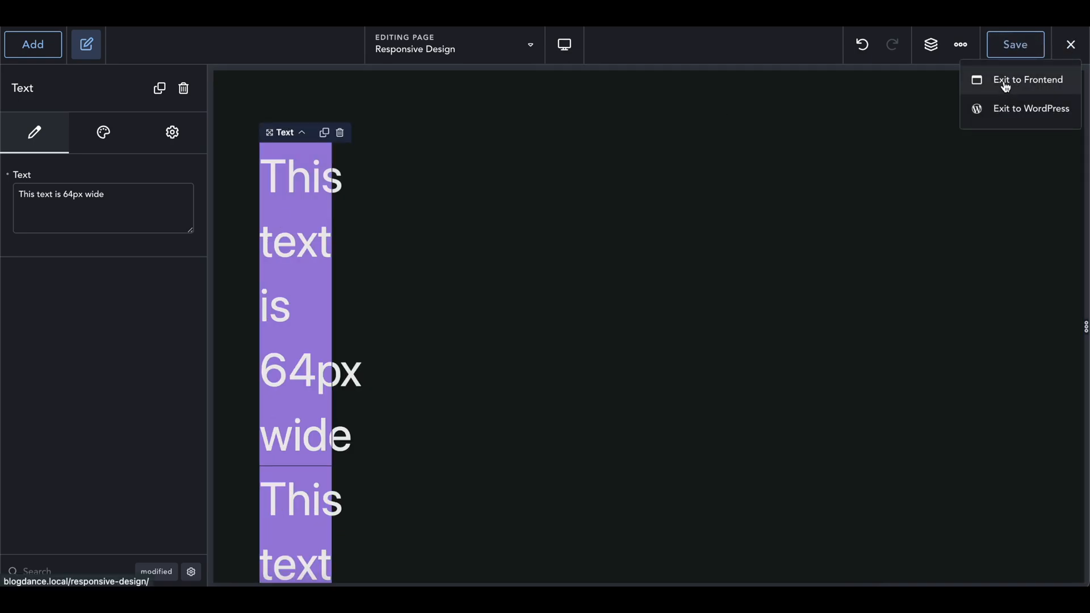
click(1022, 80)
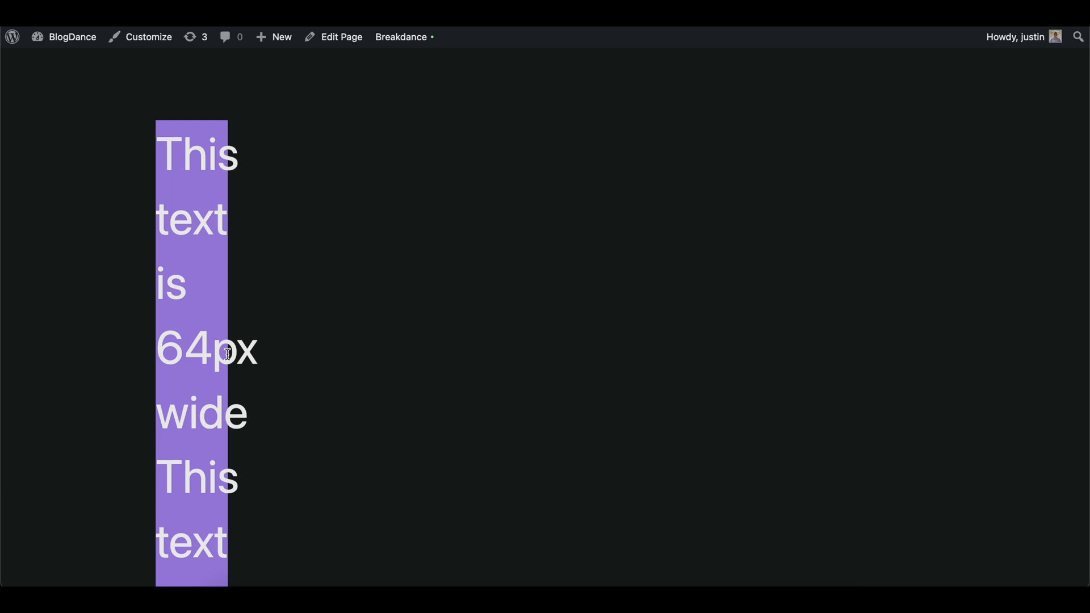
mouse_move(182, 273)
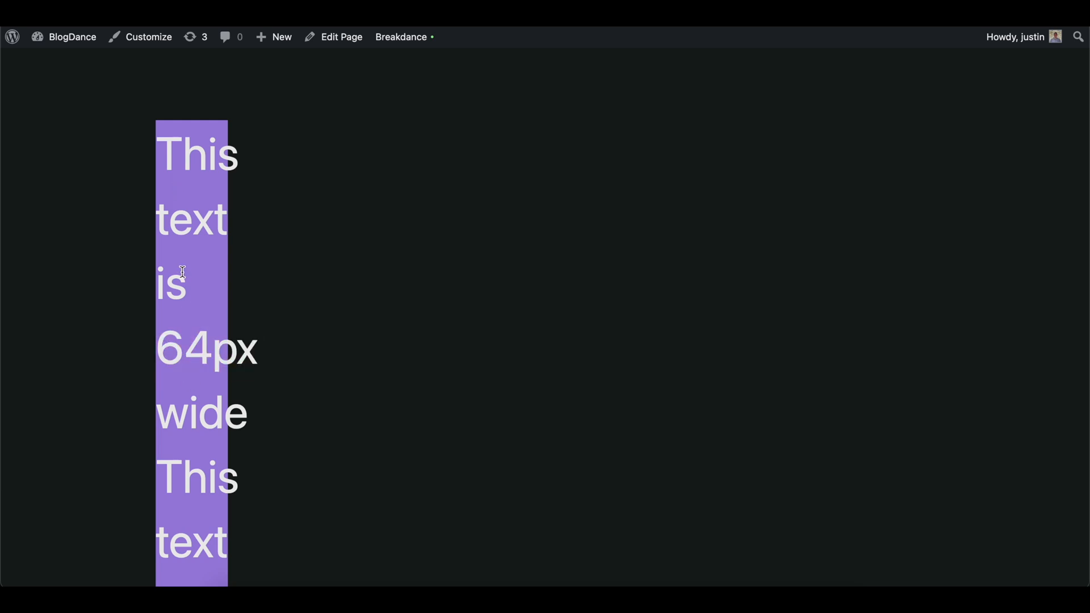
mouse_move(145, 188)
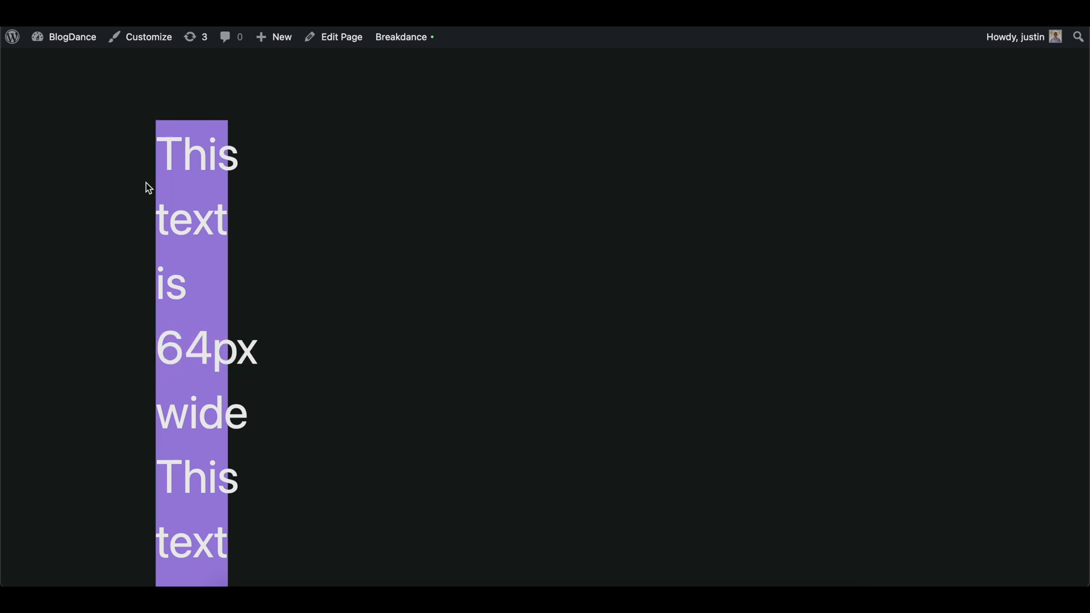
Reopen the Responsive Design page in the builder from the admin bar.
click(401, 36)
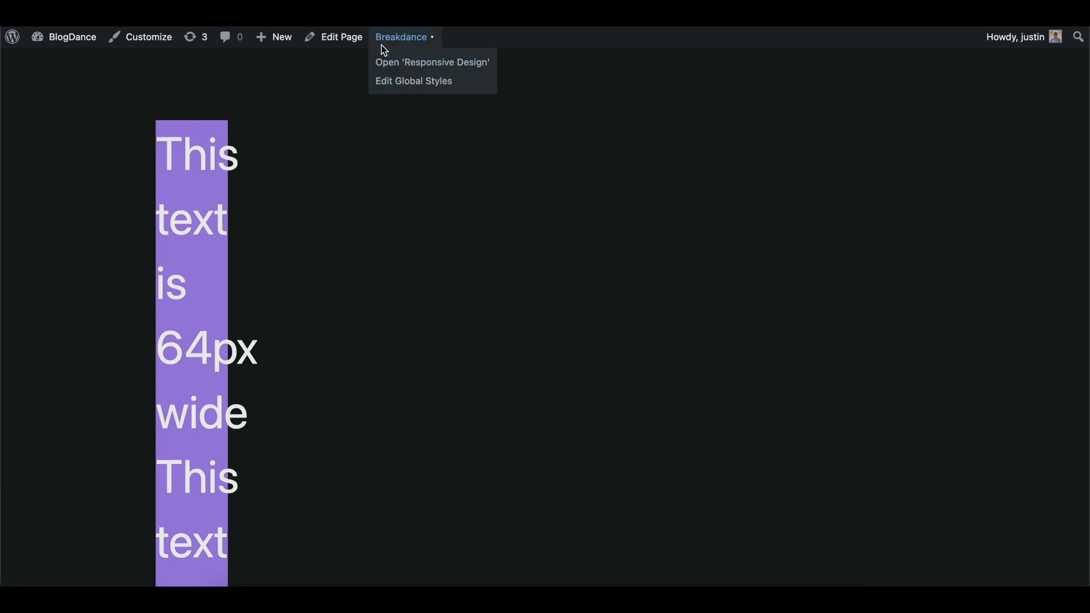
mouse_move(412, 168)
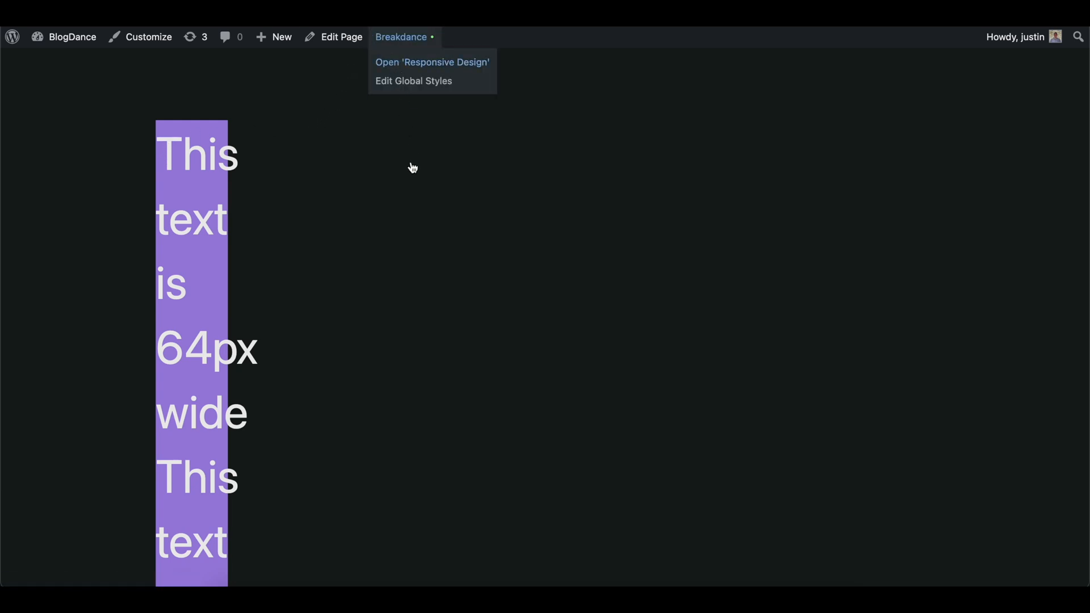
click(432, 62)
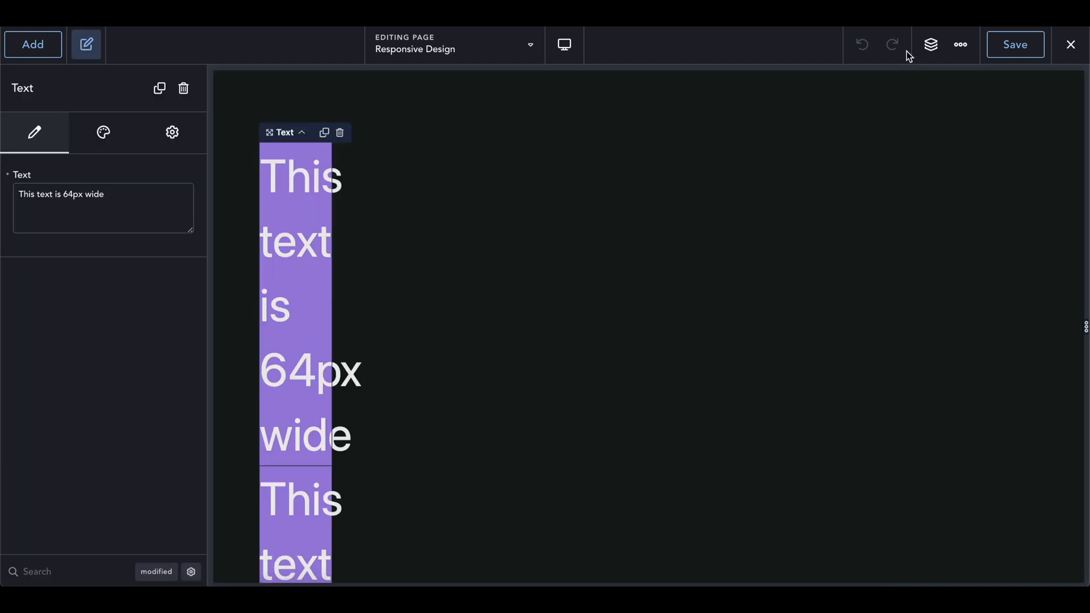
Set the purple Div's width unit to % (100% wide), then select the outer Section.
click(931, 45)
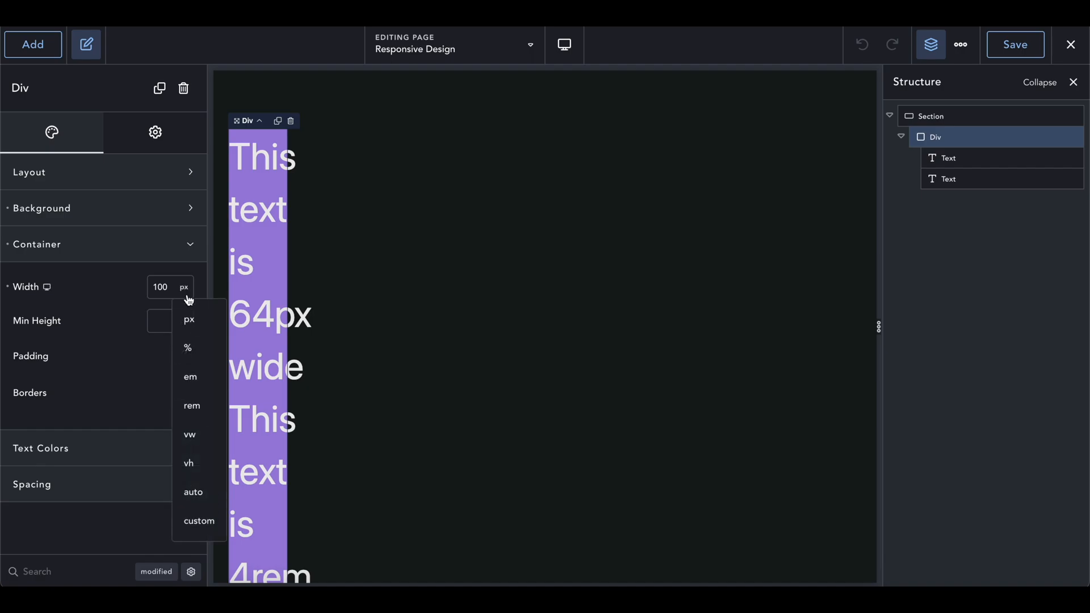
click(188, 348)
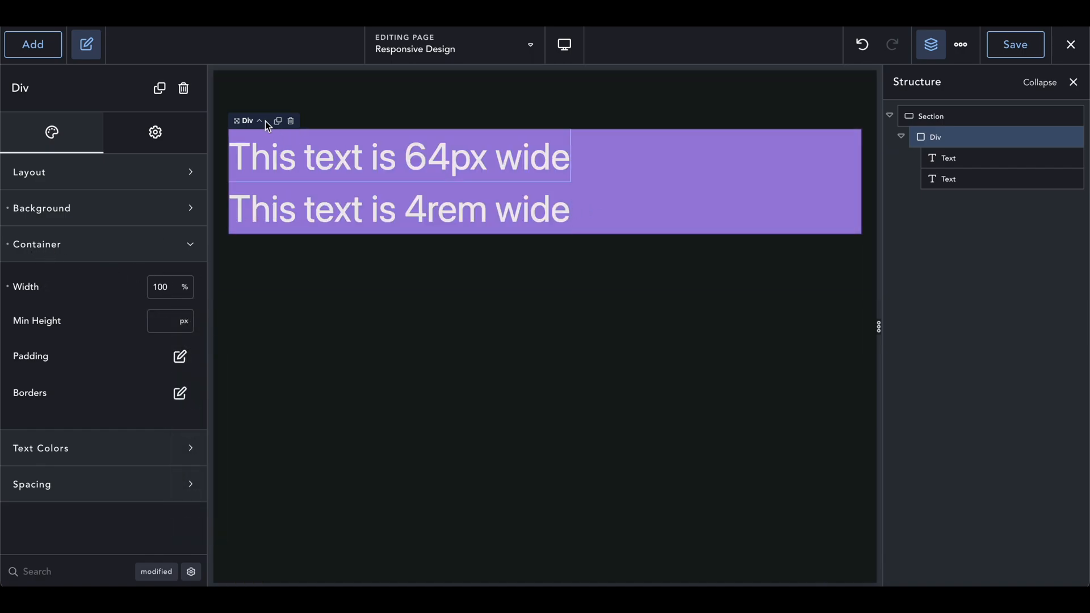
click(931, 116)
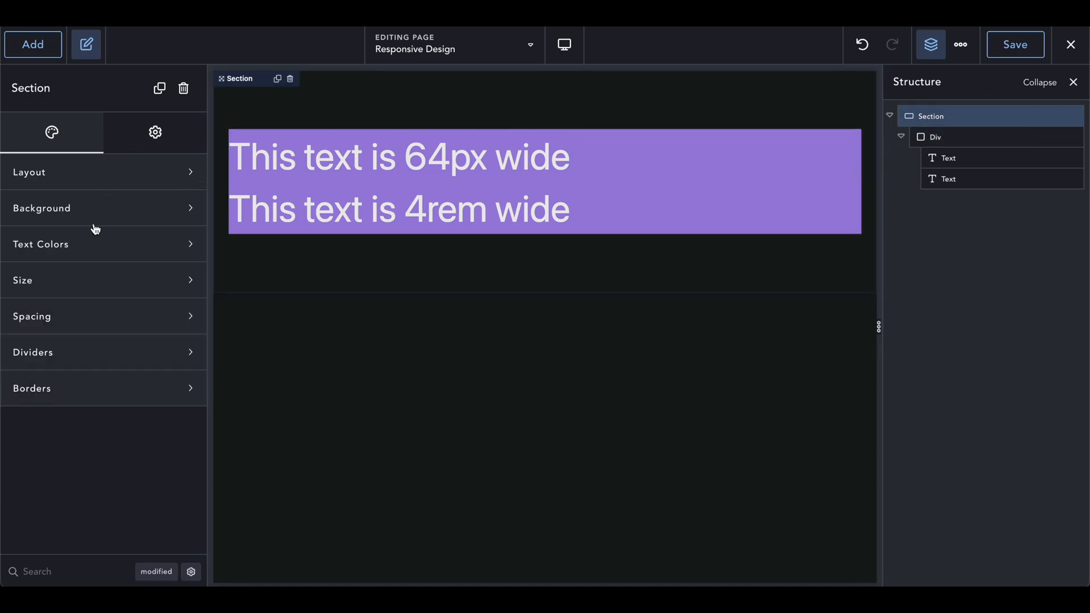
mouse_move(65, 257)
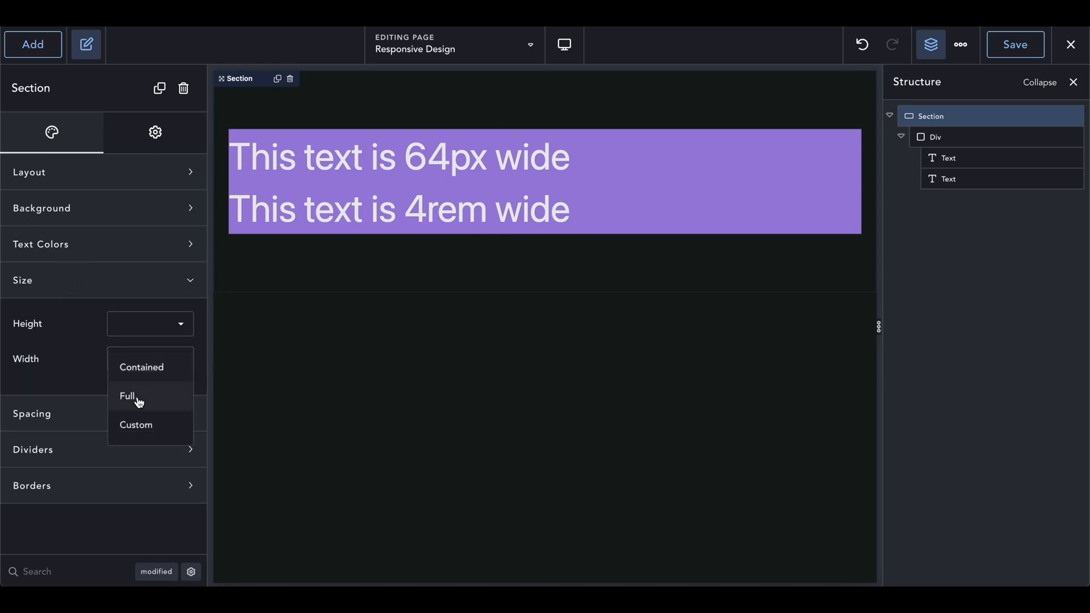
Make the Section full width with 0 side padding.
click(127, 396)
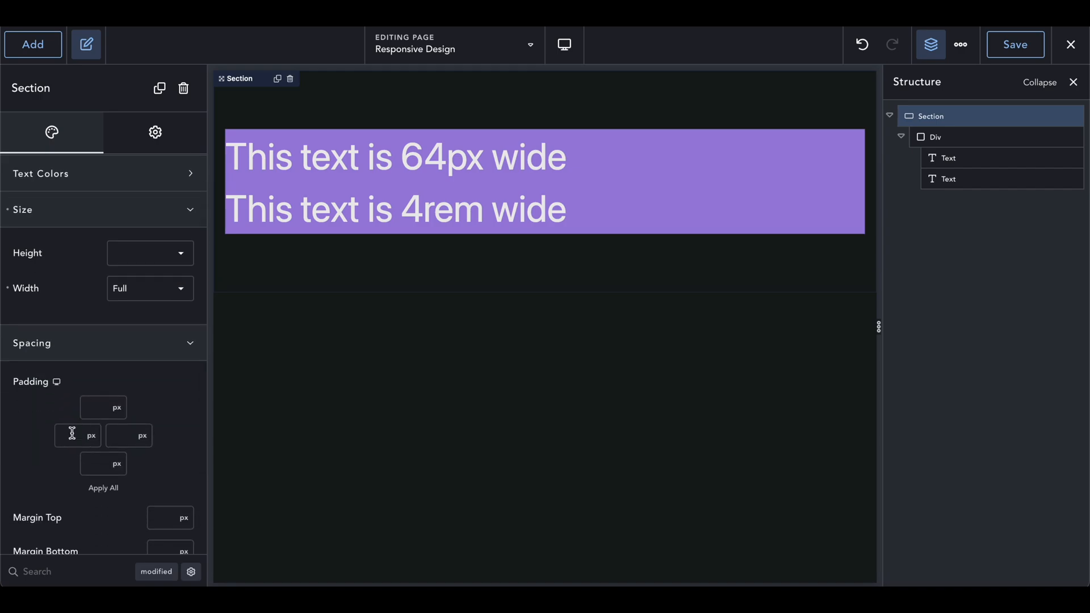
text(0)
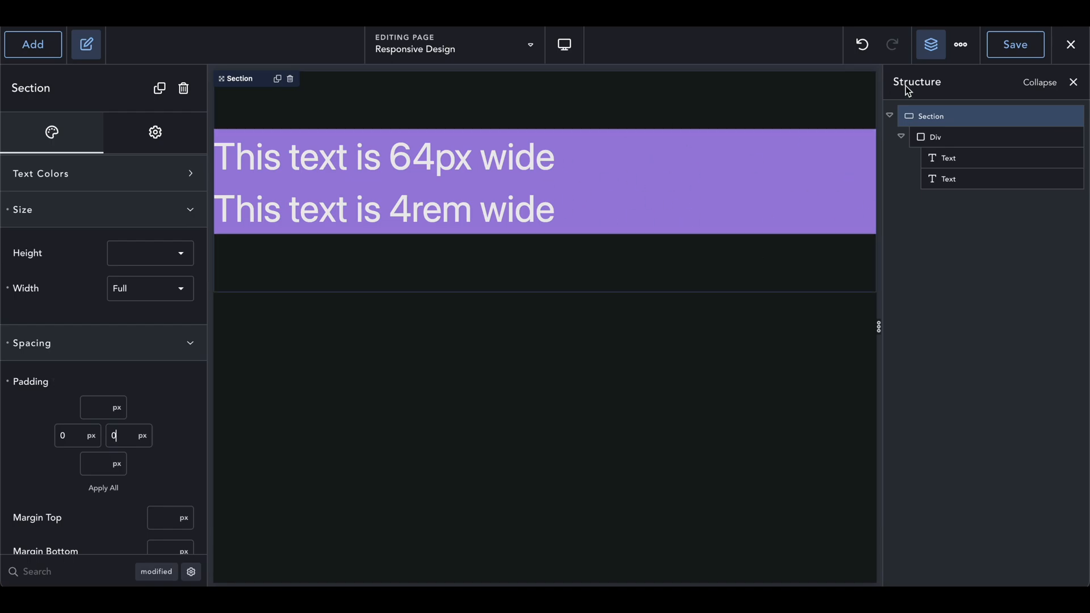
mouse_move(985, 94)
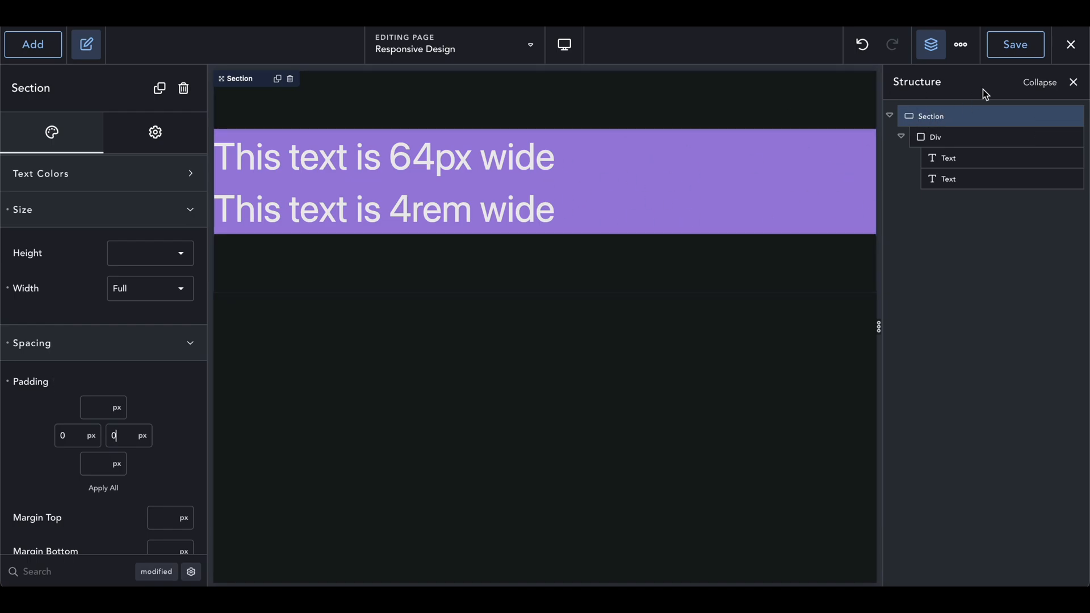
Exit to the frontend and view the live page with the purple band edge-to-edge.
click(960, 45)
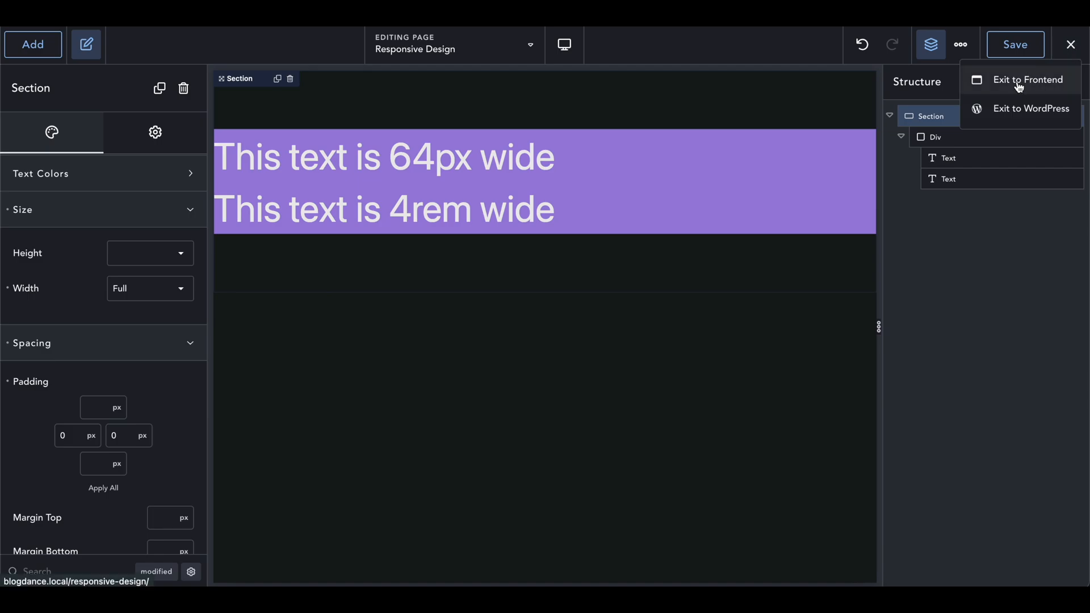
click(1020, 80)
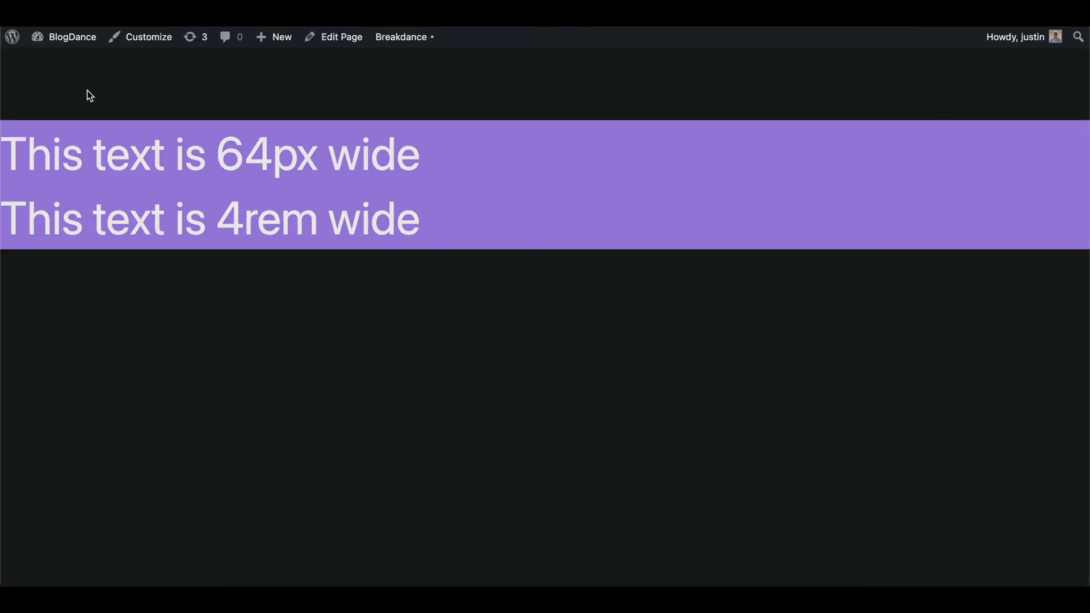
mouse_move(919, 169)
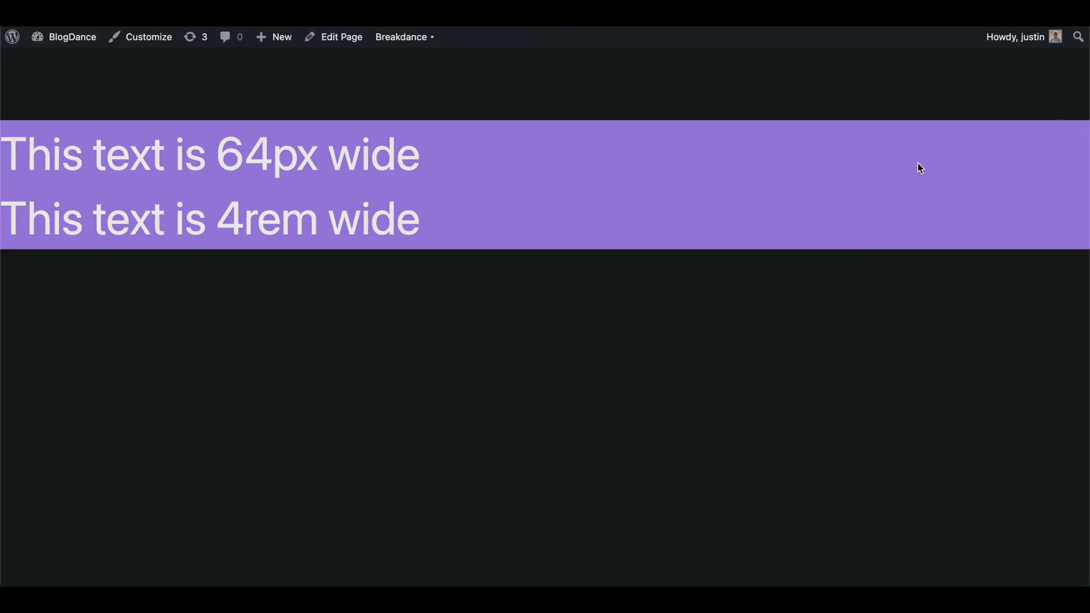
key(F12)
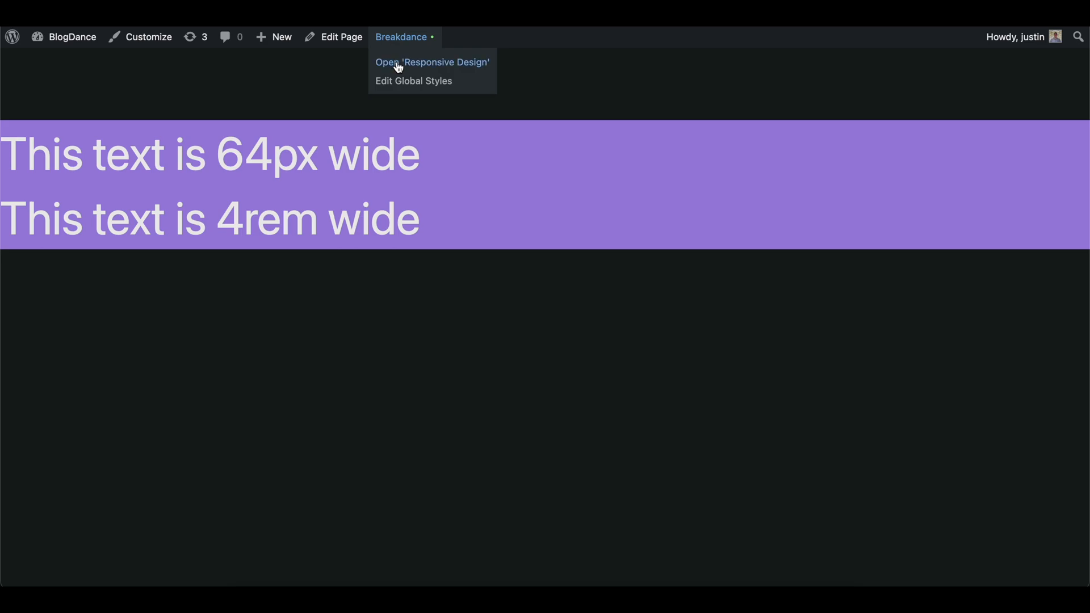
Reopen the Responsive Design page and select the Div holding both text lines.
click(431, 61)
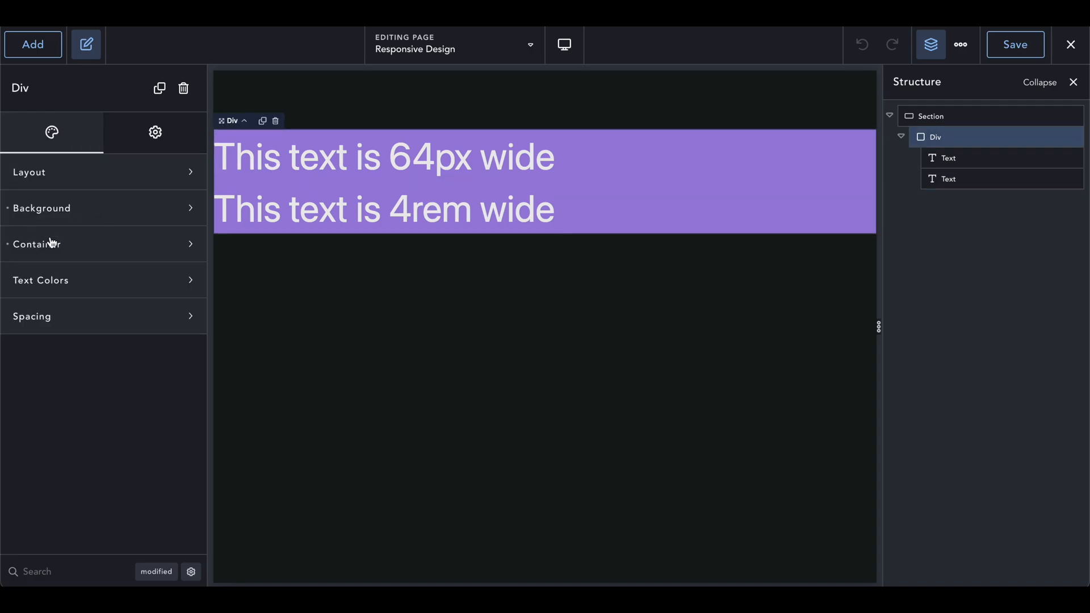
click(384, 158)
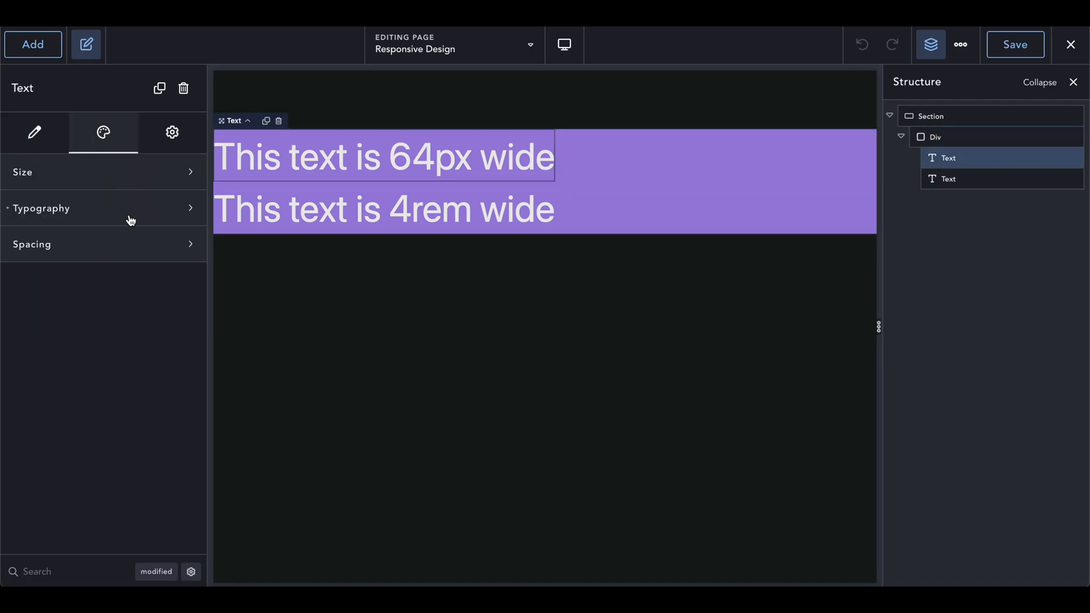
click(41, 209)
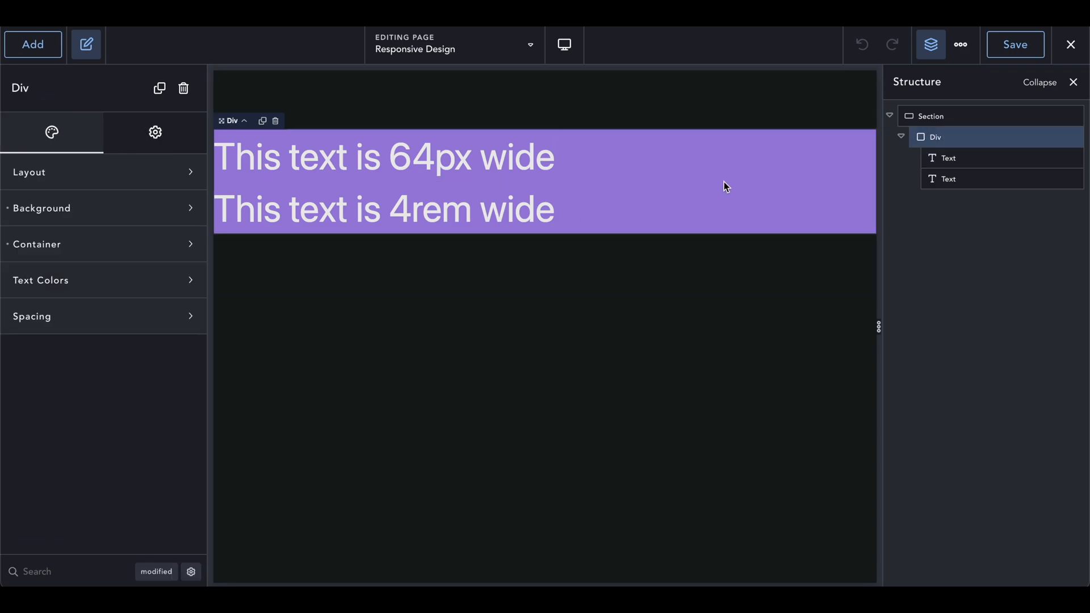
mouse_move(980, 159)
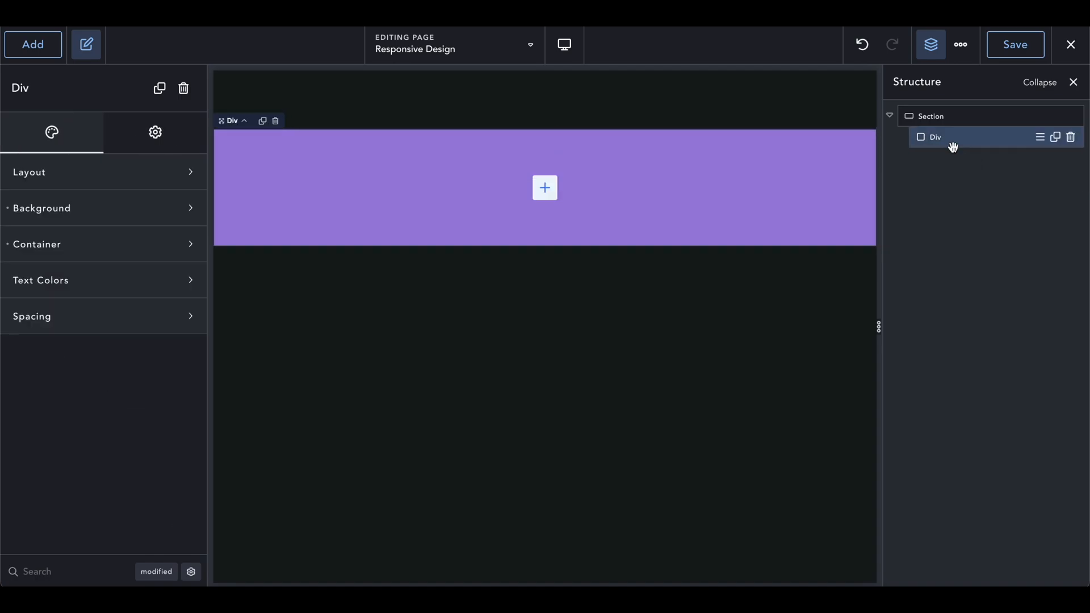
Delete the empty Div and add a single Heading to the purple Section with 0 padding.
click(931, 116)
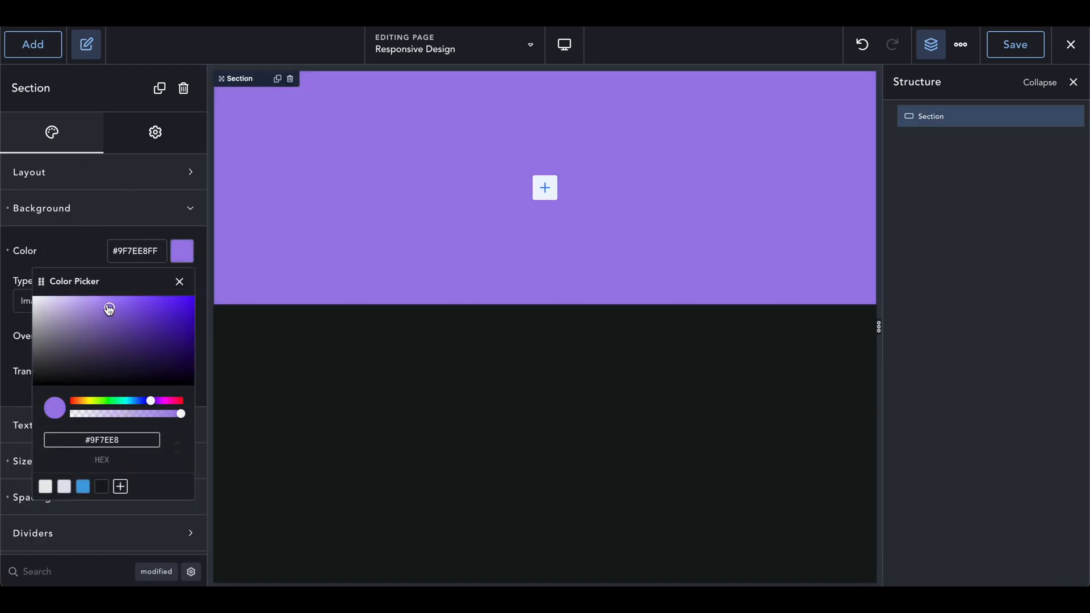
click(33, 44)
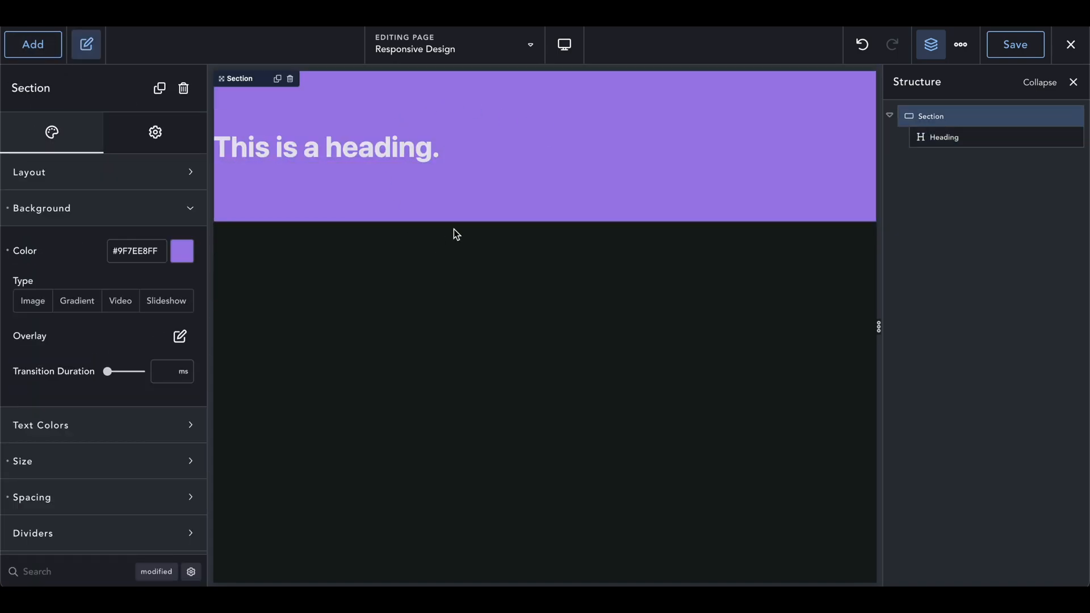
mouse_move(418, 87)
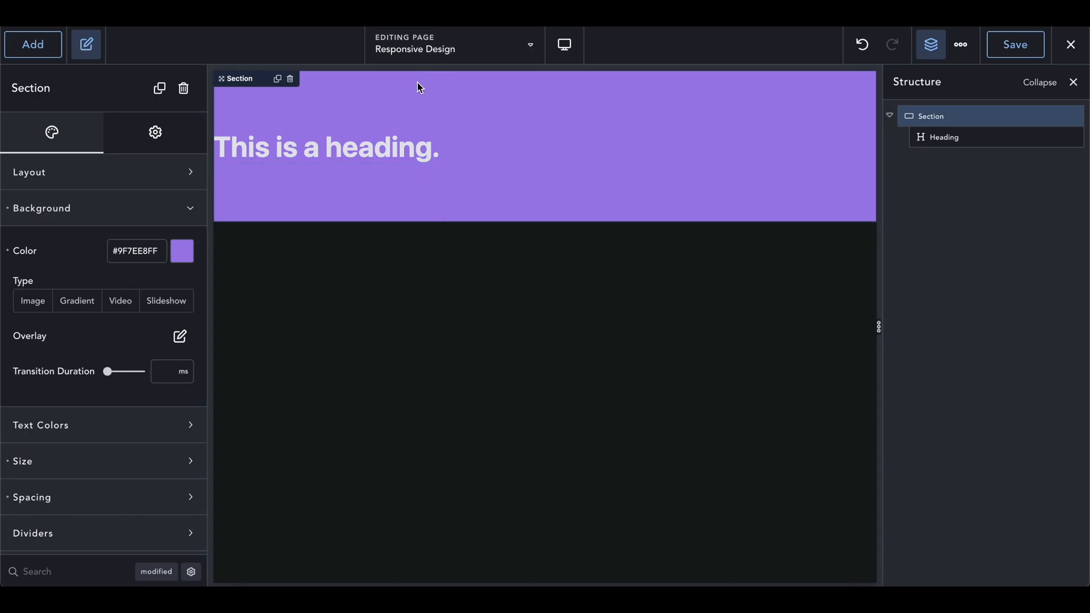
mouse_move(383, 223)
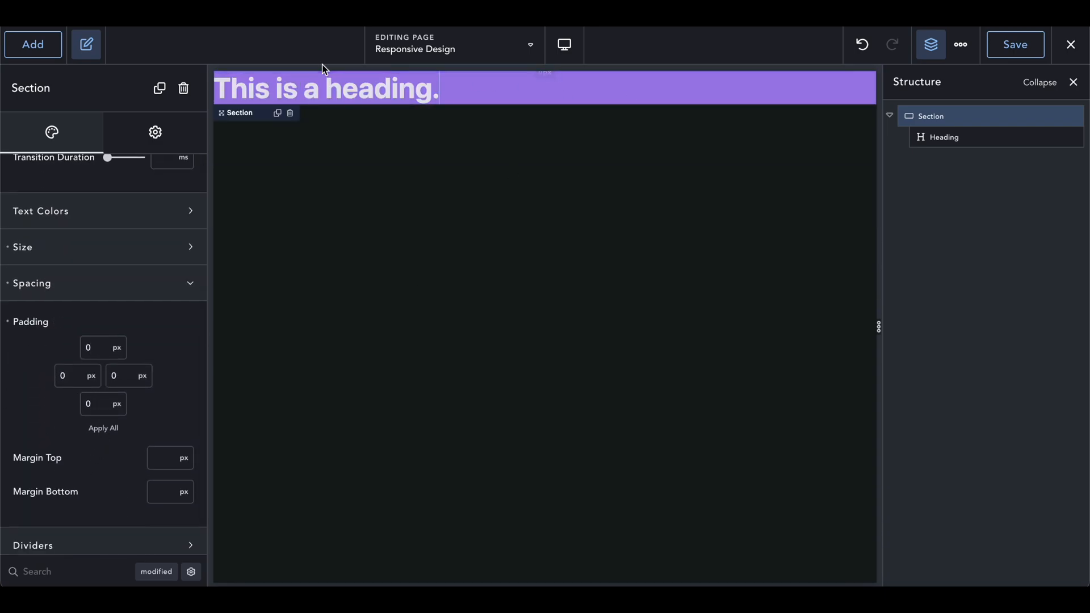
click(325, 89)
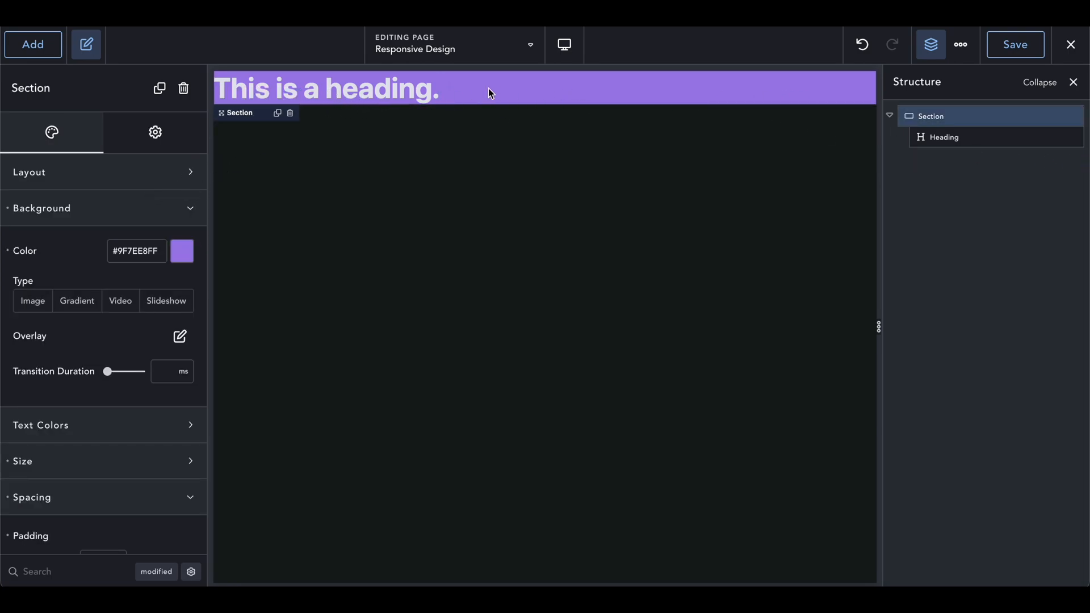
mouse_move(861, 106)
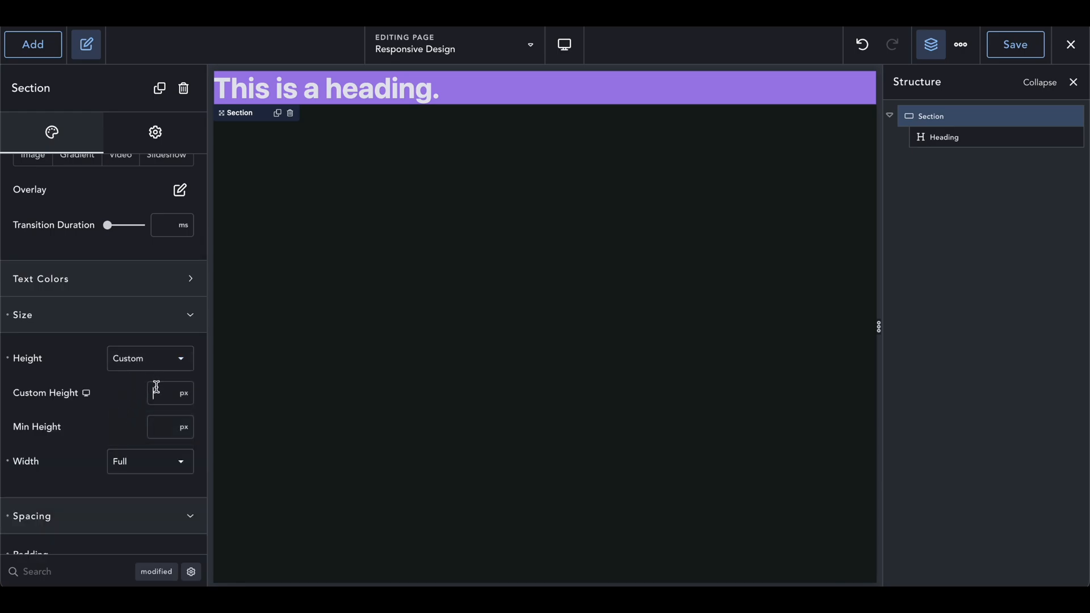
Try Fit Content and Viewport heights on the Section, then return to Custom with a vh unit.
text(5)
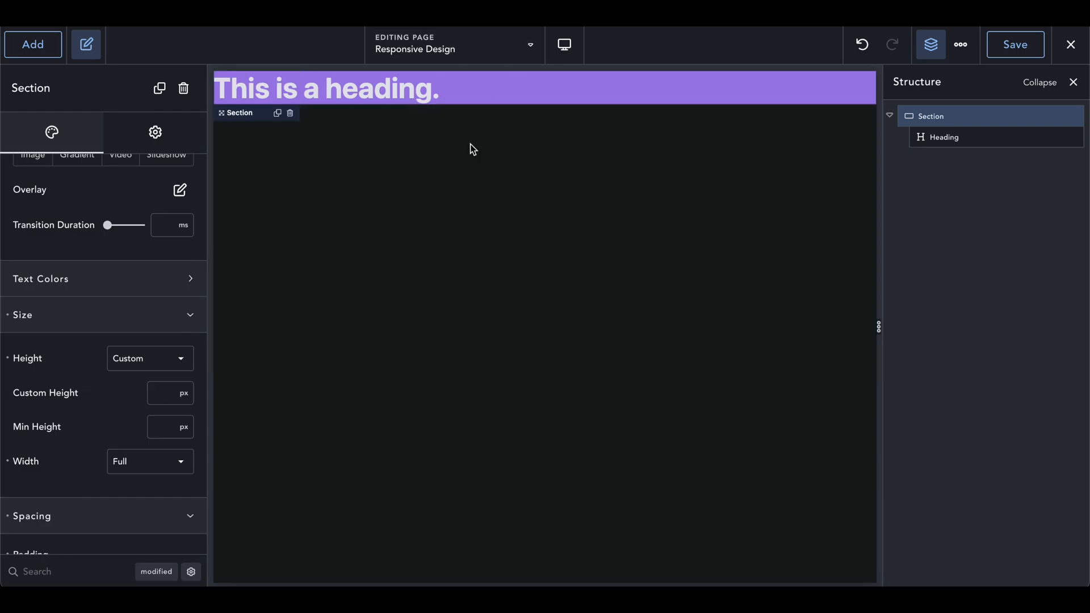
mouse_move(124, 363)
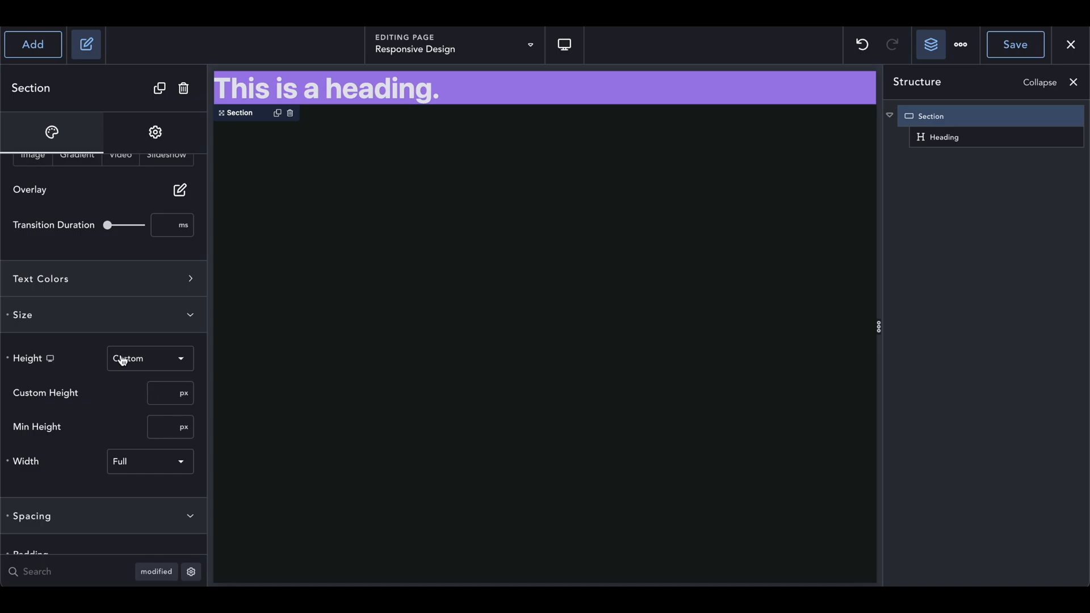
click(150, 357)
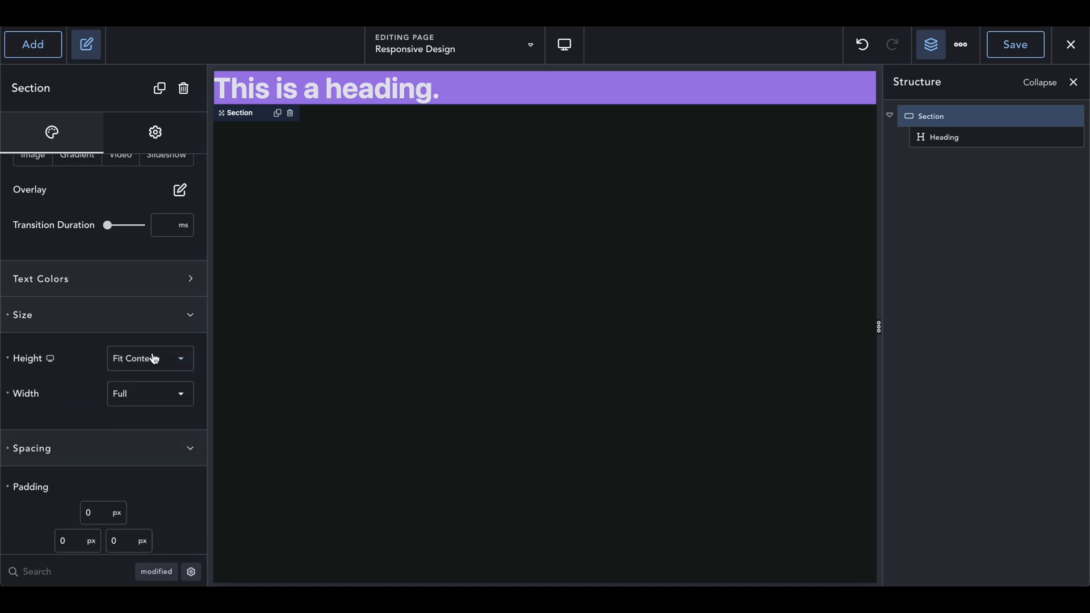
click(150, 358)
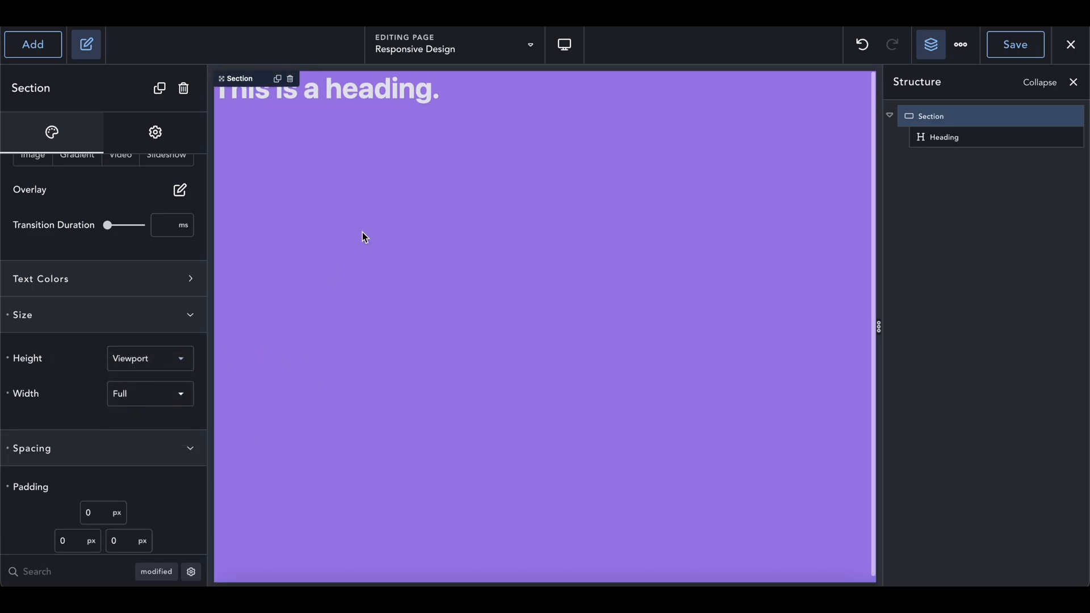
mouse_move(475, 363)
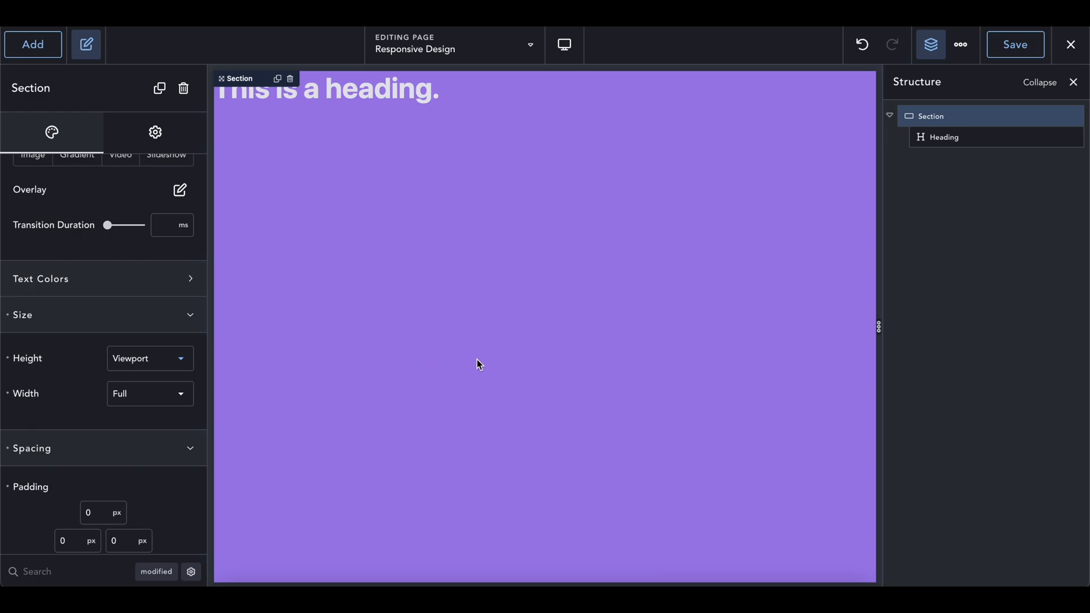
click(150, 357)
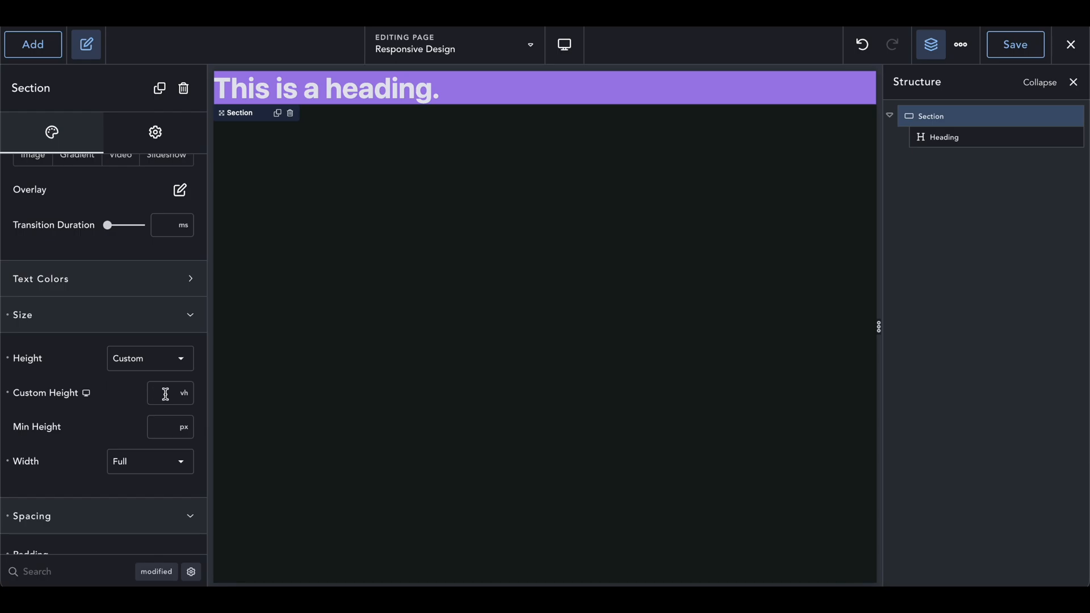
mouse_move(161, 414)
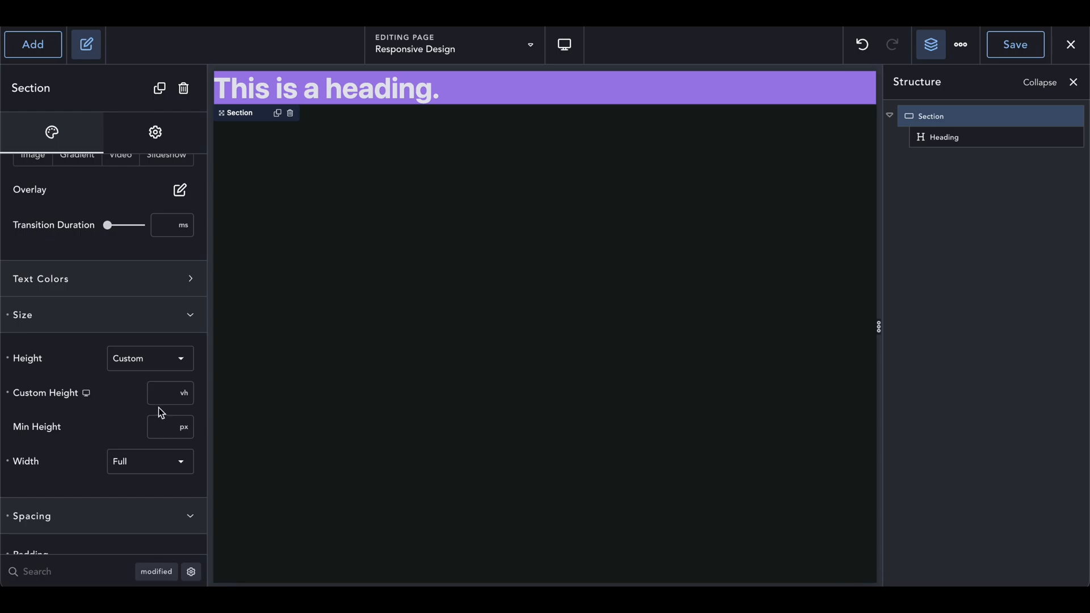
Try 100 vh and 50 vh custom heights, then set the Section height to 200 px.
text(100)
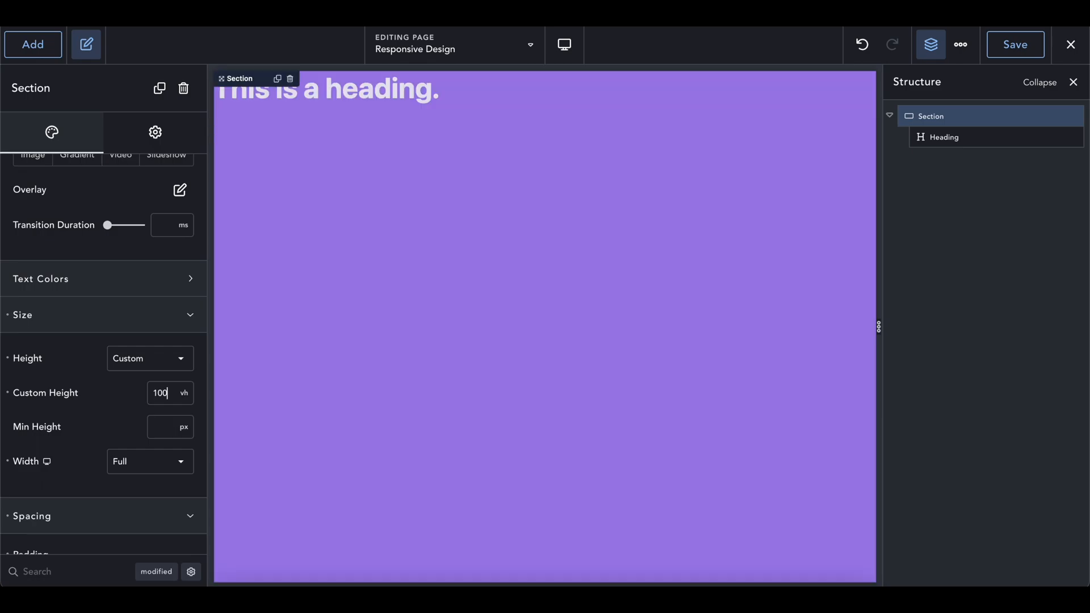
mouse_move(502, 270)
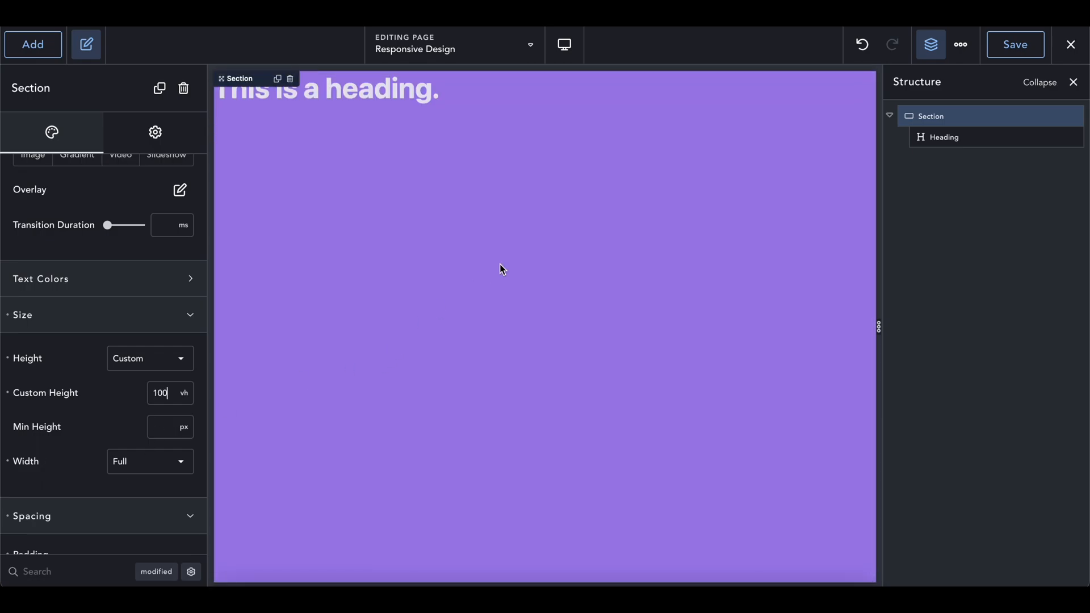
mouse_move(202, 363)
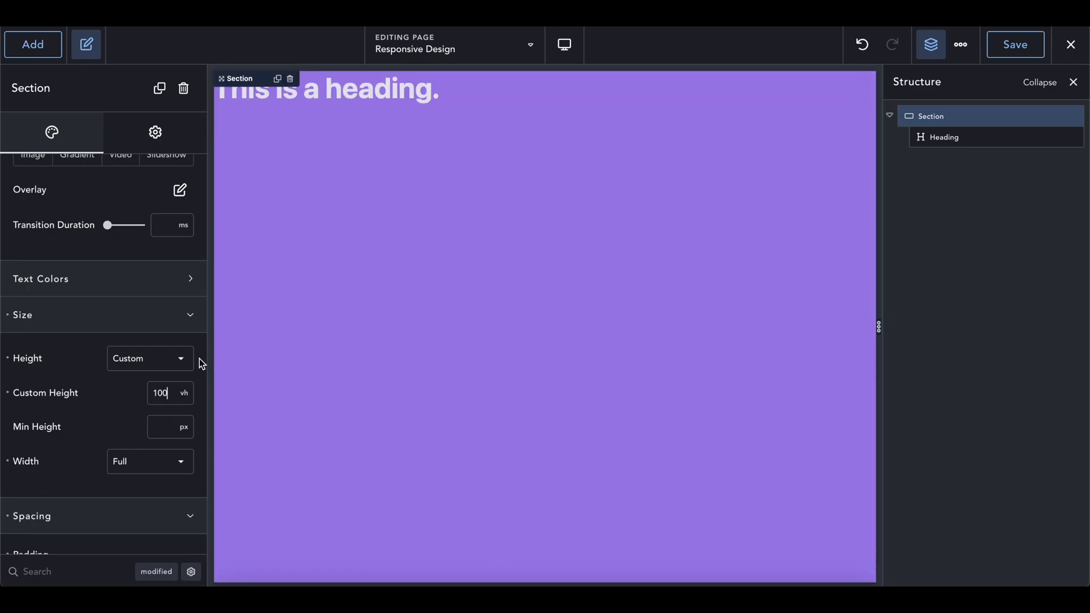
text(50)
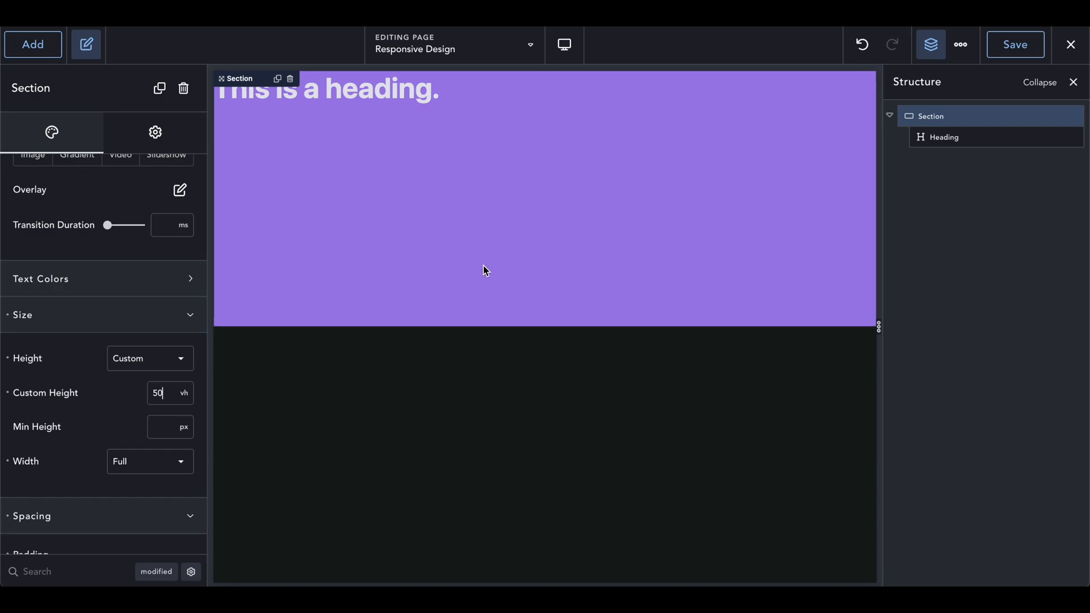
click(565, 44)
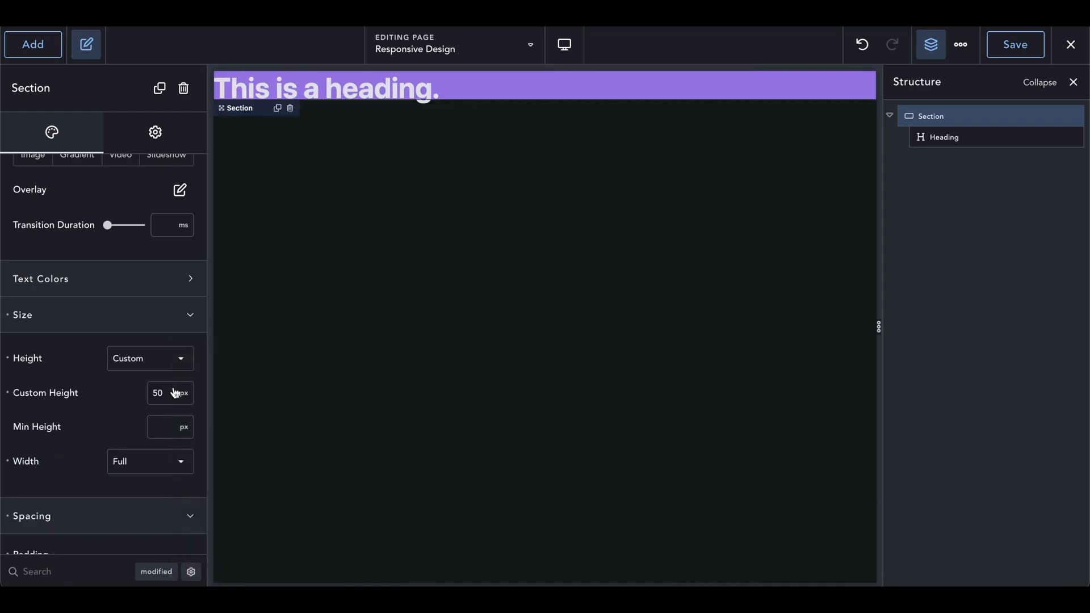
text(200)
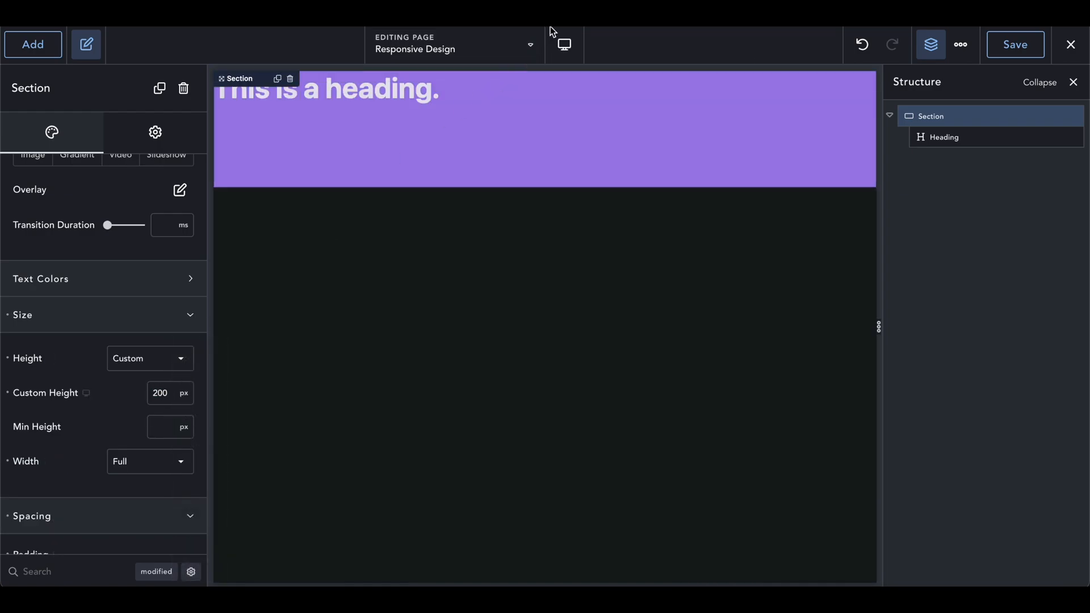
click(563, 44)
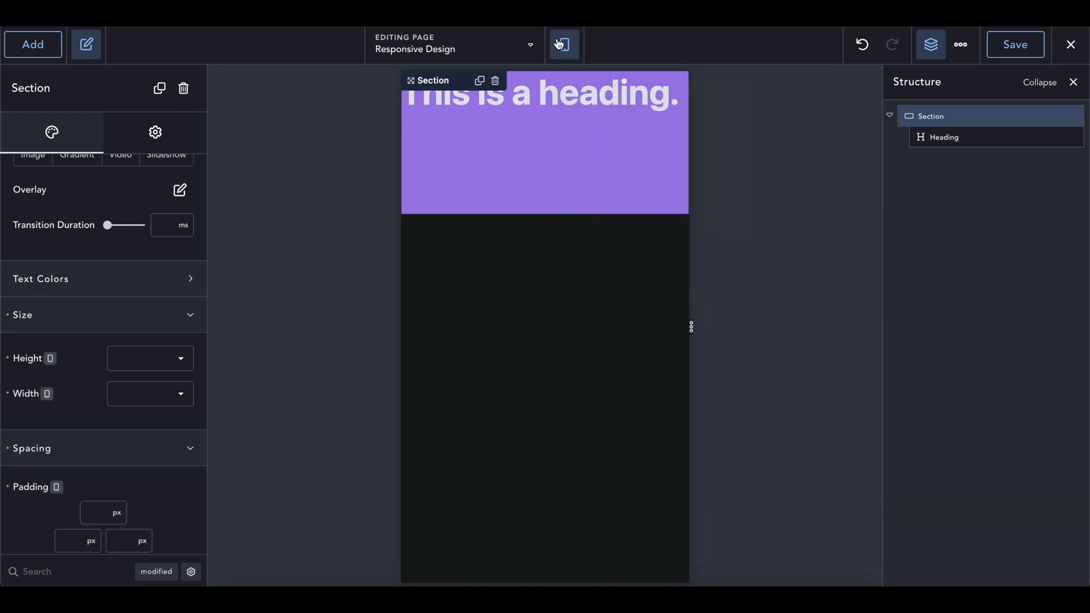
click(564, 45)
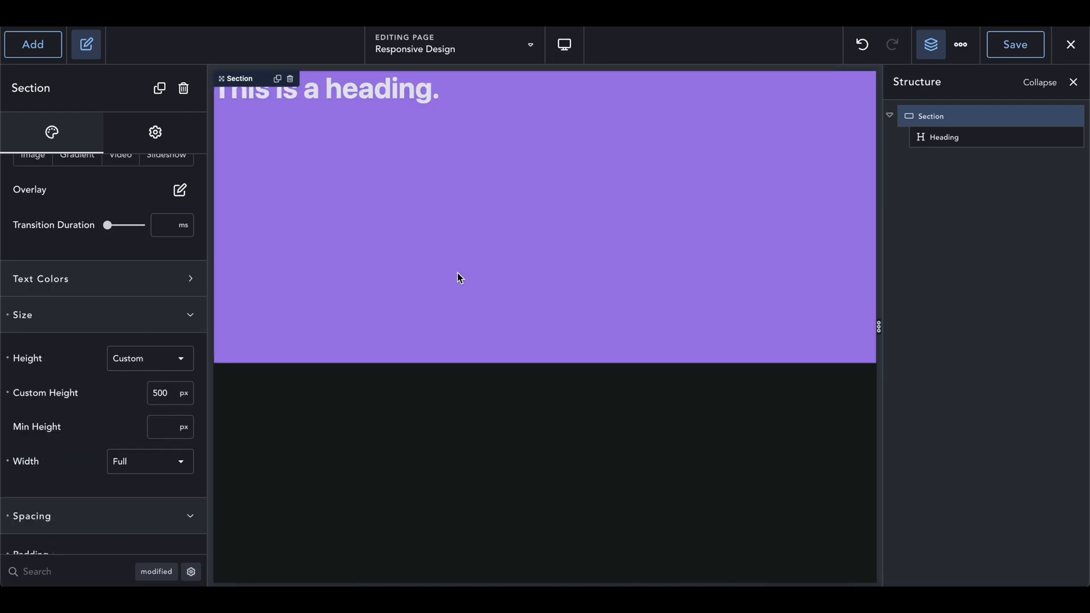
click(566, 45)
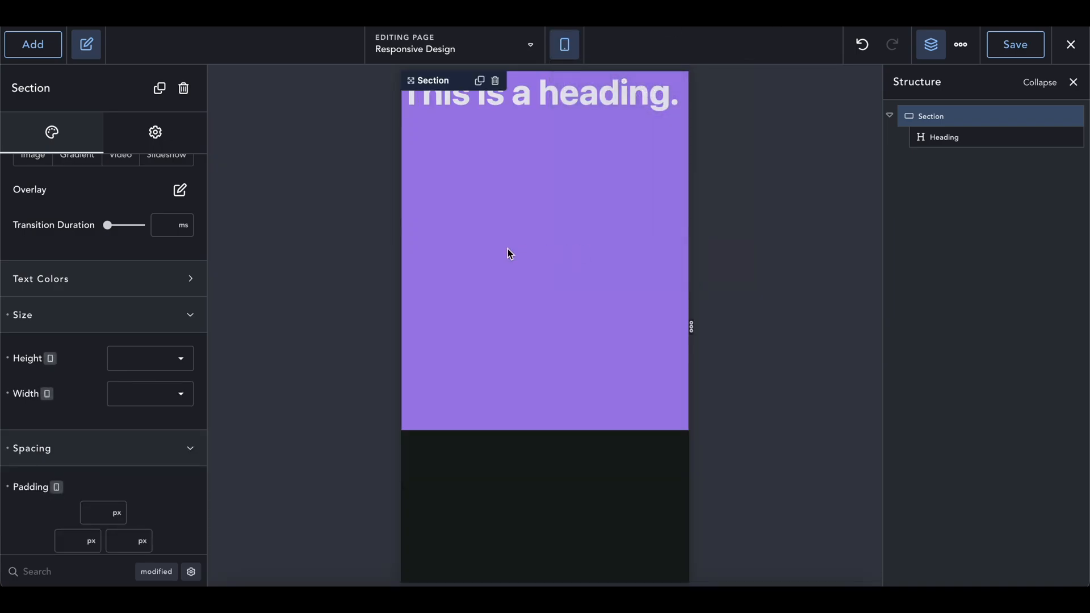
click(564, 44)
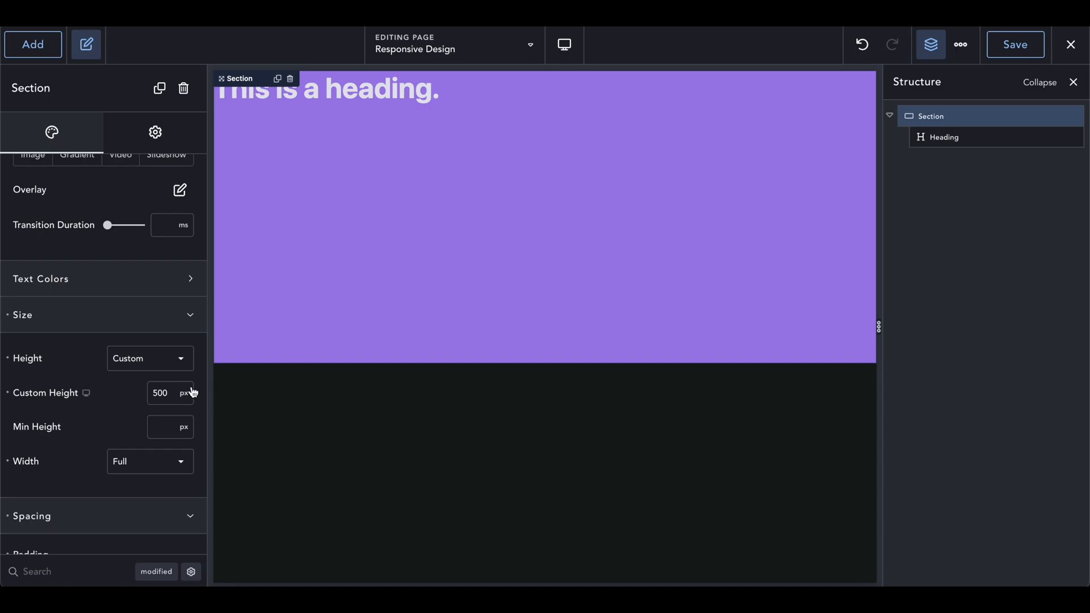
mouse_move(180, 393)
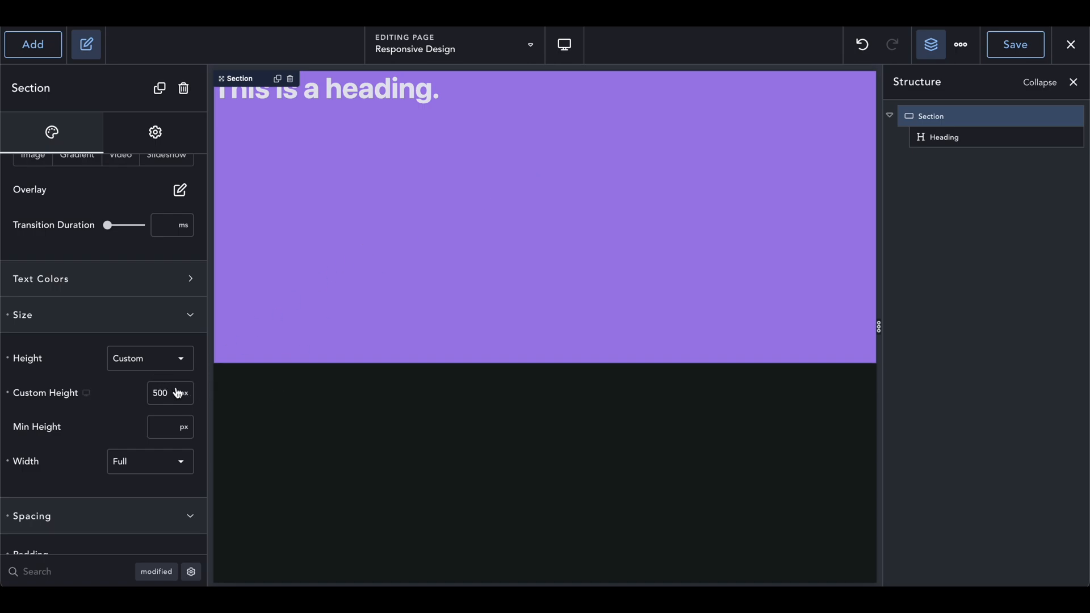
click(184, 393)
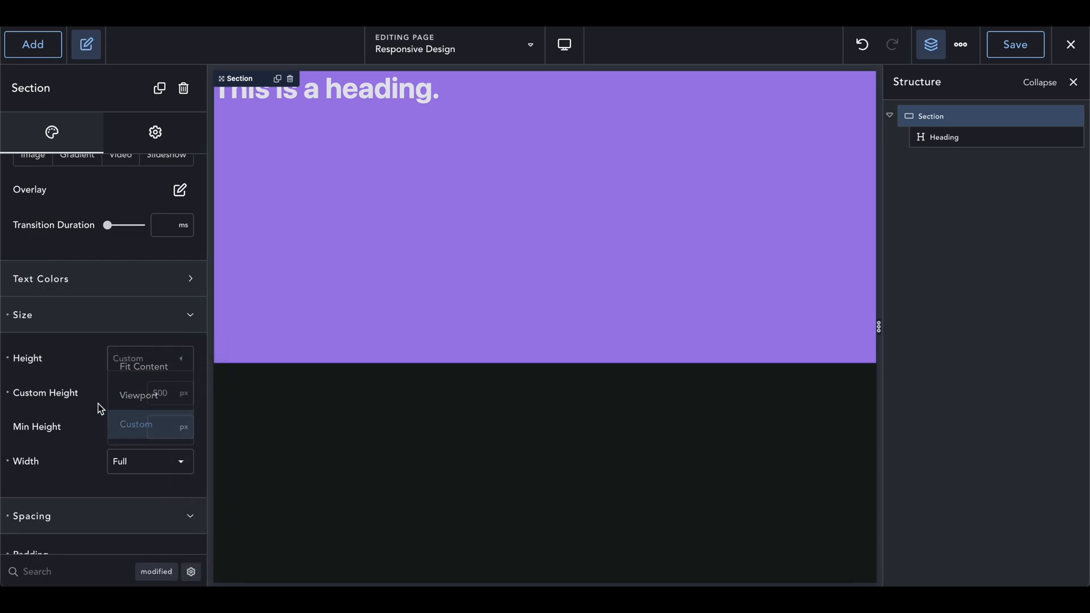
Set the Section to a custom height of 100 vh.
click(137, 424)
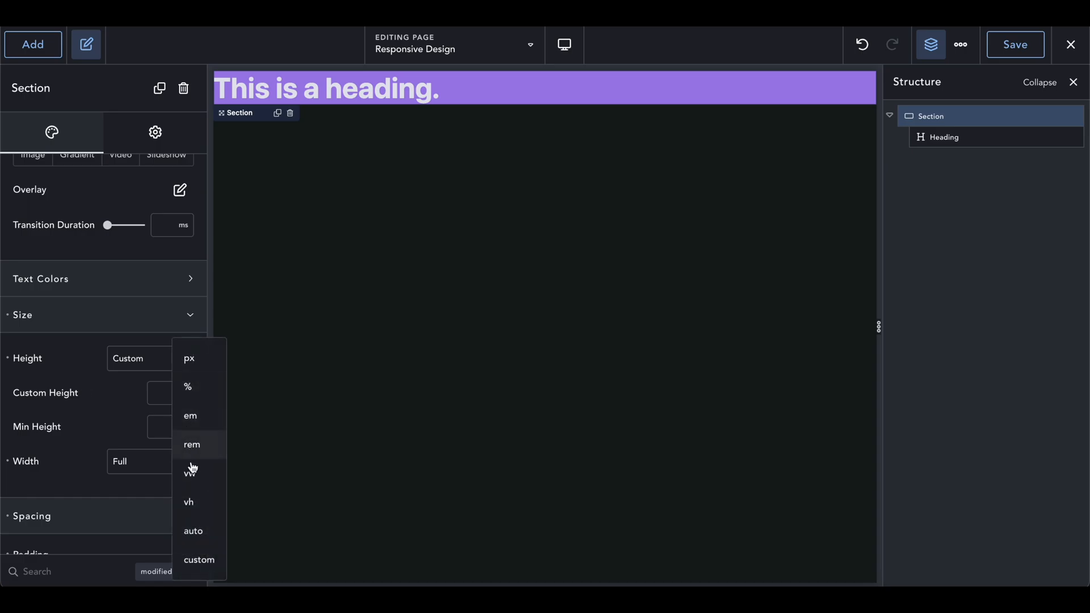
click(189, 502)
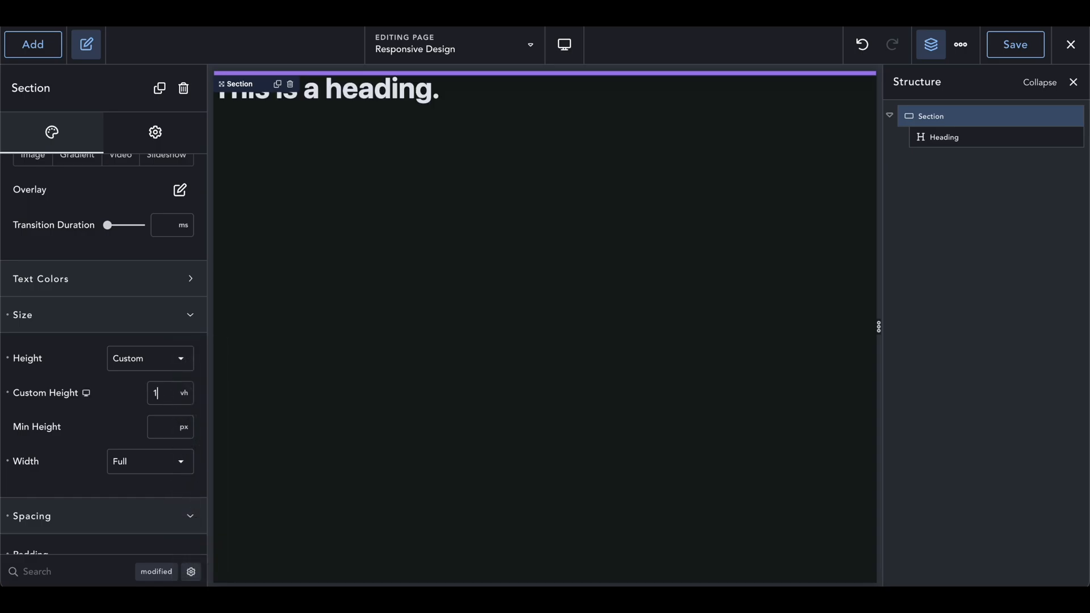
text(00)
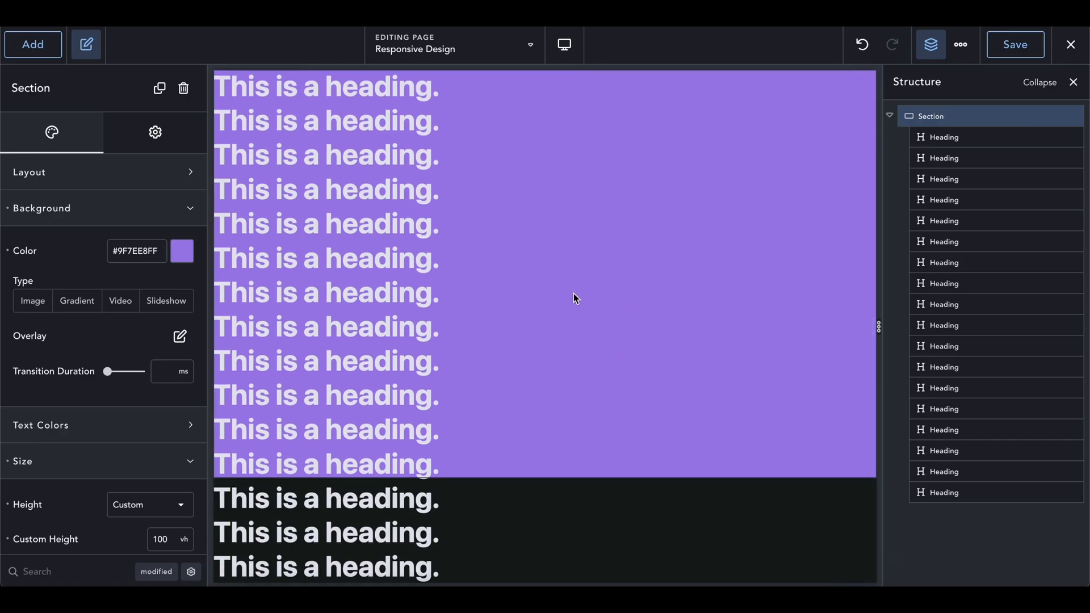
Add a Heading in a new Section below the purple one, then select the purple Section.
click(32, 45)
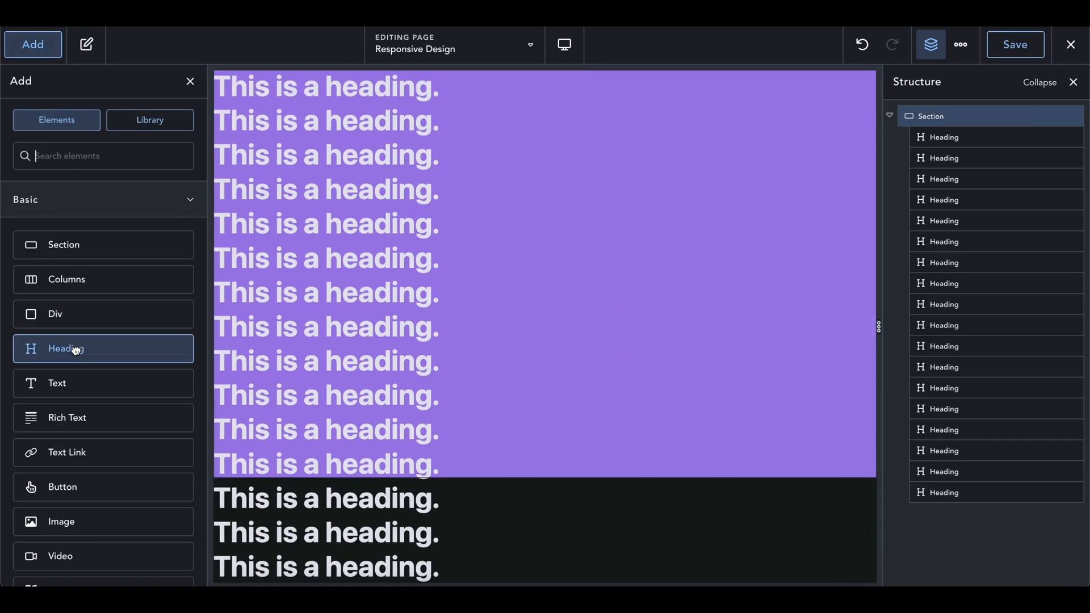
click(944, 514)
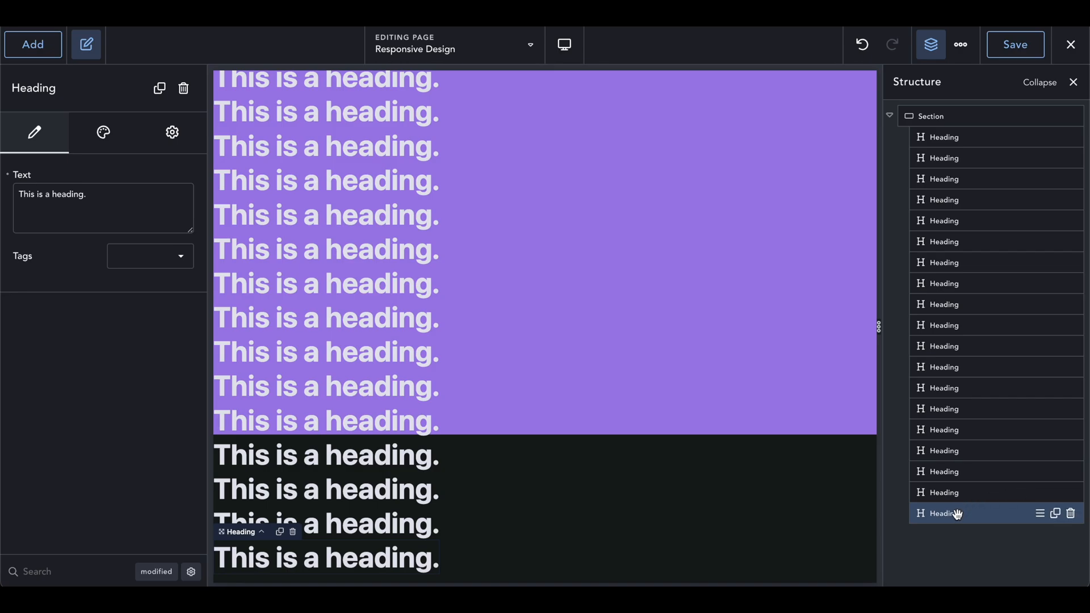
click(32, 44)
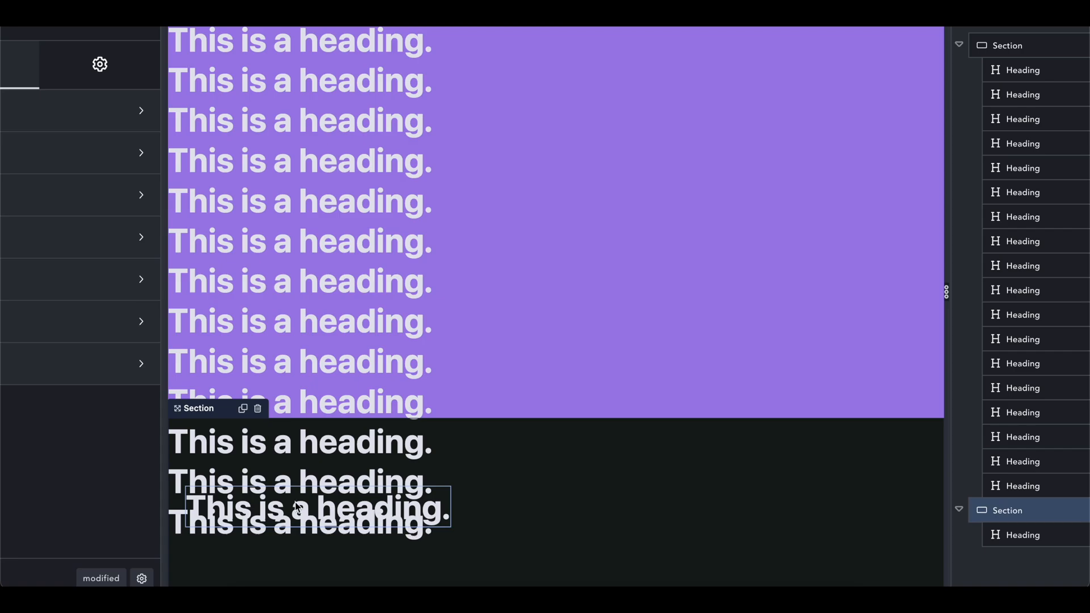
mouse_move(368, 499)
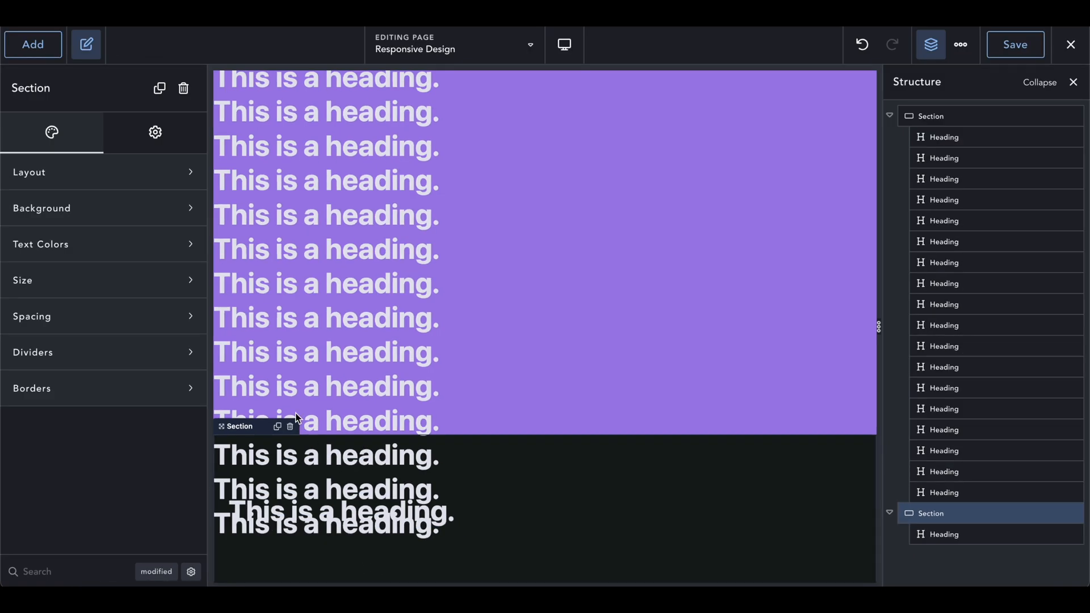
click(325, 386)
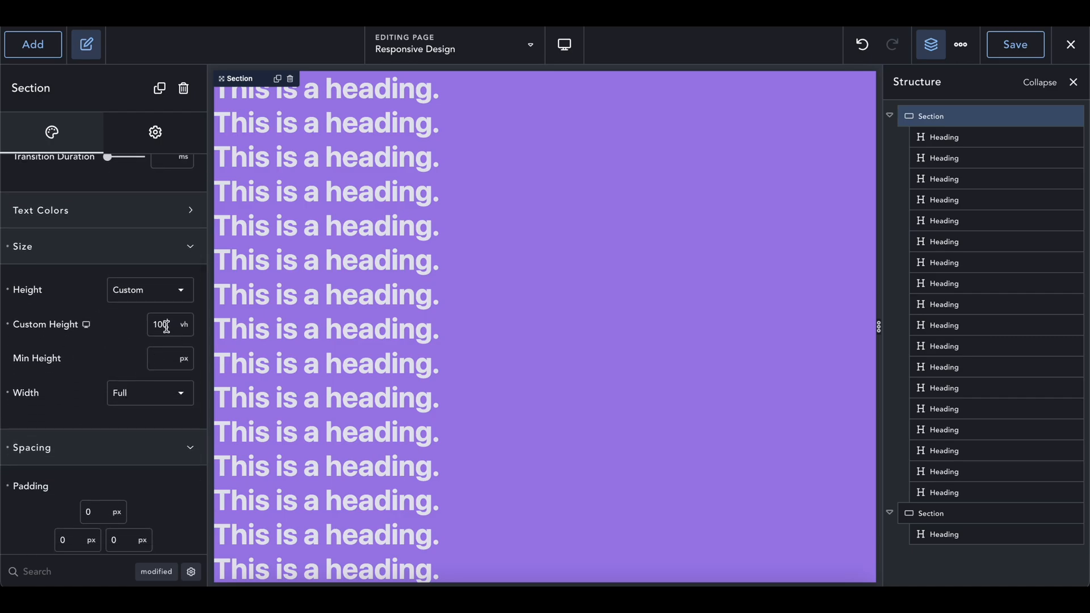
Clear the Section's custom height and set a 100 vh minimum height.
click(184, 325)
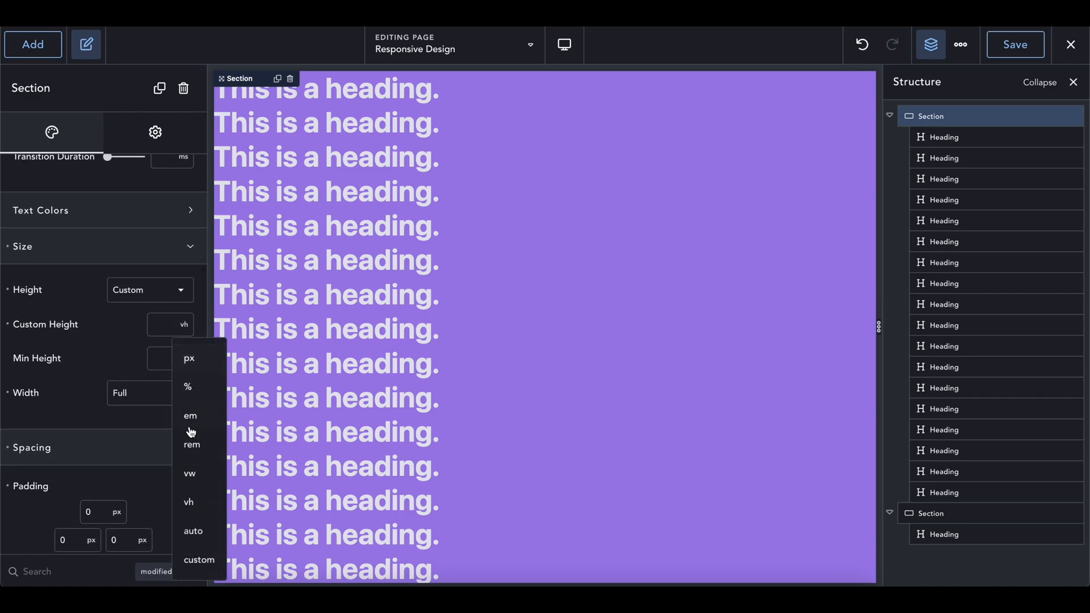
click(189, 501)
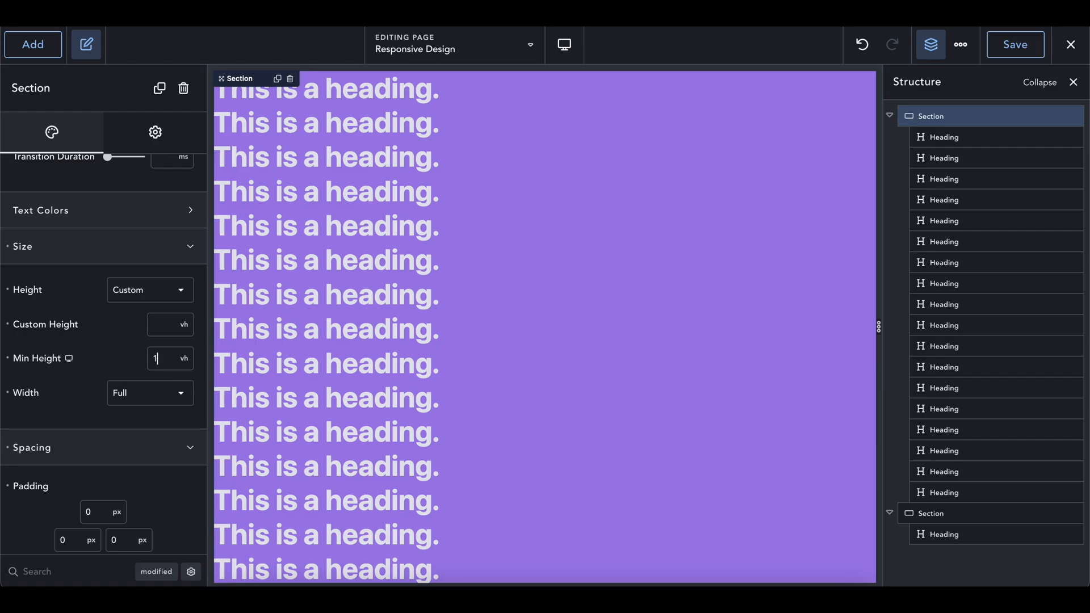
text(00)
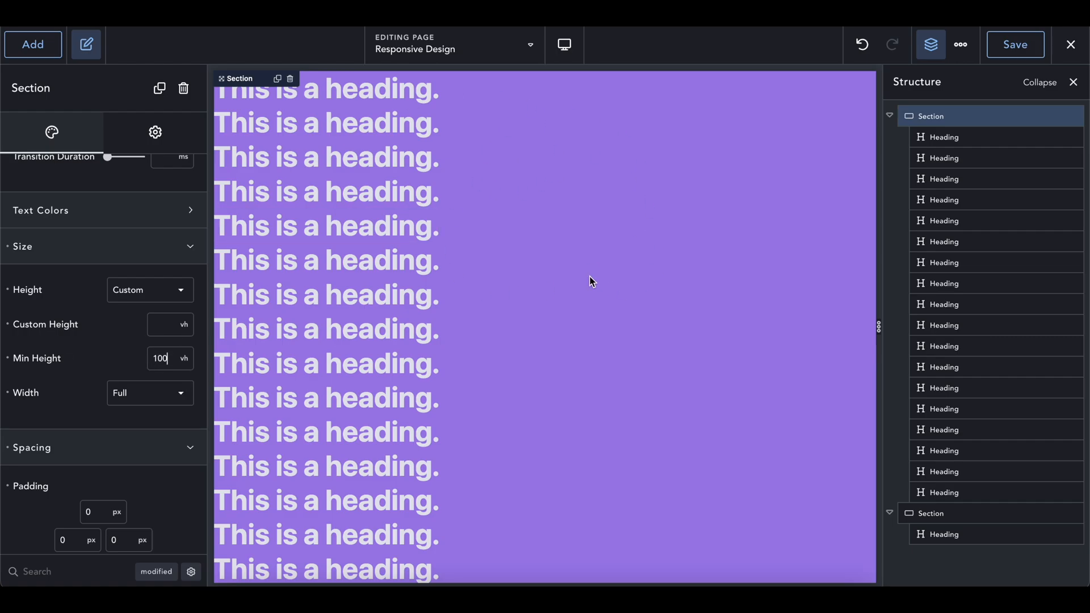
scroll(down, 3)
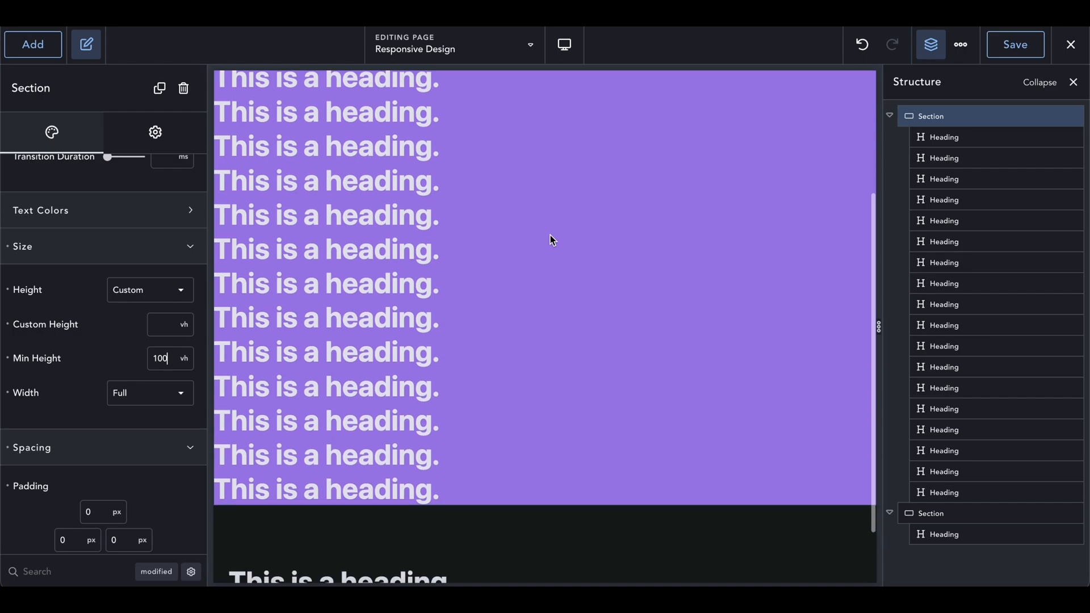
scroll(down, 3)
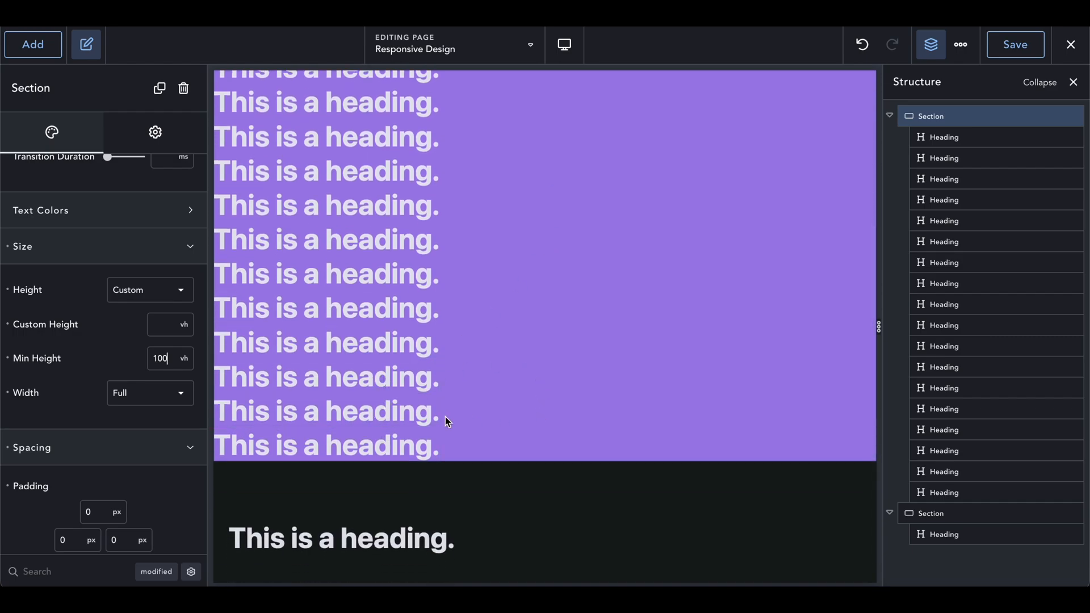
Try the Viewport height option, then revert the Section to Custom height.
click(150, 291)
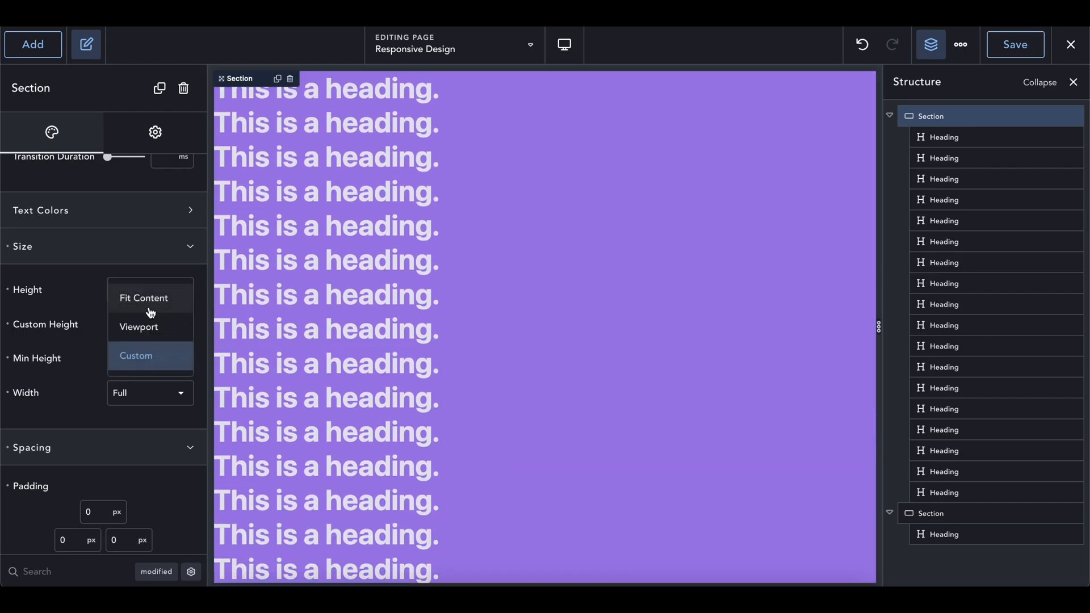
click(139, 327)
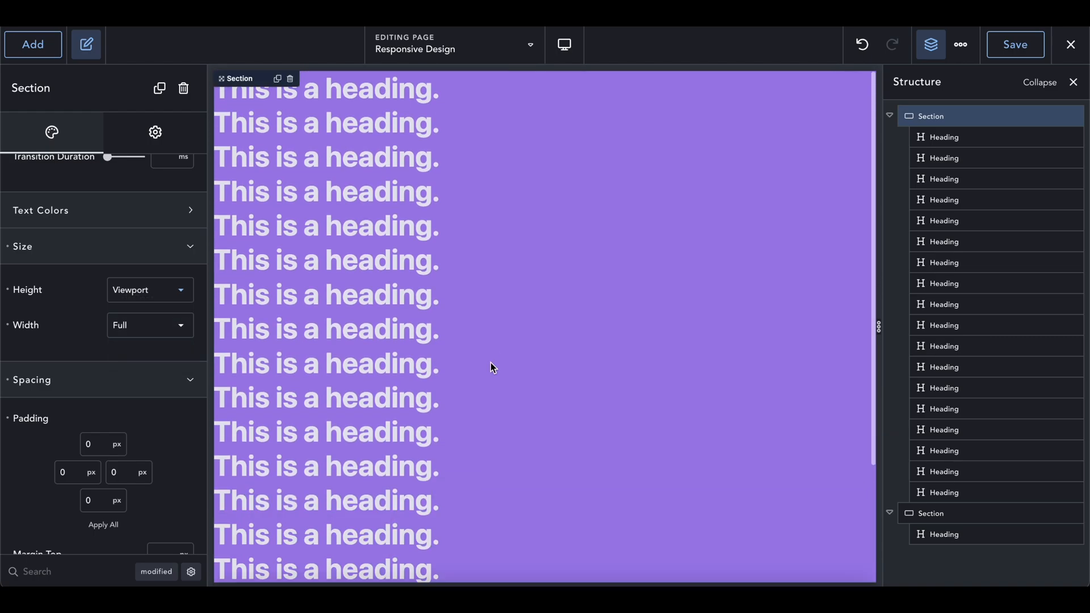
click(149, 291)
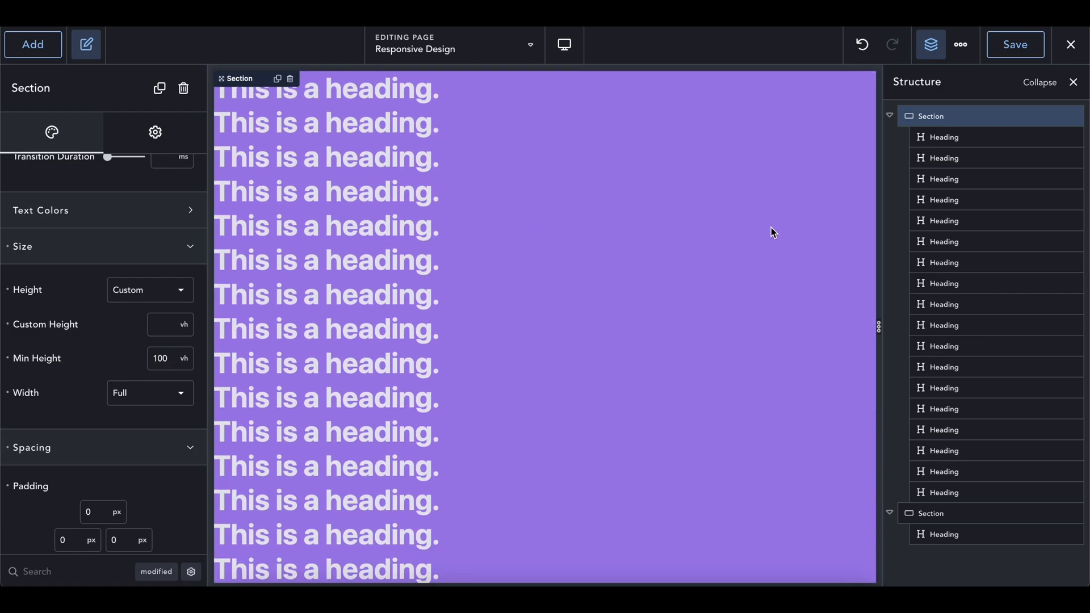
scroll(down, 3)
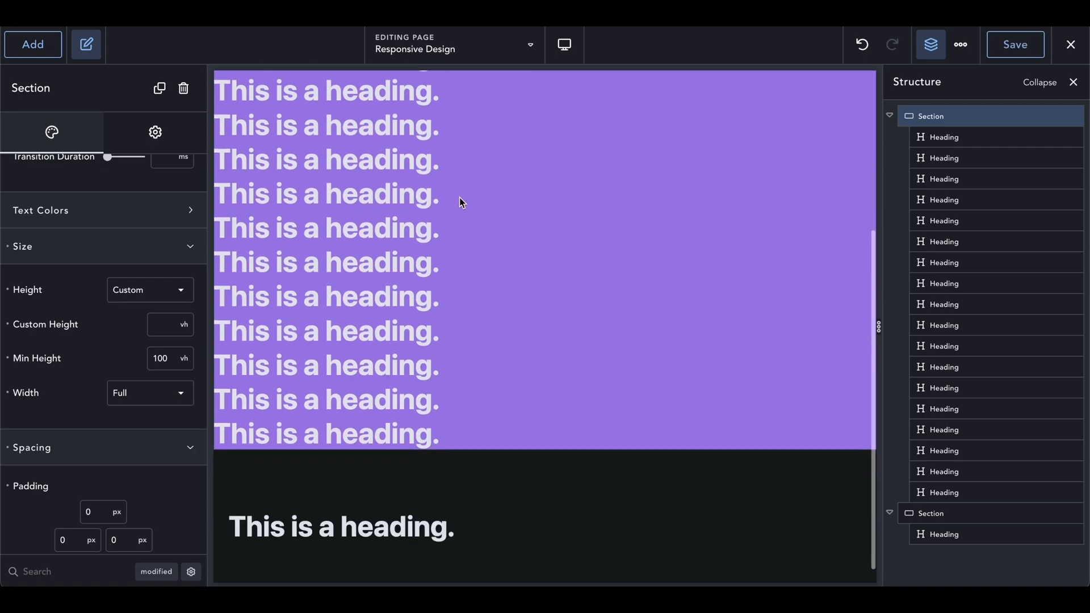
click(184, 358)
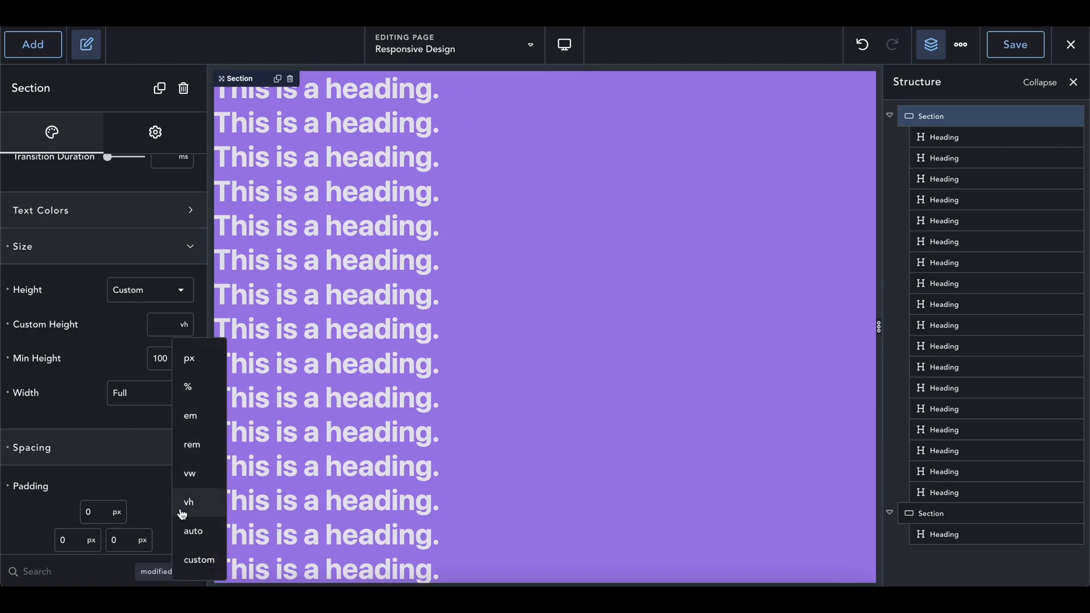
mouse_move(498, 363)
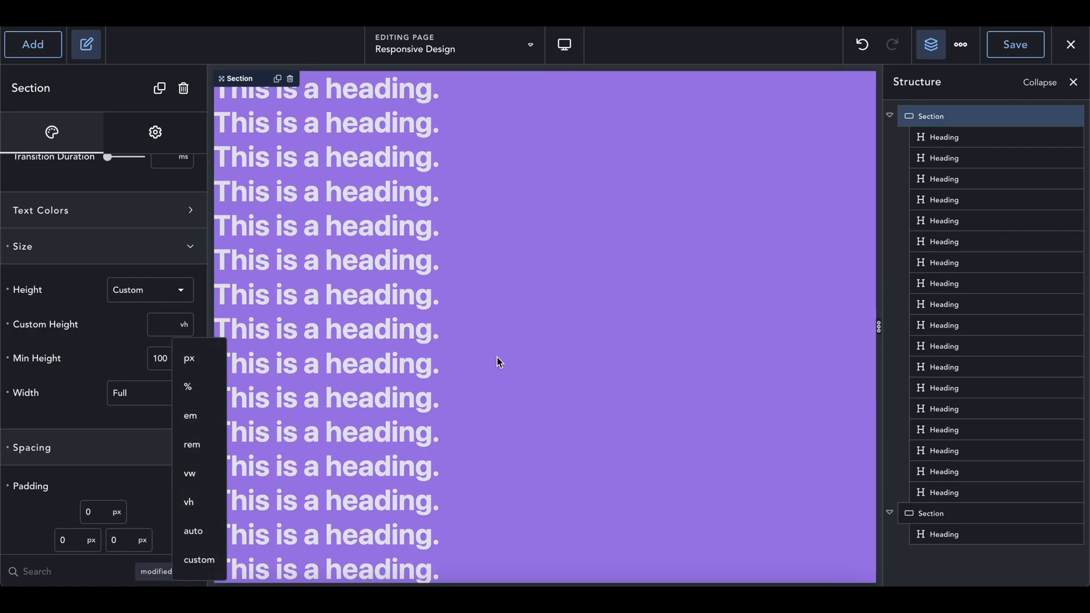
click(189, 502)
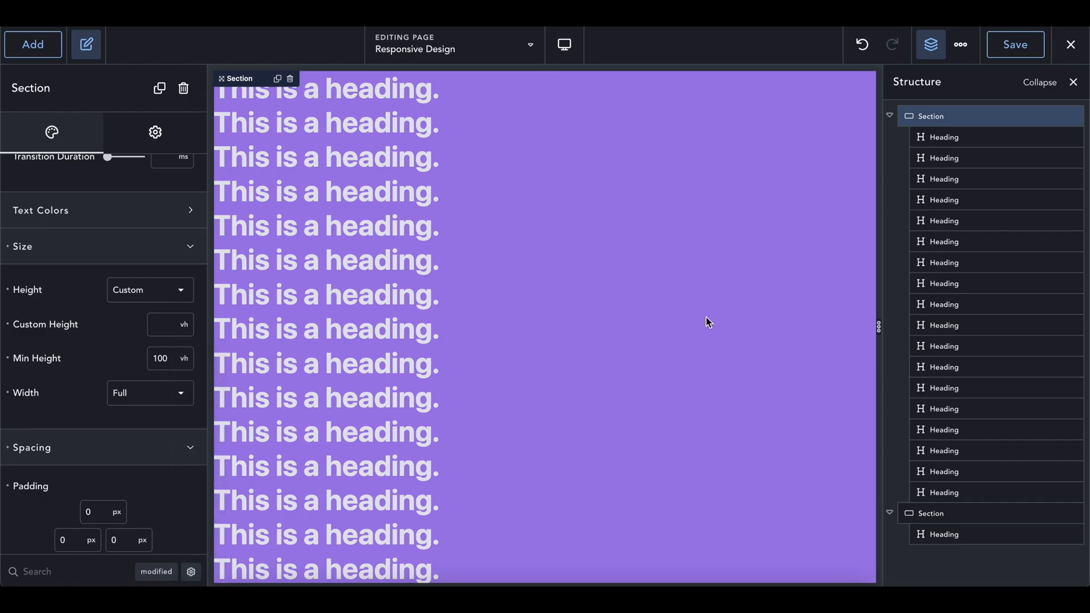
mouse_move(506, 216)
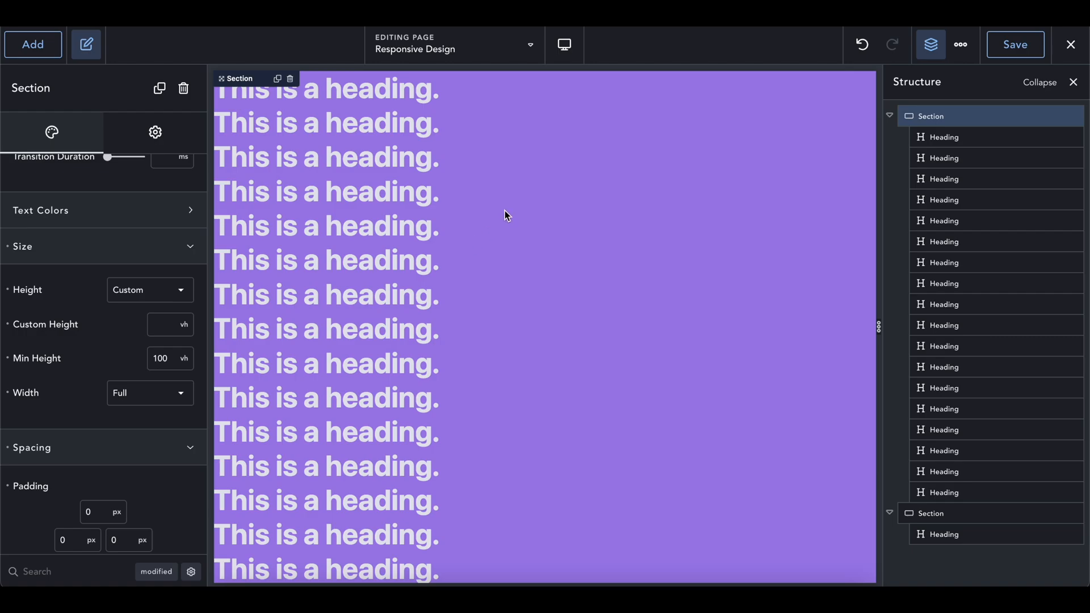
mouse_move(671, 210)
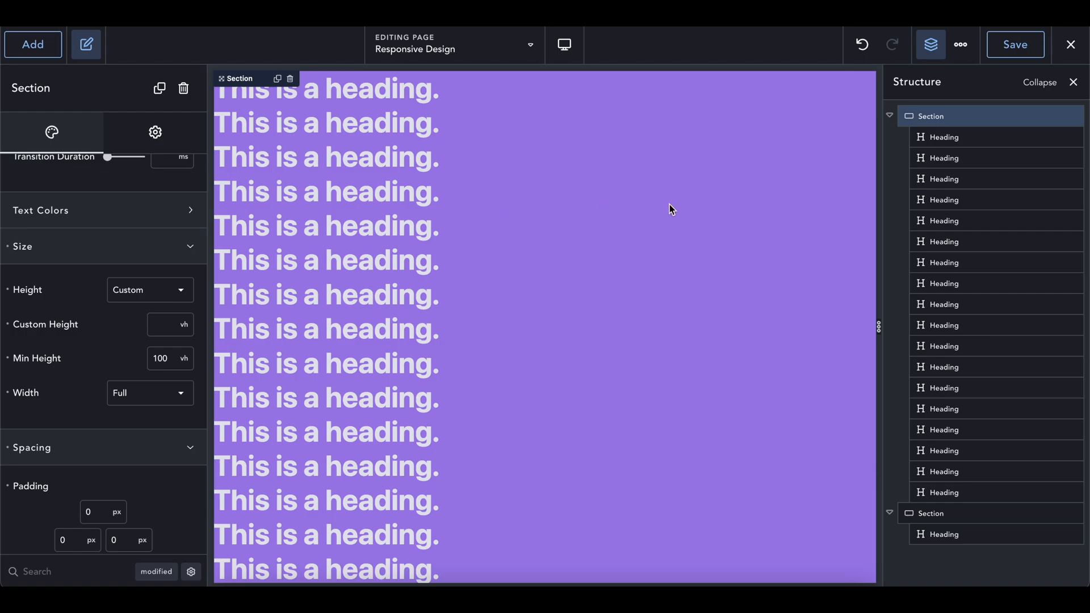